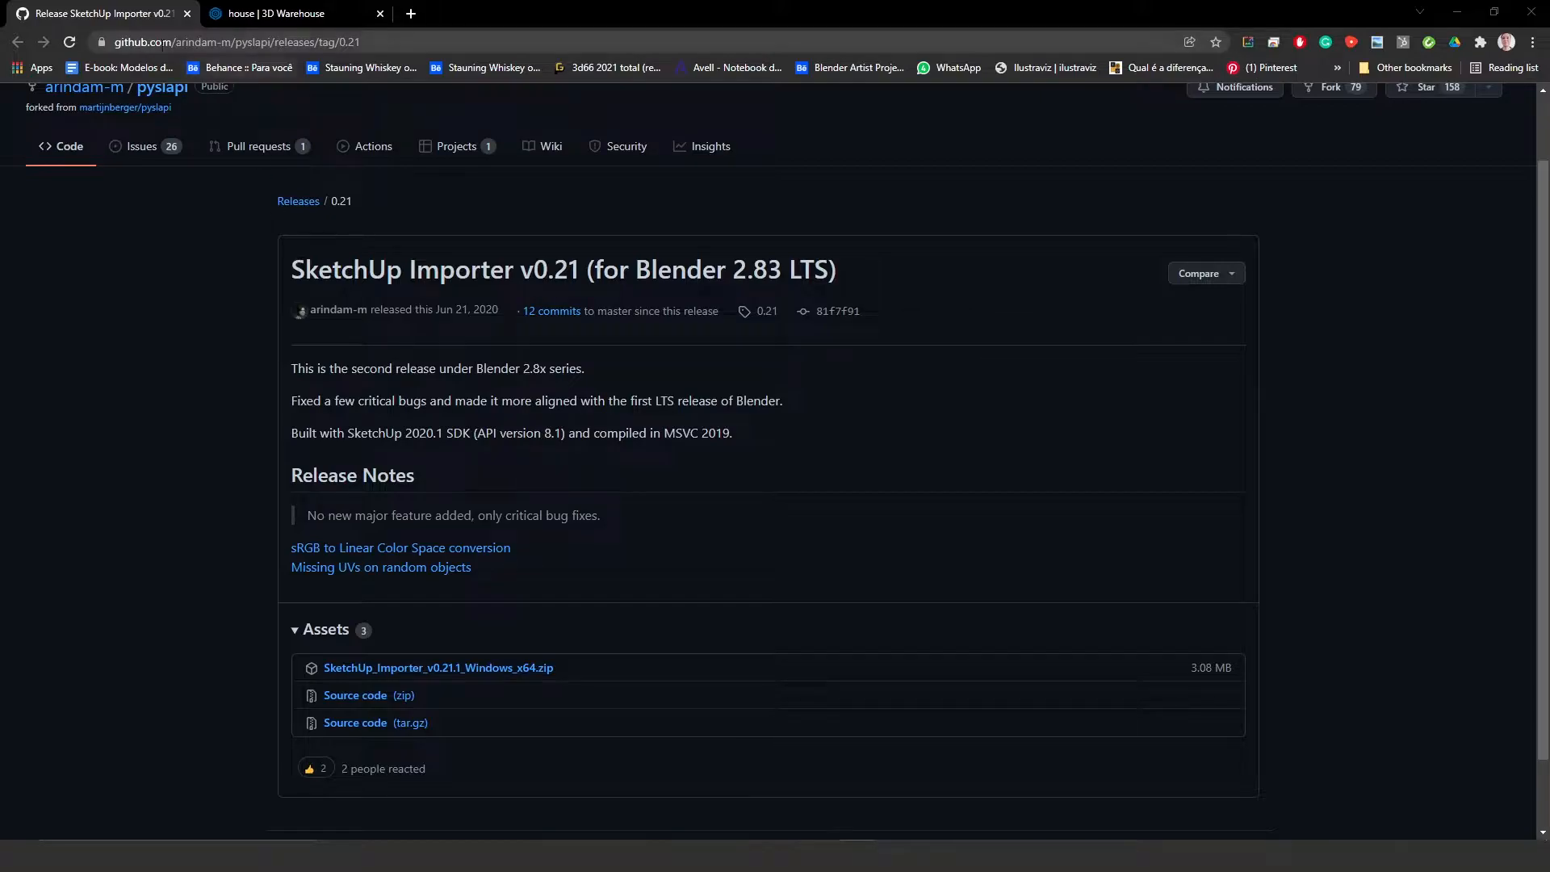
Step: Download SketchUp_Importer_v0.21.1_Windows_x64.zip from the GitHub v0.21 release assets
{"action": "left_click", "coordinate": [266, 42]}
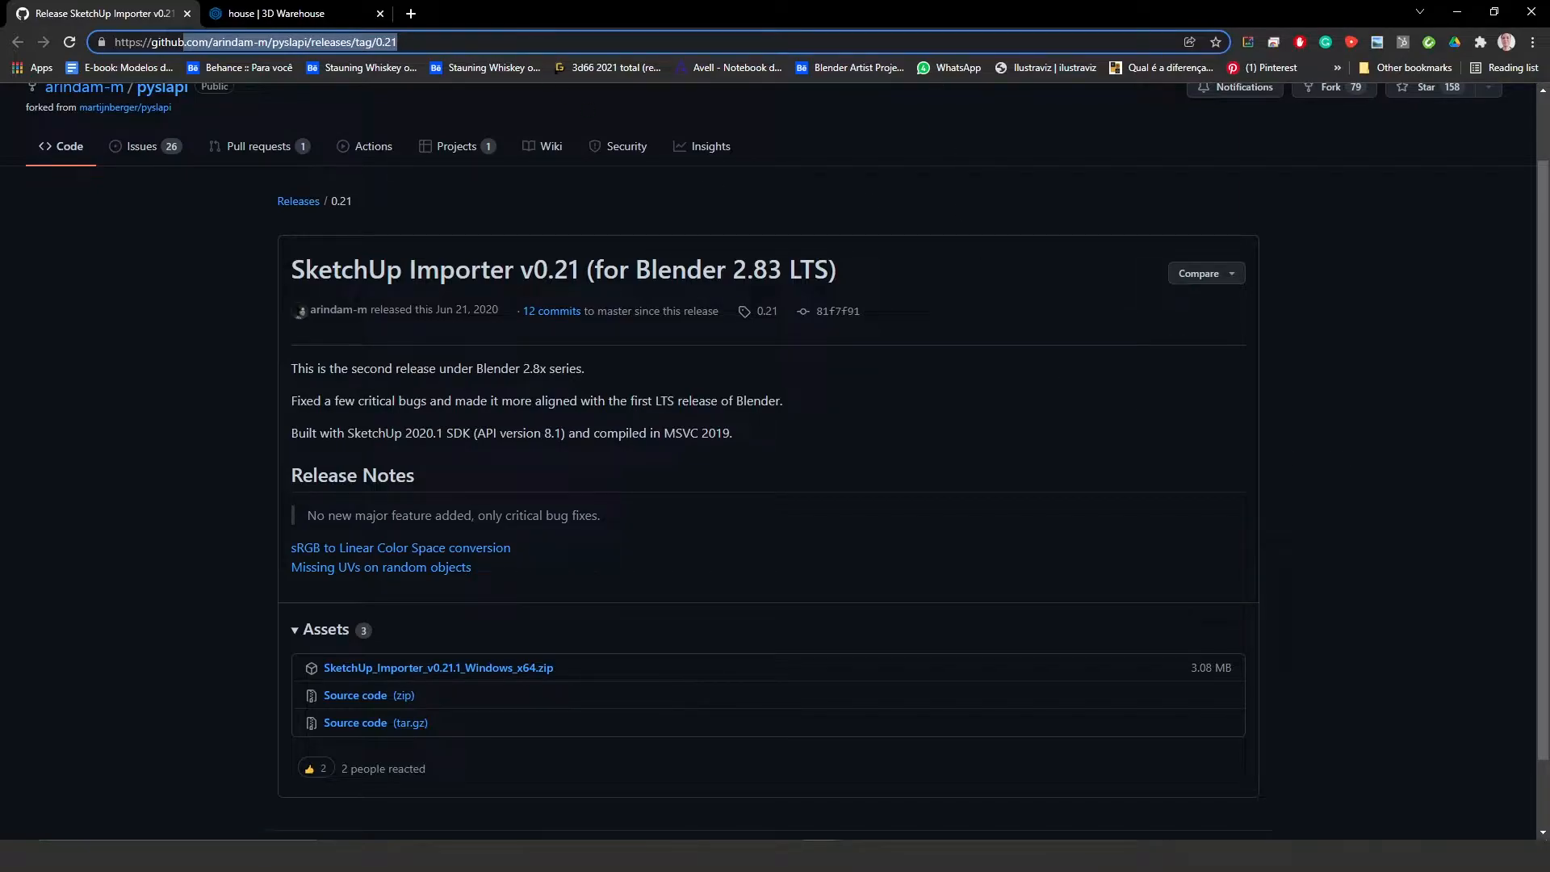
{"action": "mouse_move", "coordinate": [395, 673]}
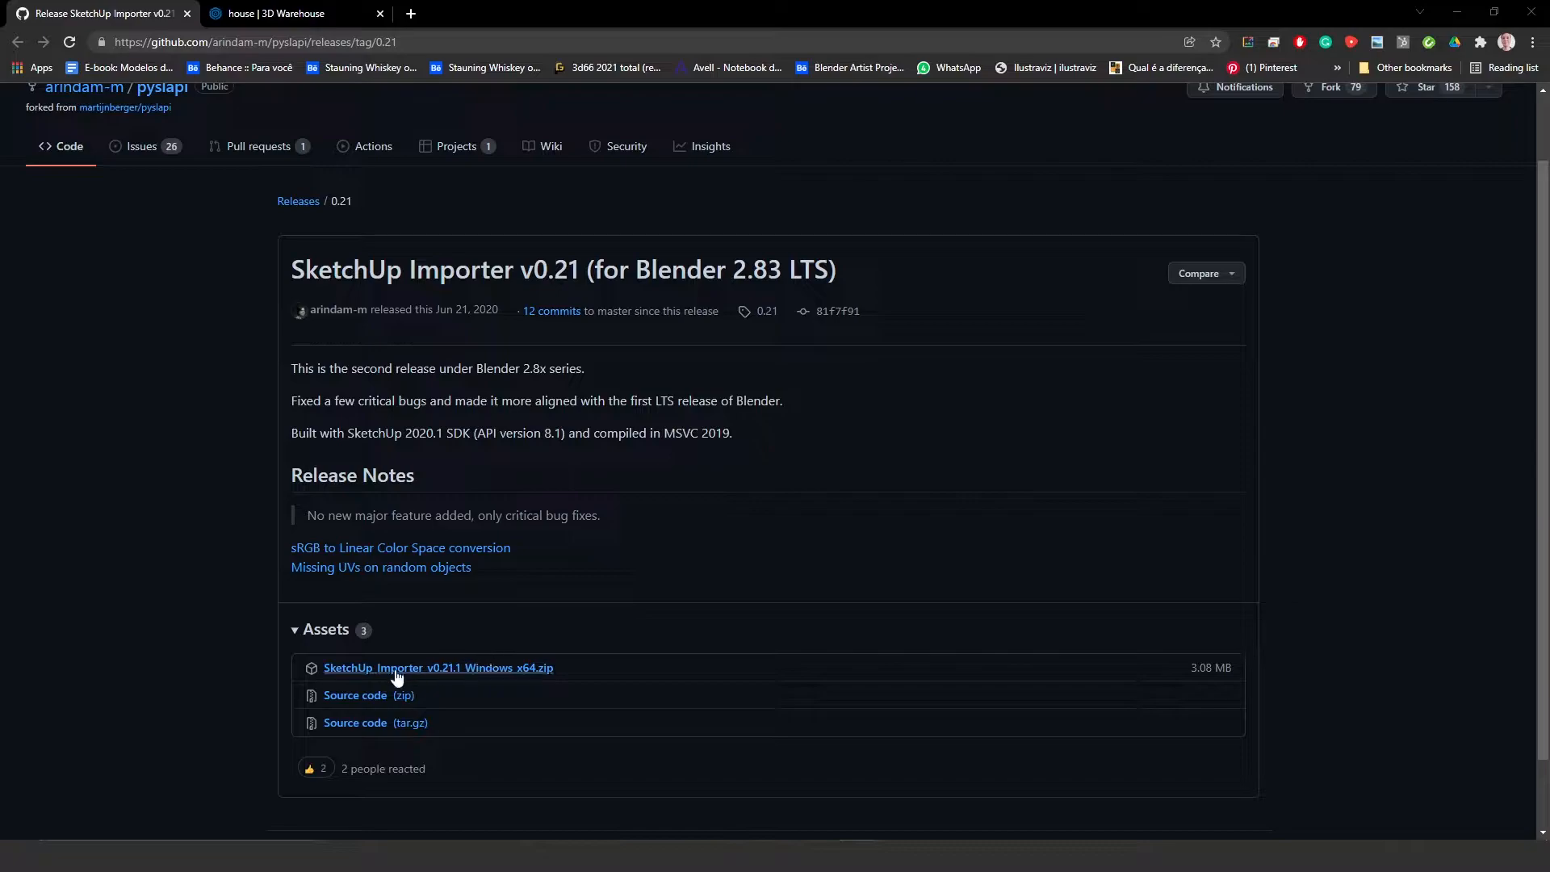
{"action": "mouse_move", "coordinate": [386, 680]}
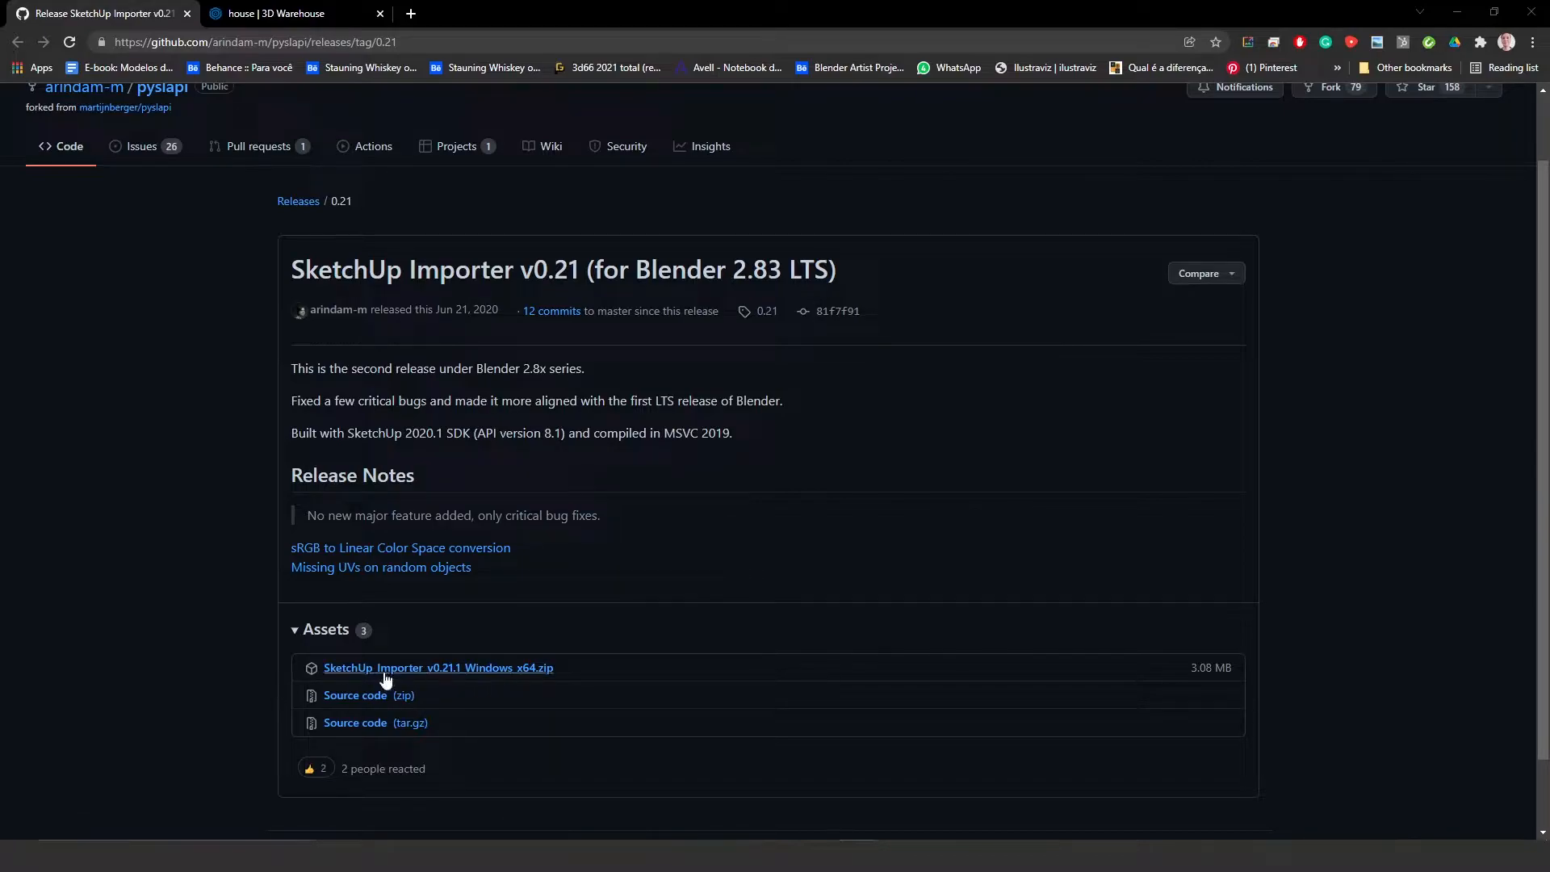
{"action": "mouse_move", "coordinate": [342, 679]}
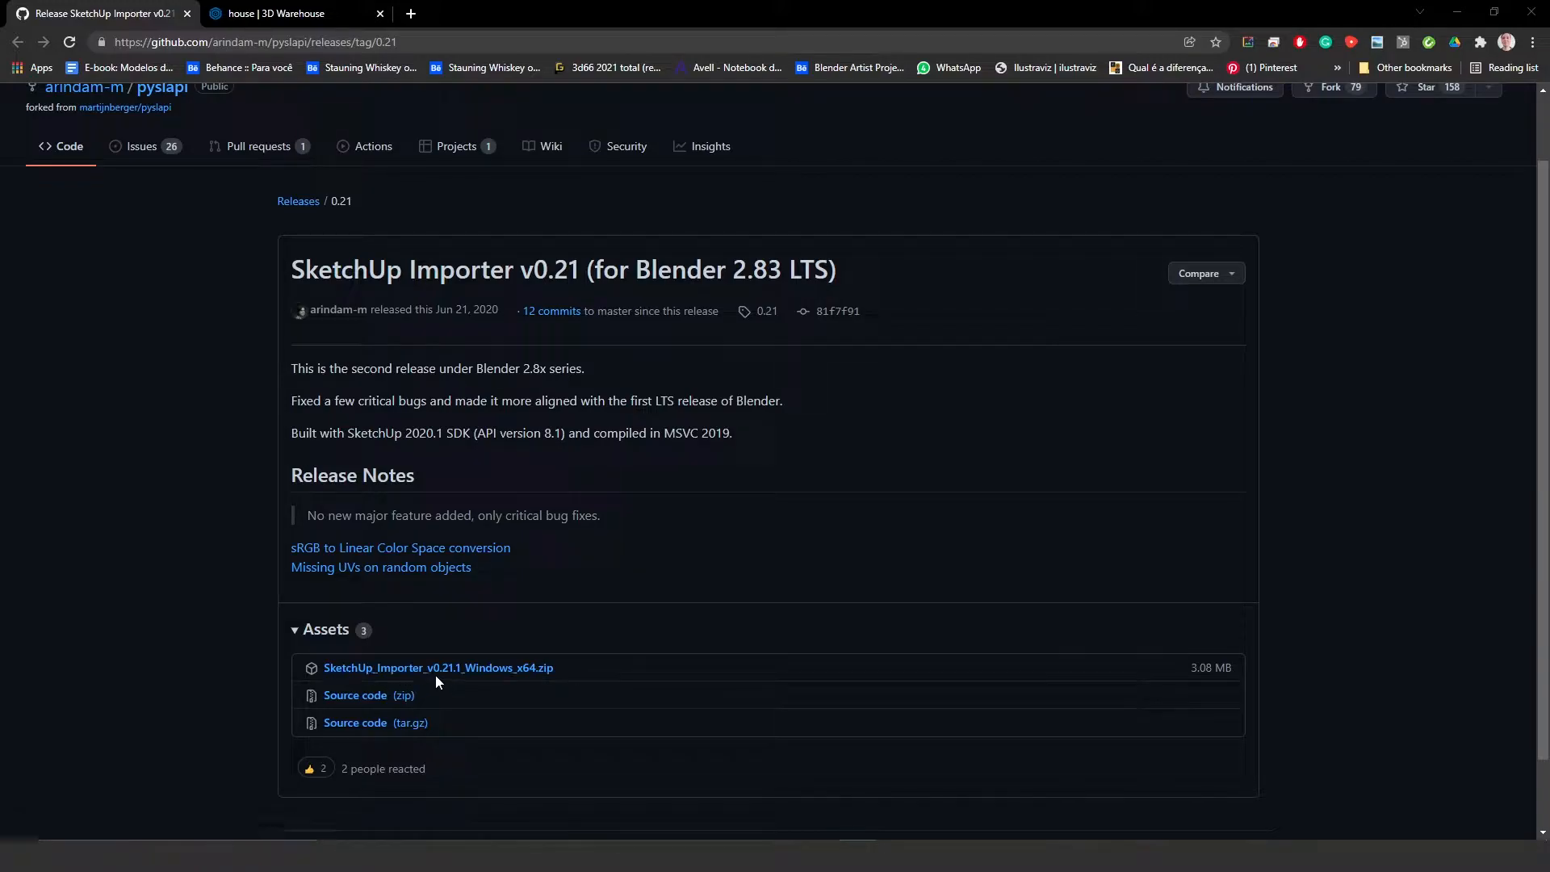
{"action": "mouse_move", "coordinate": [457, 685]}
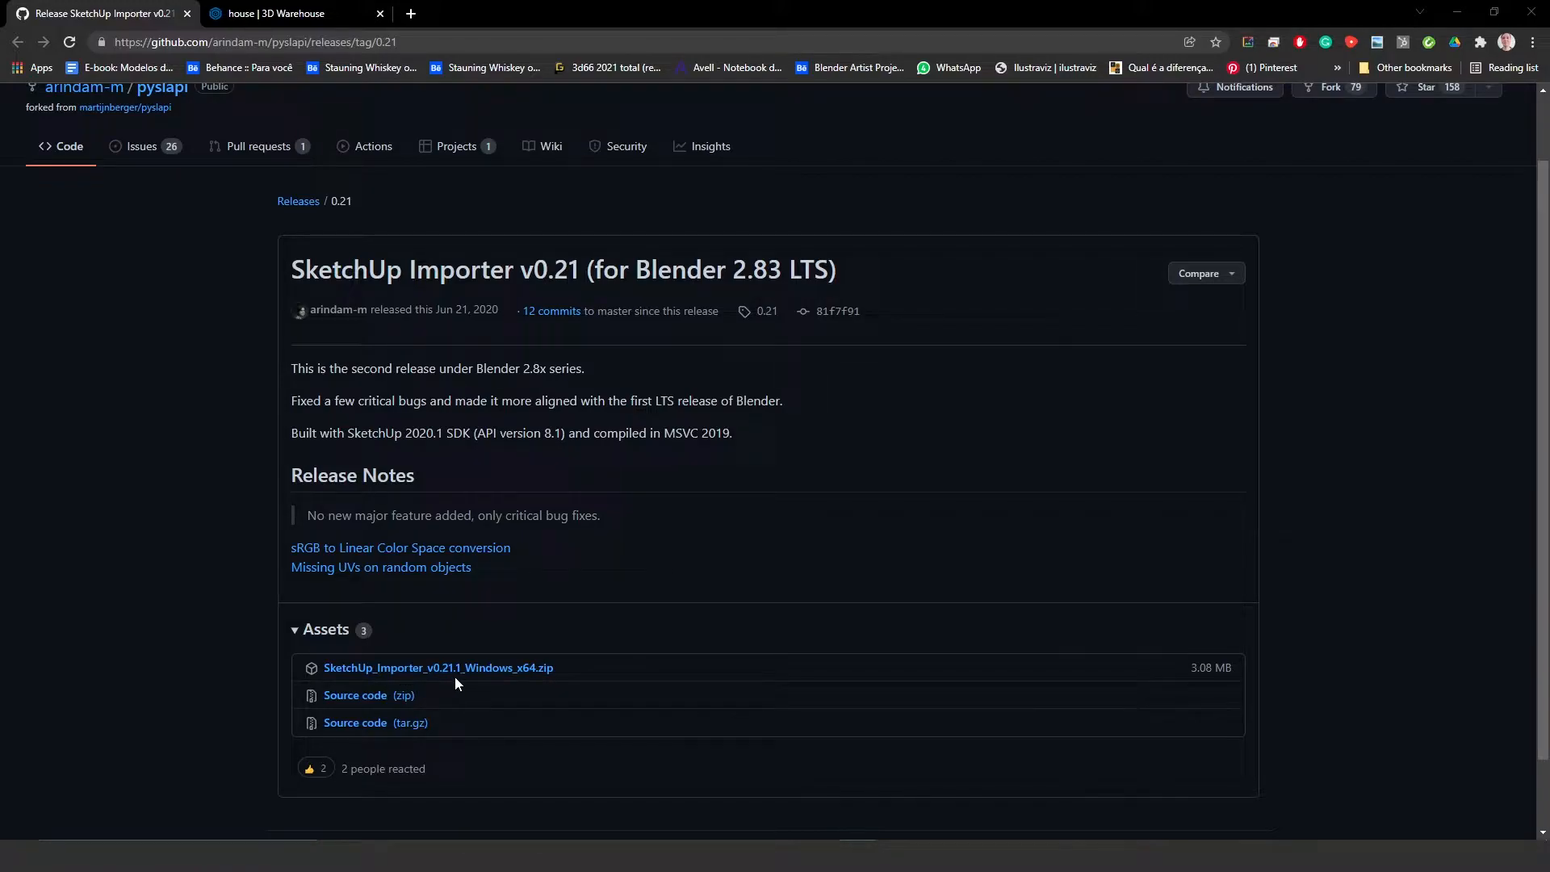
{"action": "mouse_move", "coordinate": [474, 681]}
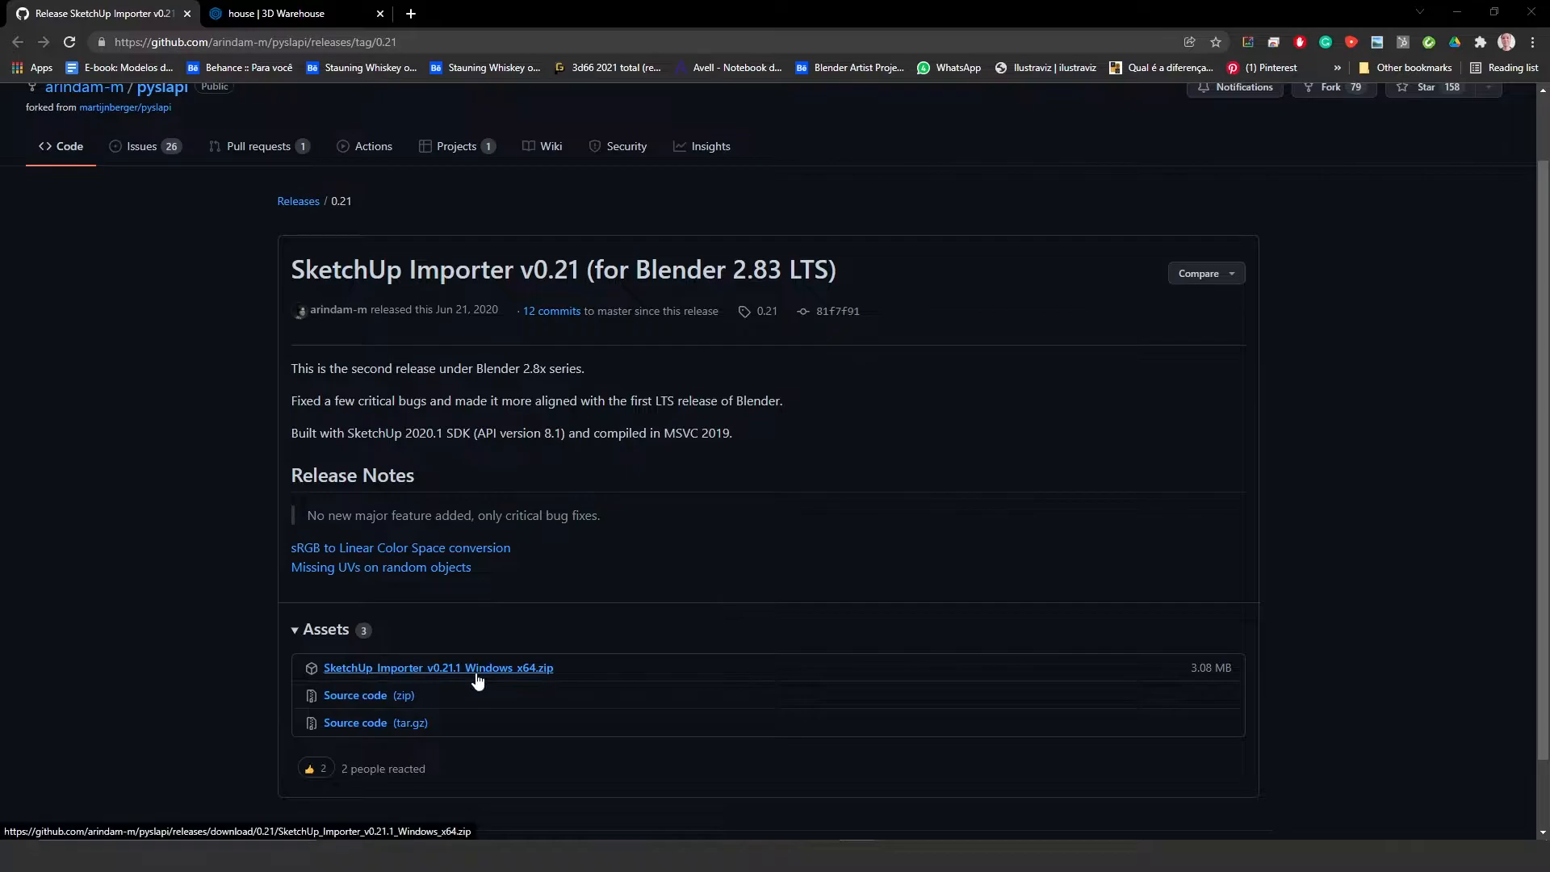
{"action": "left_click", "coordinate": [438, 668]}
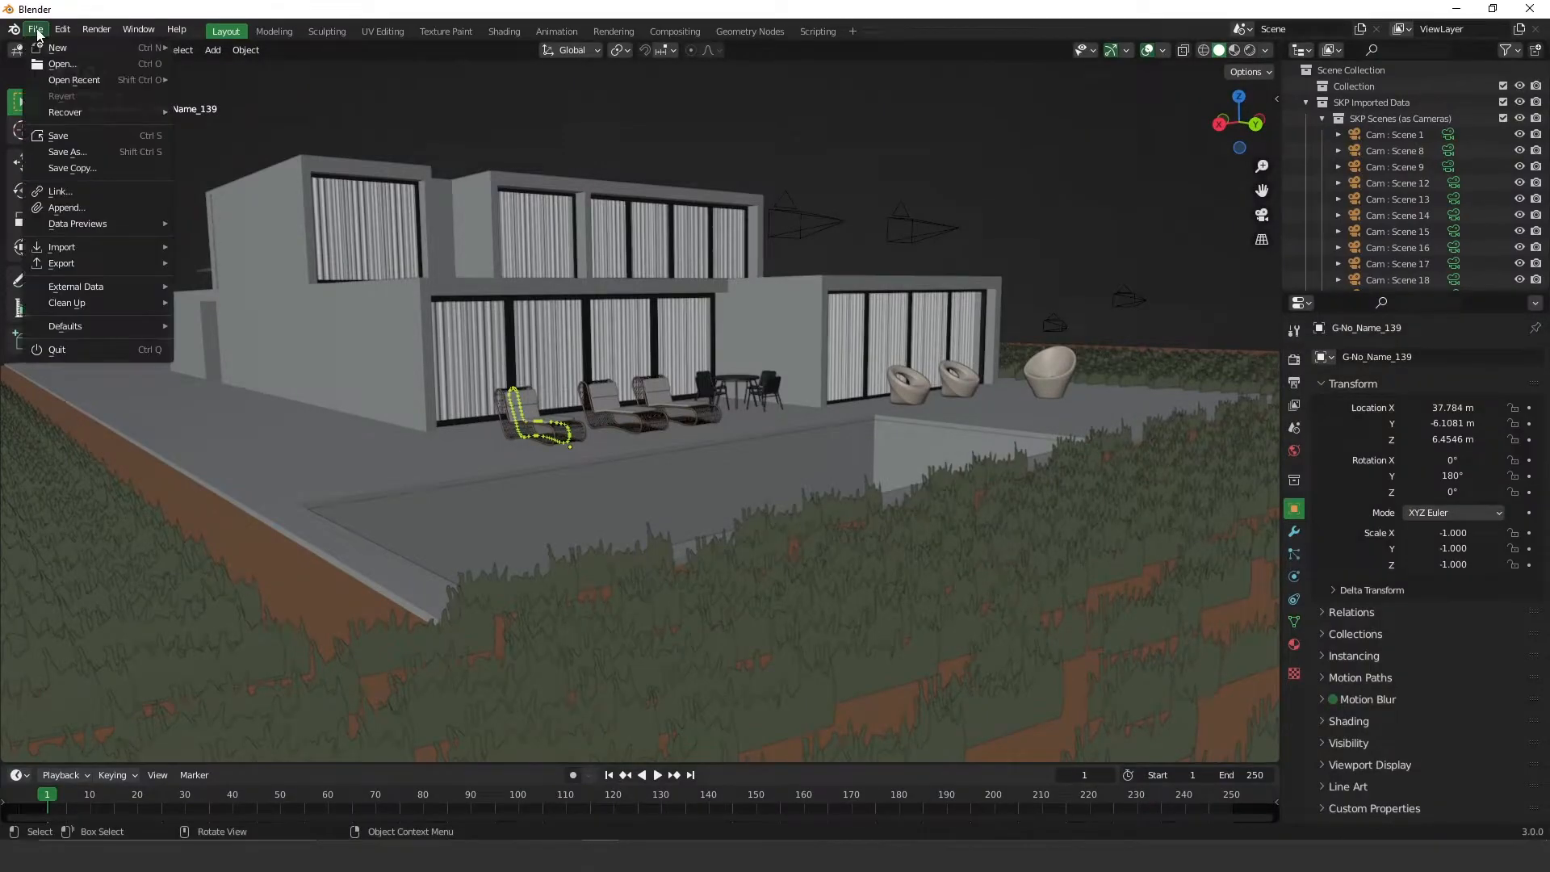
Step: Open Edit > Preferences and start installing an add-on from a file
{"action": "left_click", "coordinate": [62, 30]}
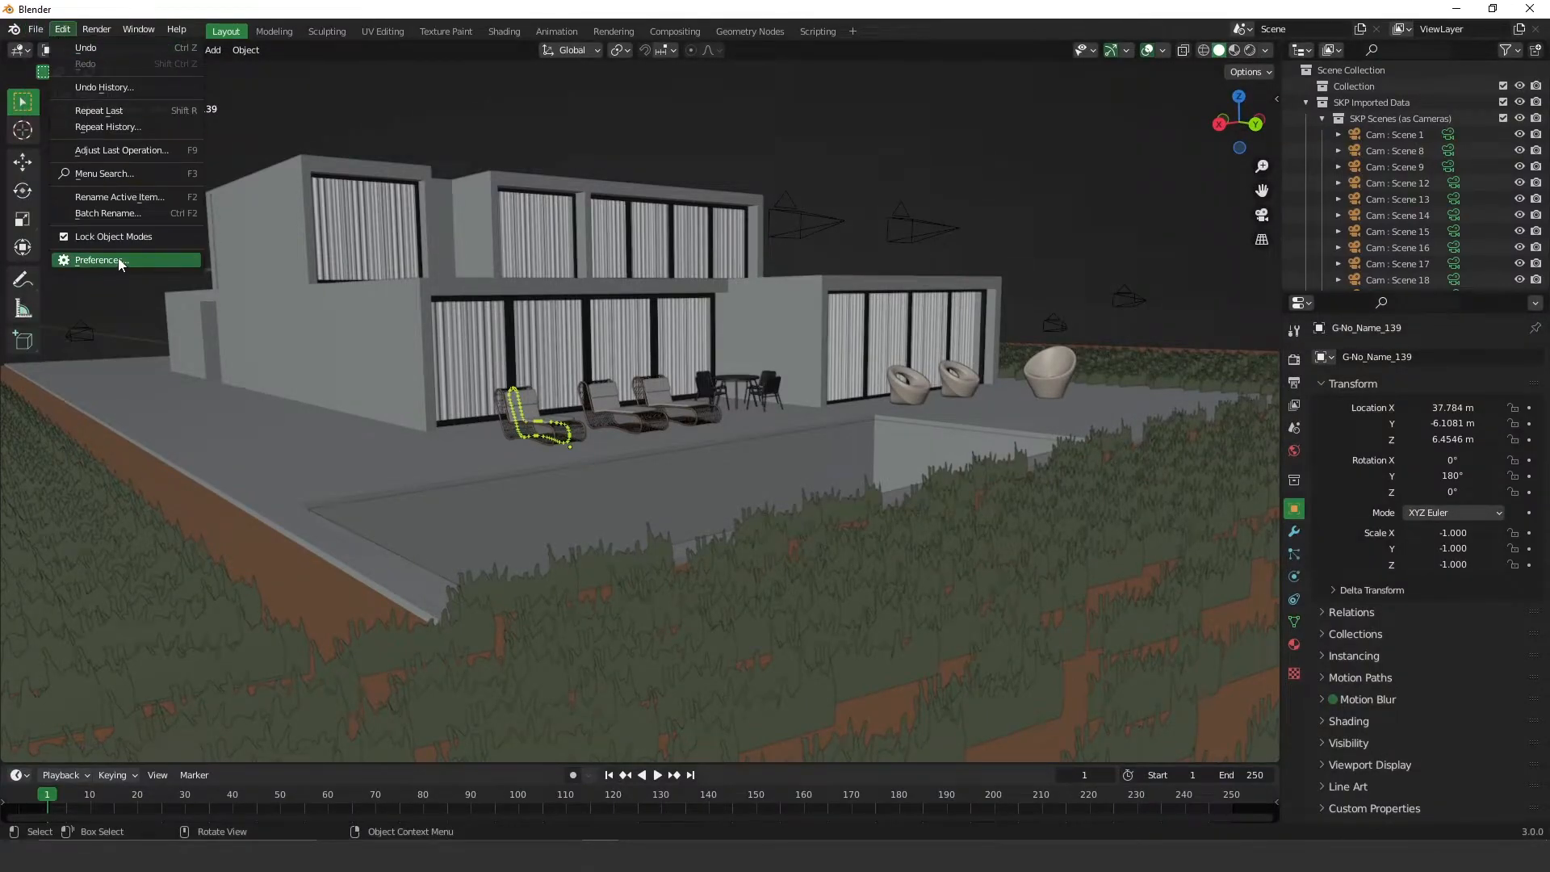
{"action": "left_click", "coordinate": [99, 260]}
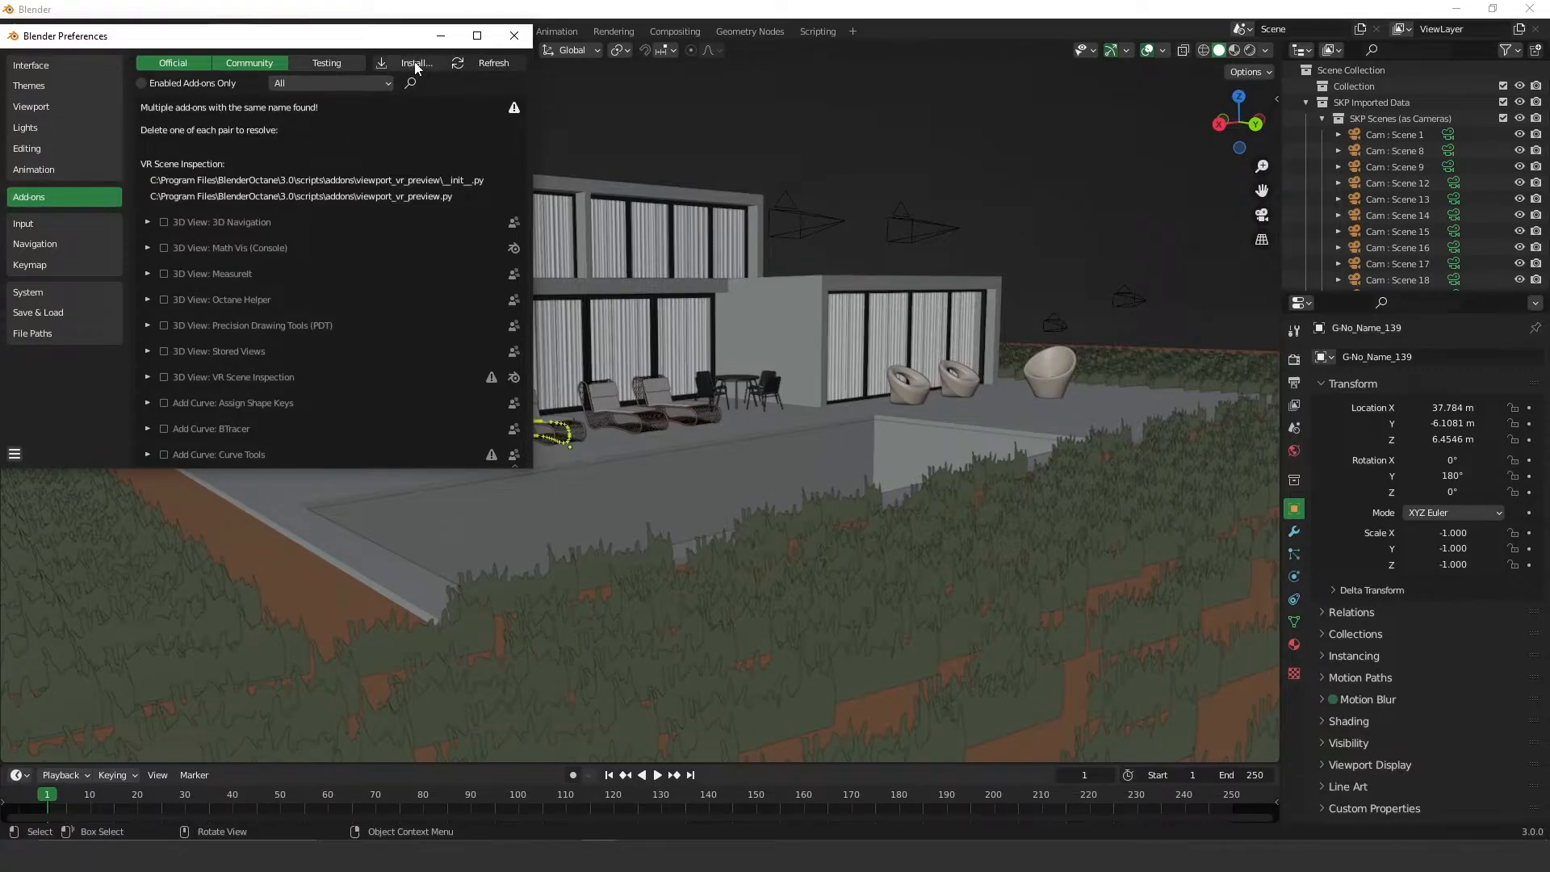
{"action": "left_click", "coordinate": [416, 63]}
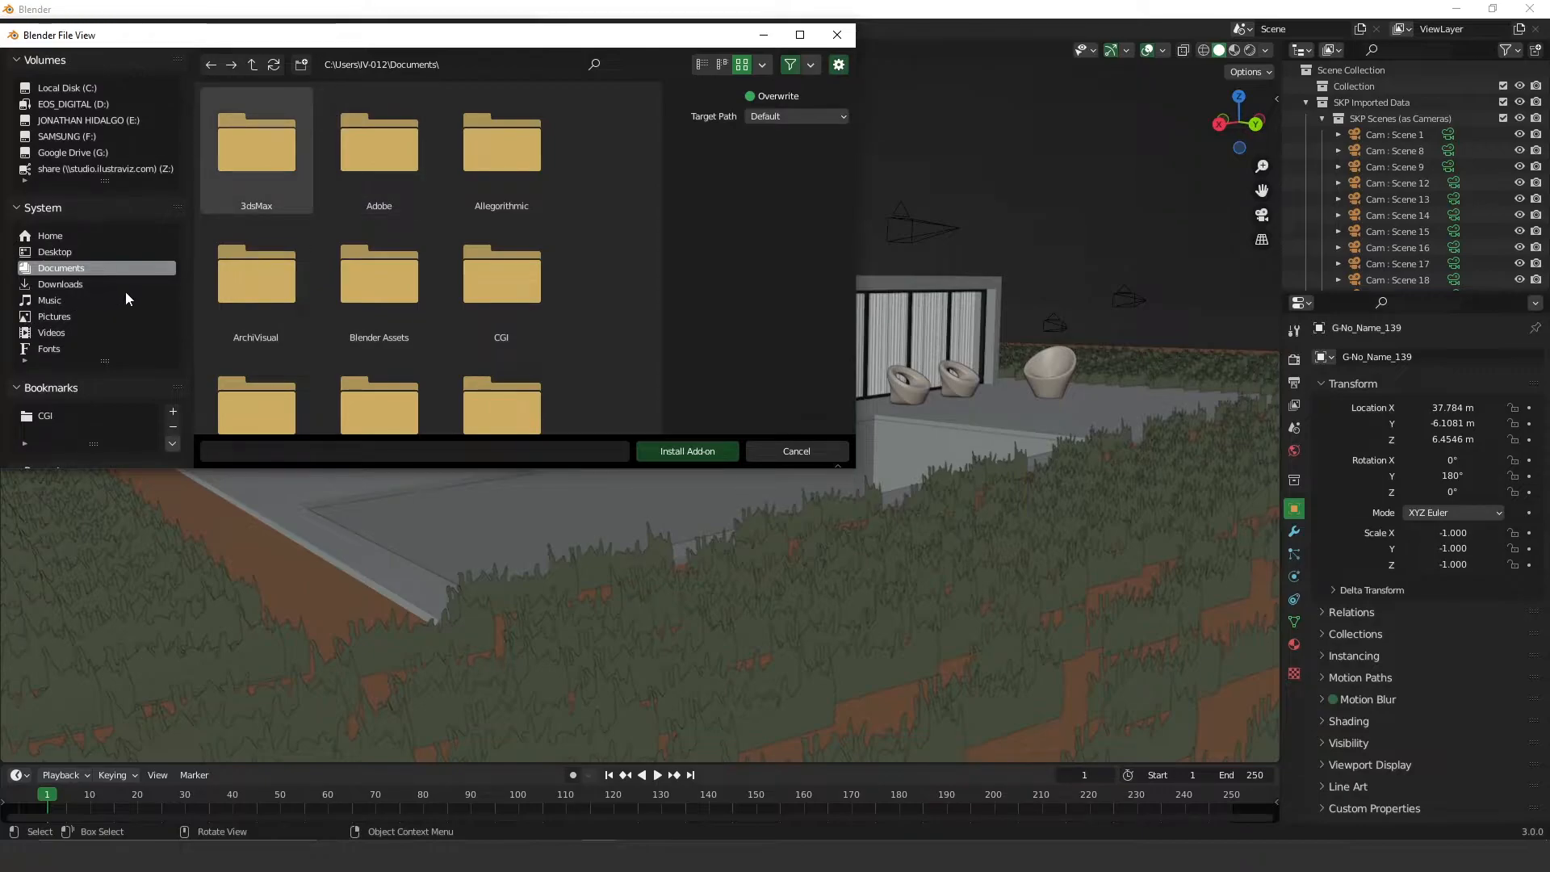
{"action": "mouse_move", "coordinate": [67, 294]}
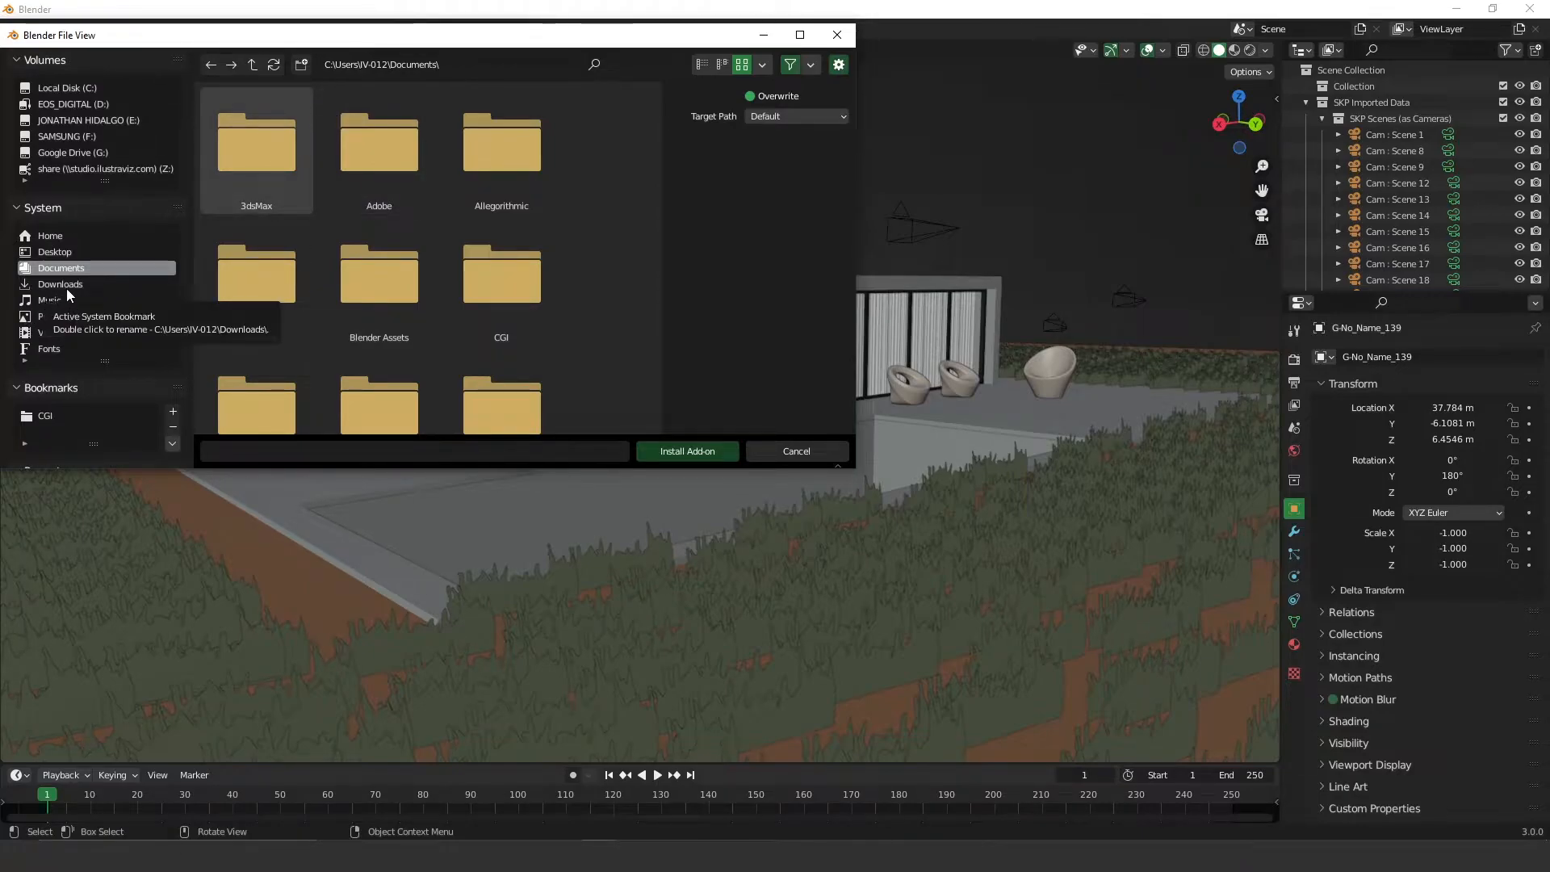
Step: Select the SketchUp_Importer zip in Downloads, then cancel the file browser
{"action": "left_click", "coordinate": [60, 283]}
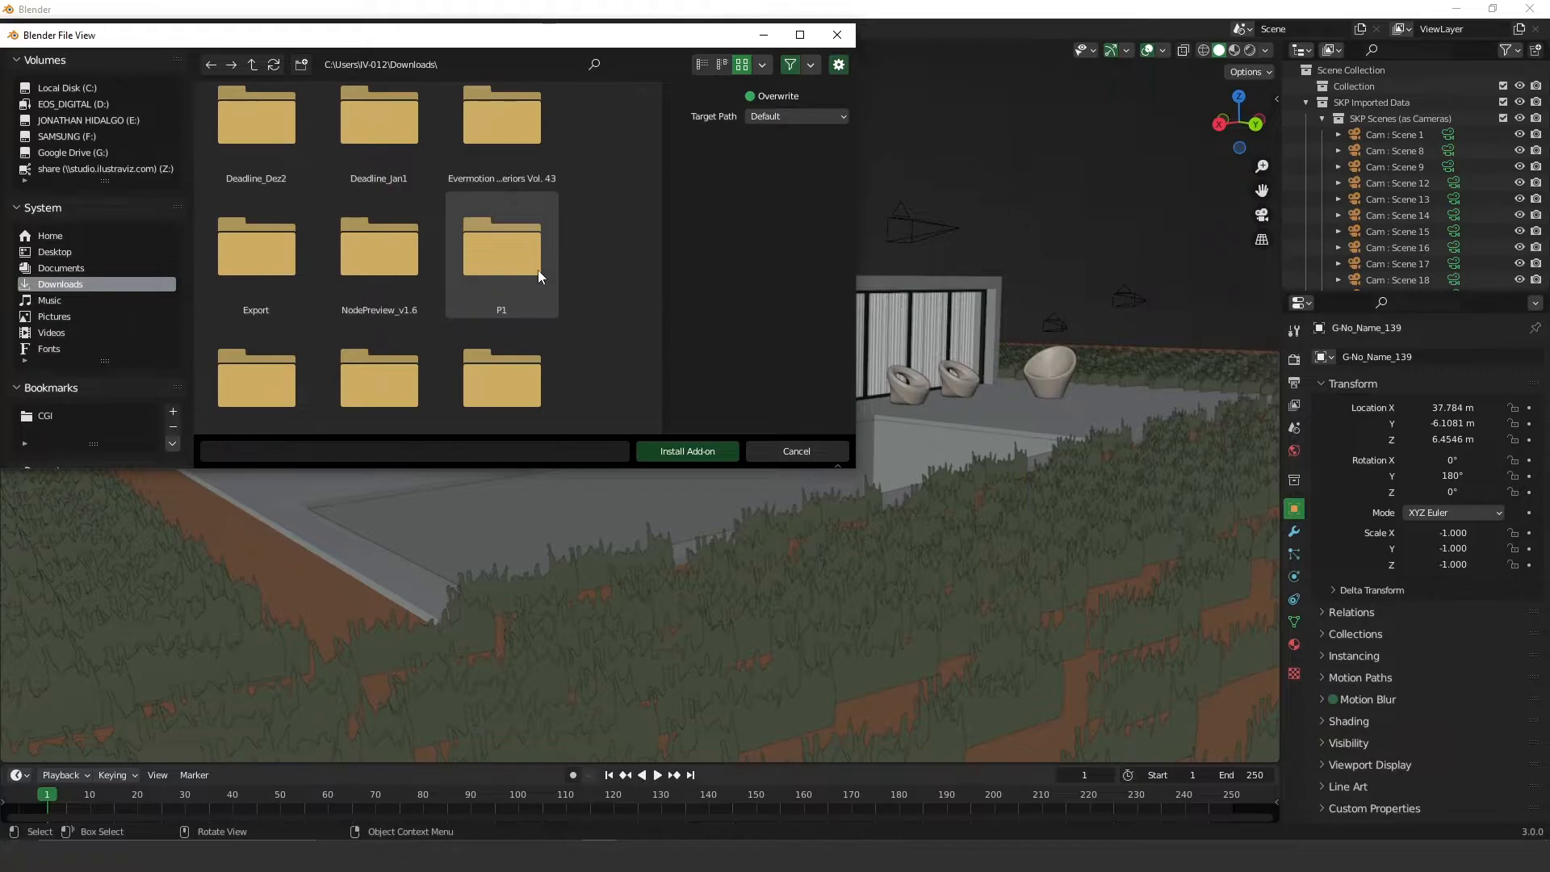
{"action": "scroll", "scroll_direction": "down", "scroll_amount": 3}
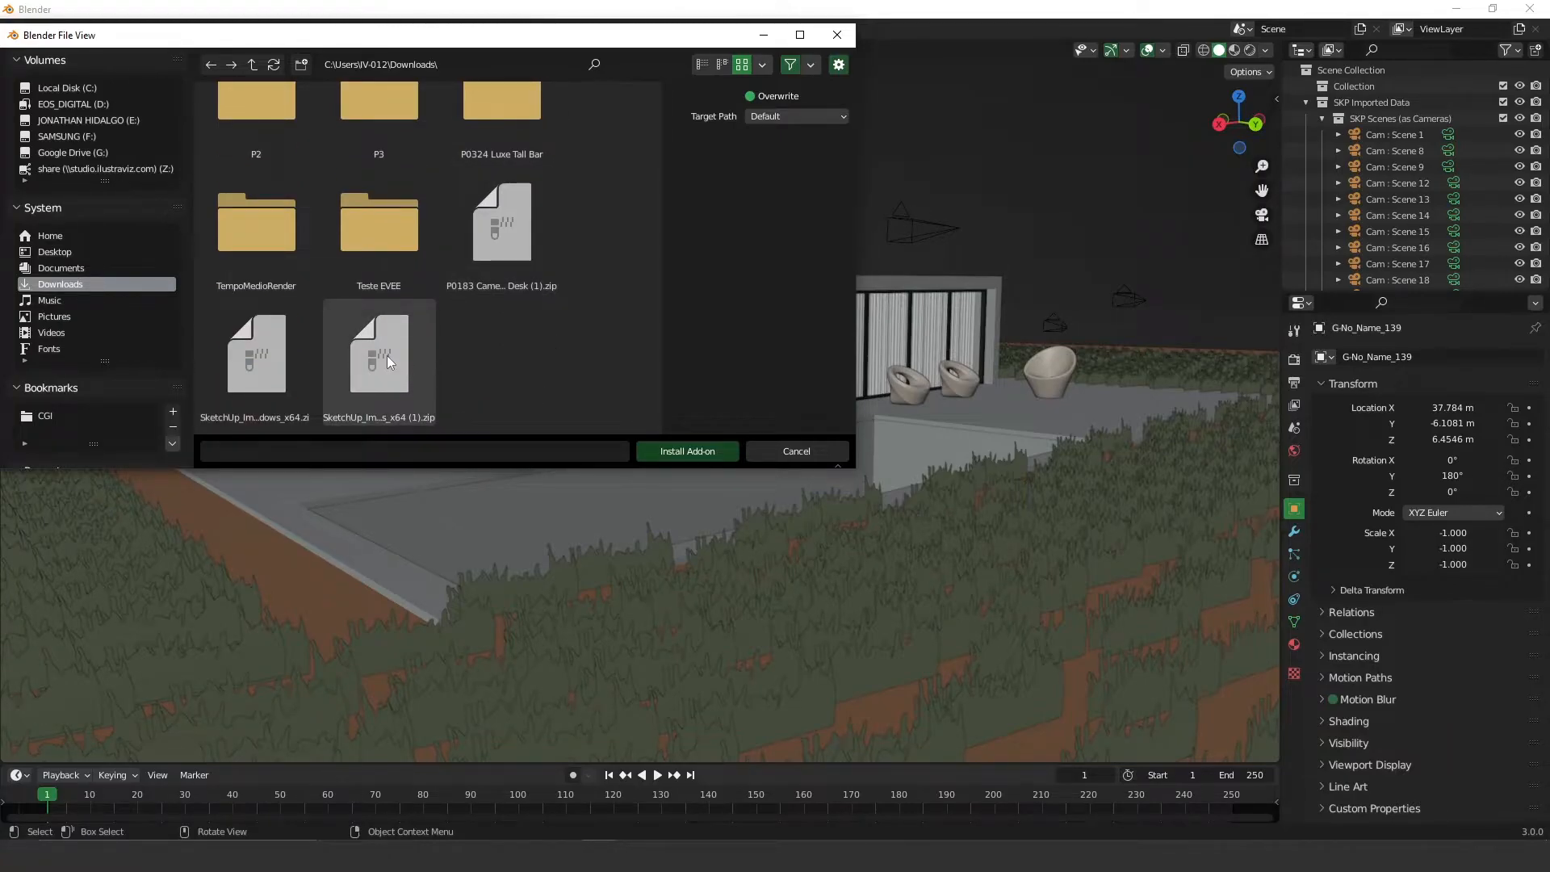
{"action": "left_click", "coordinate": [379, 355]}
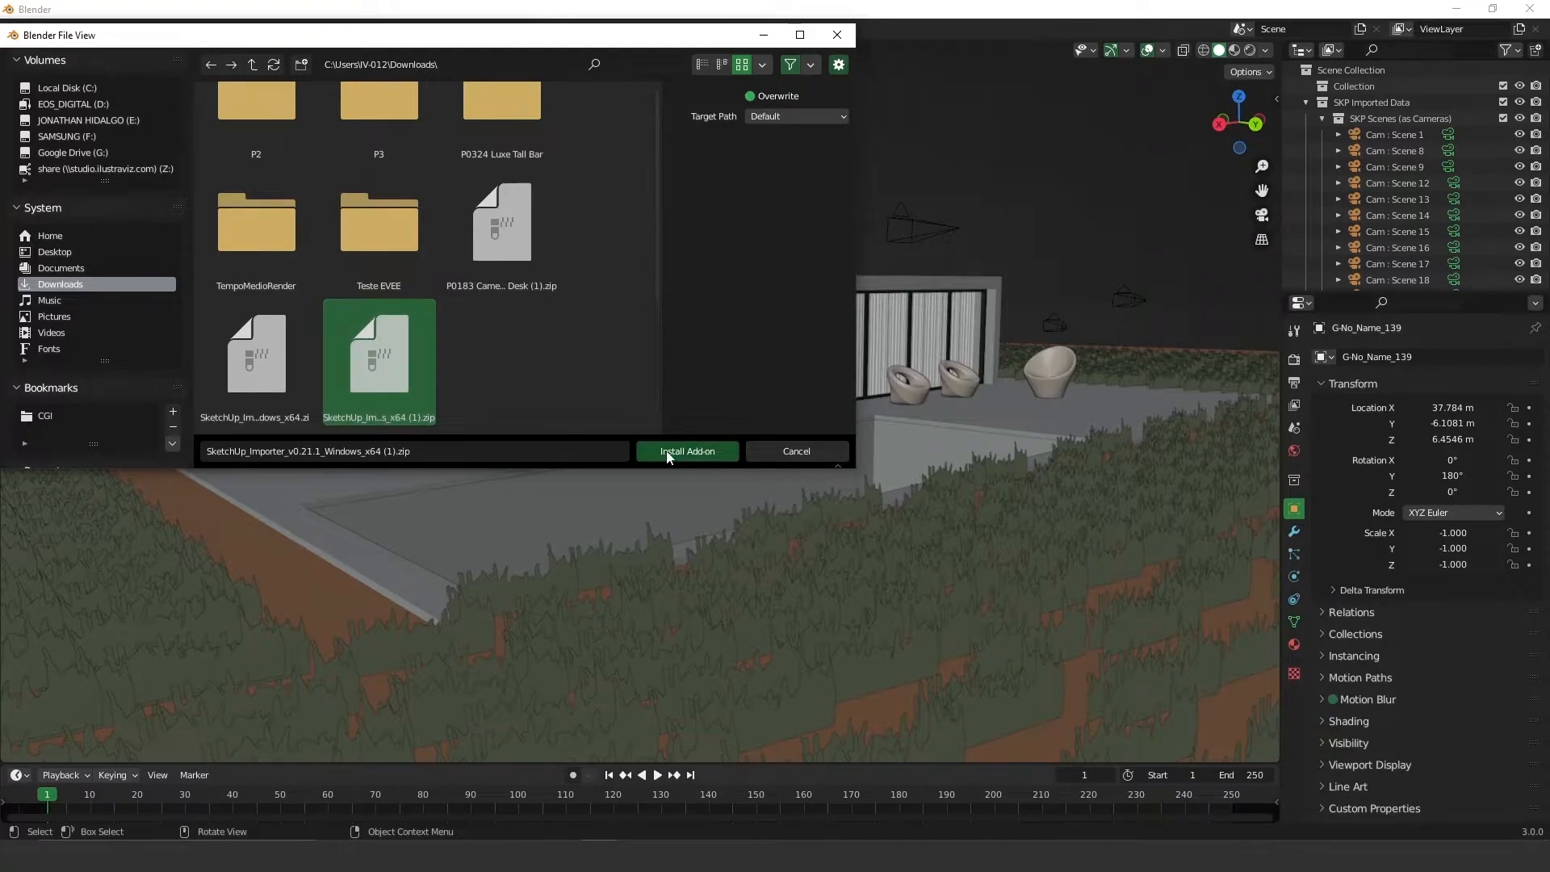
{"action": "mouse_move", "coordinate": [802, 461]}
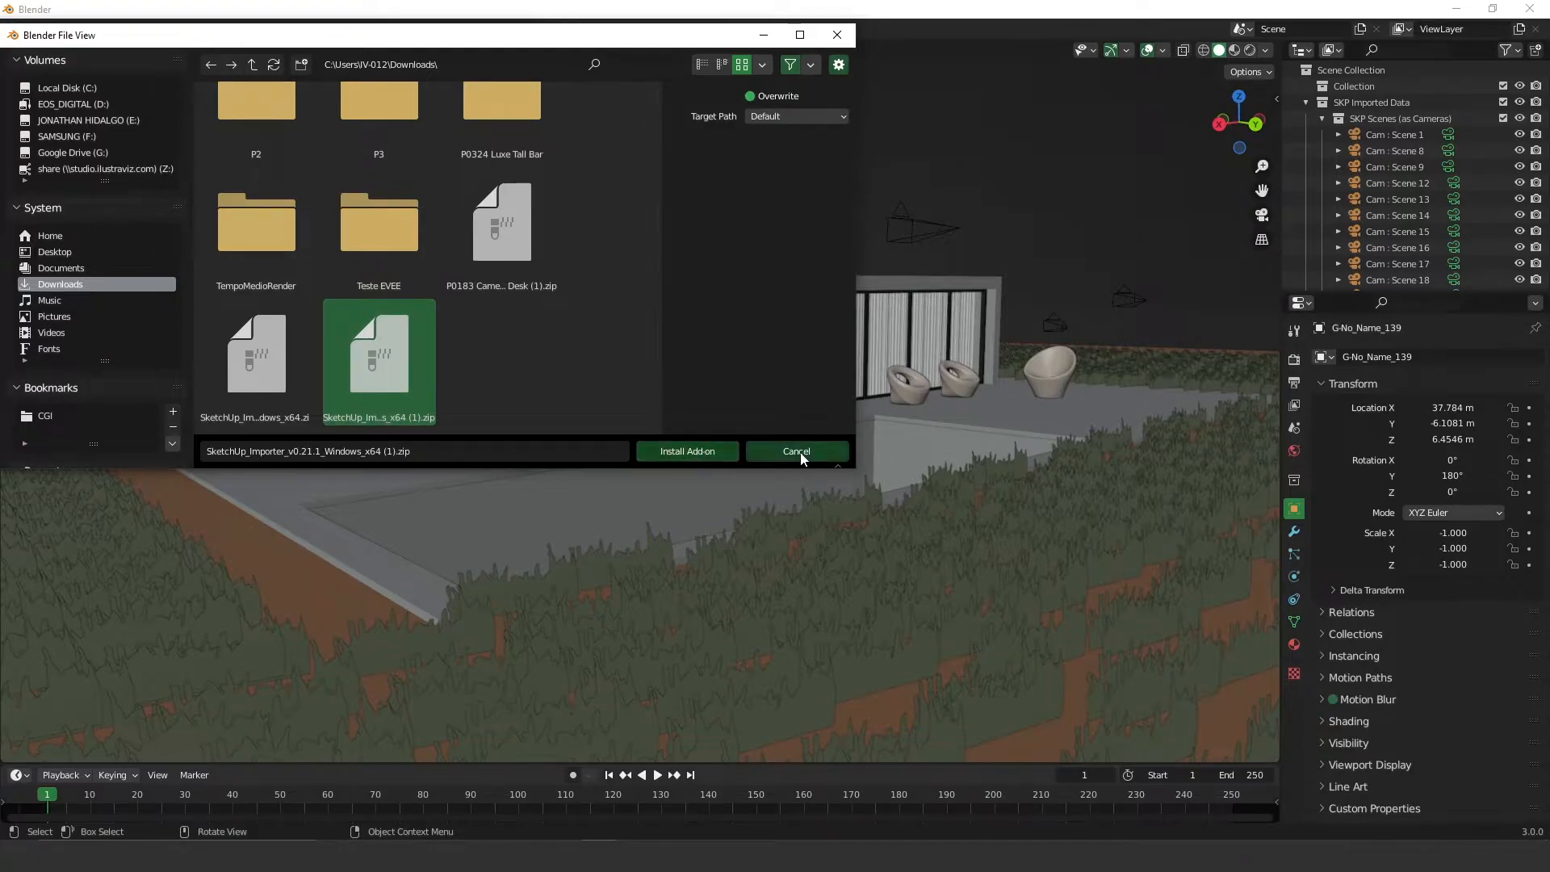
{"action": "left_click", "coordinate": [687, 451]}
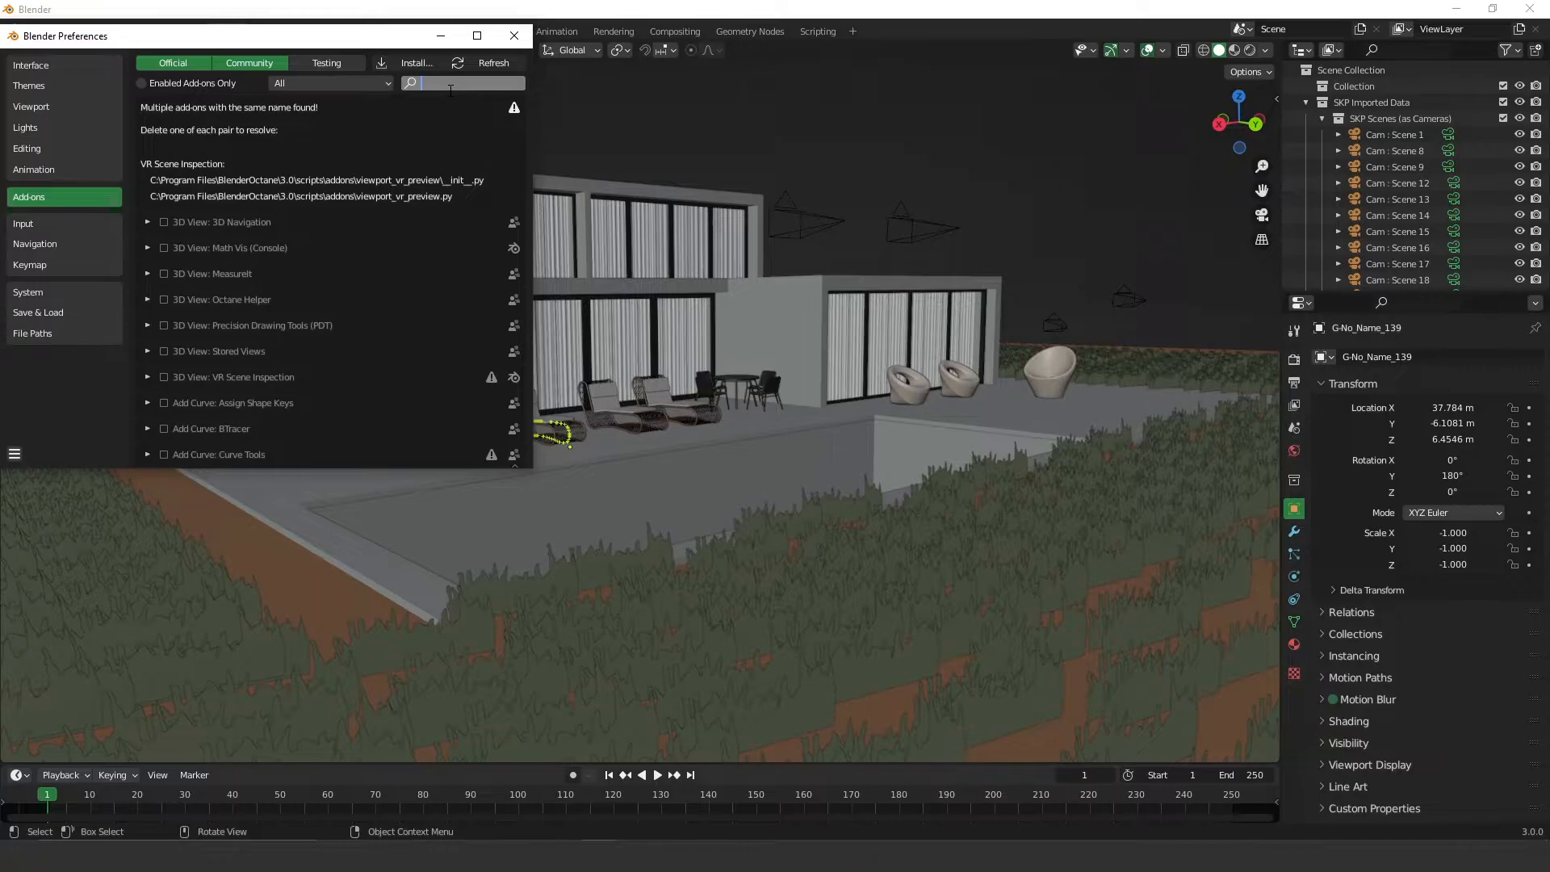
Step: Search the add-ons list for 'ske' to find the SketchUp importer
{"action": "type", "text": "ske"}
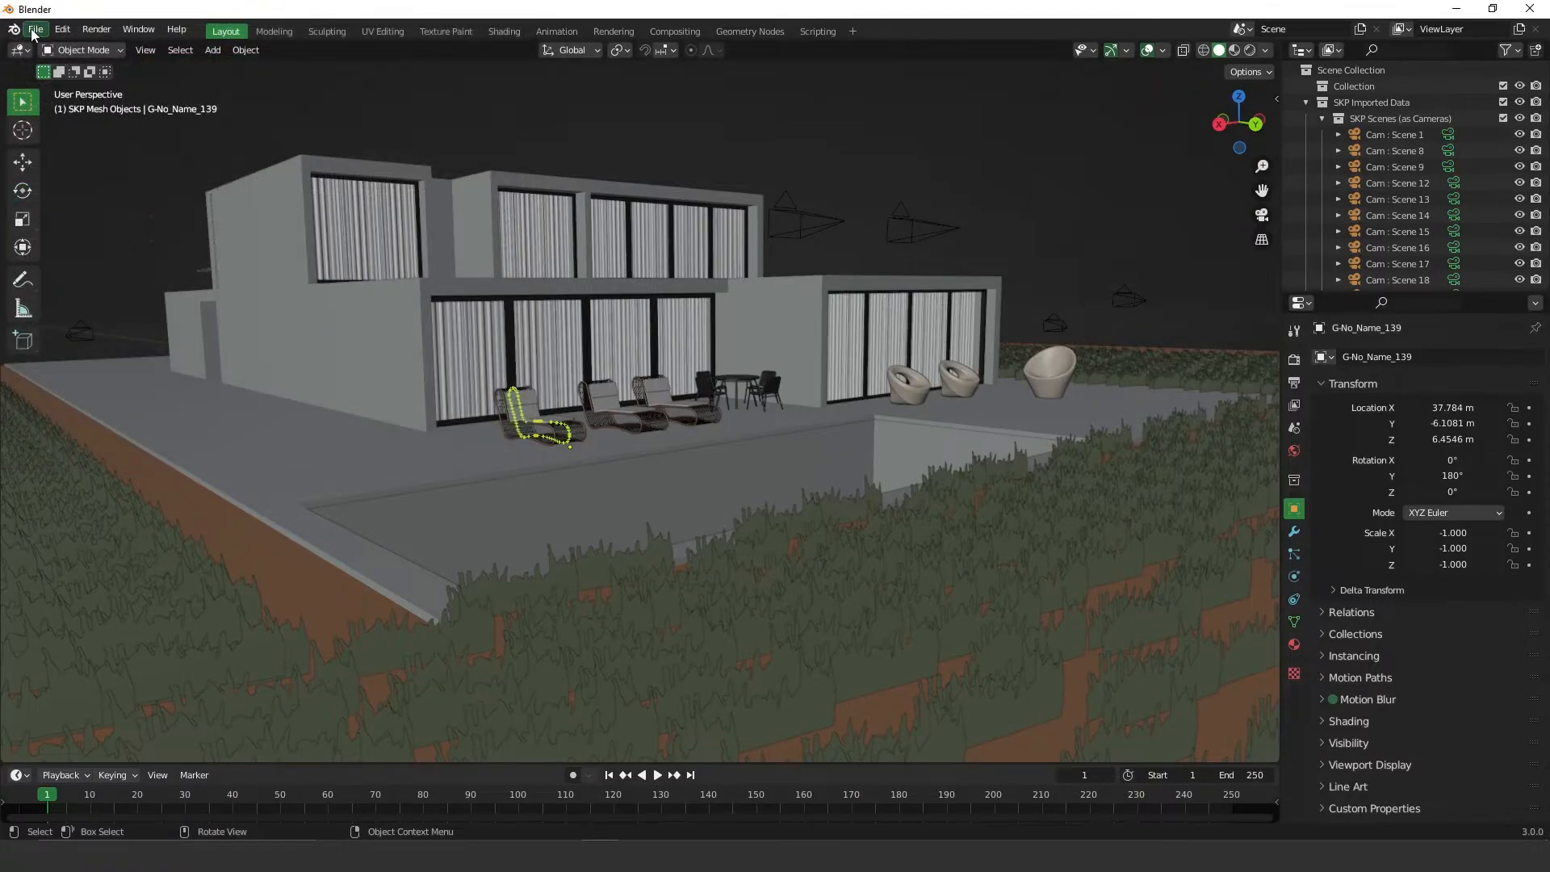
Step: Open File > Import > Import SketchUp Scene (.skp) and close the browser
{"action": "left_click", "coordinate": [35, 30]}
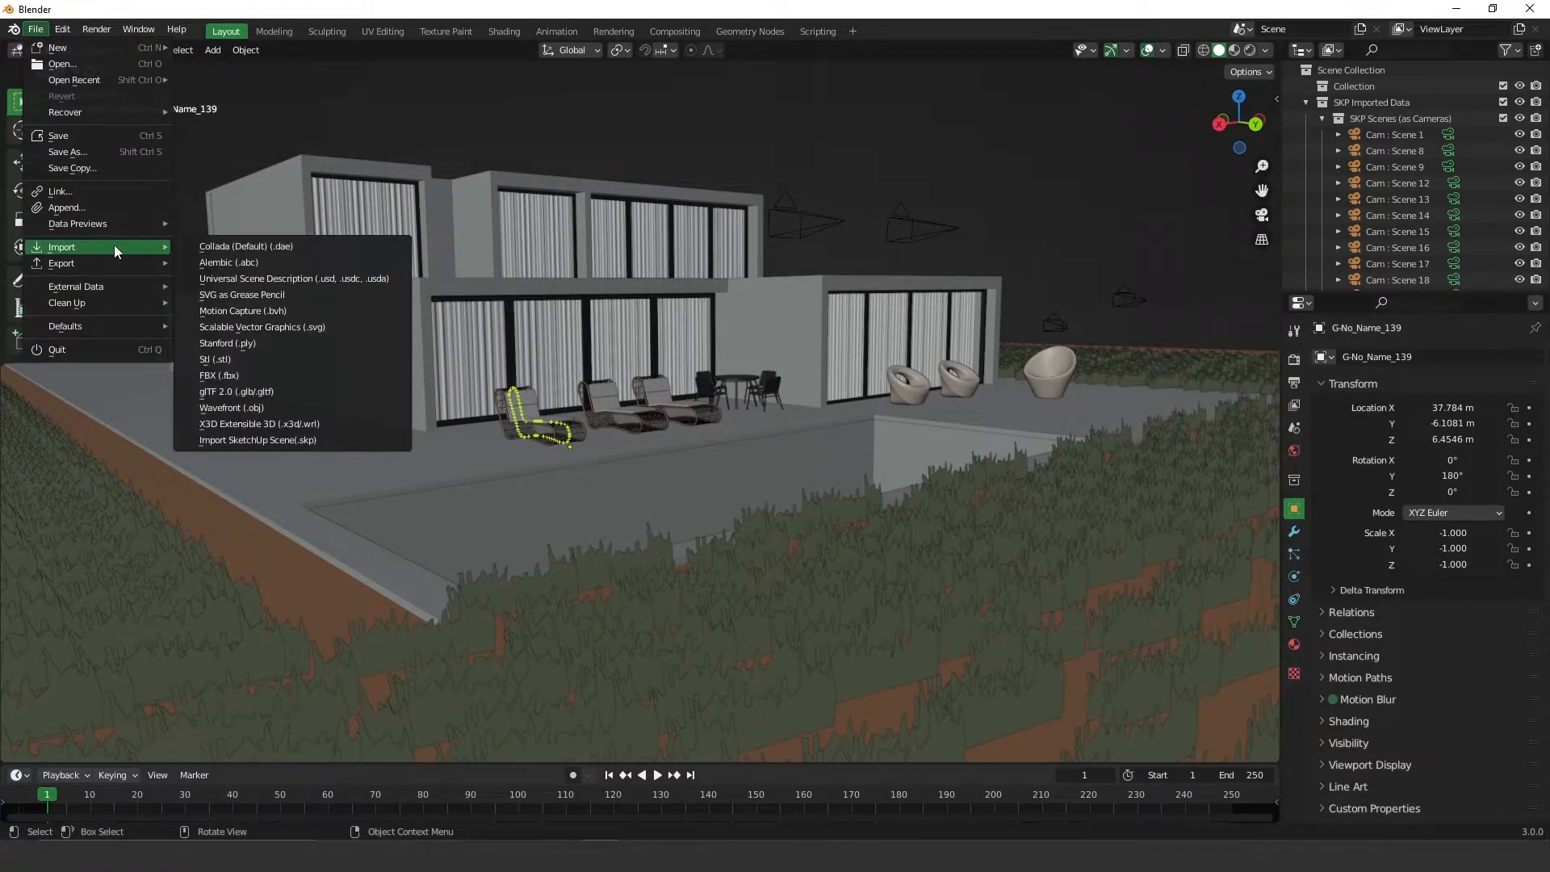
{"action": "mouse_move", "coordinate": [257, 440]}
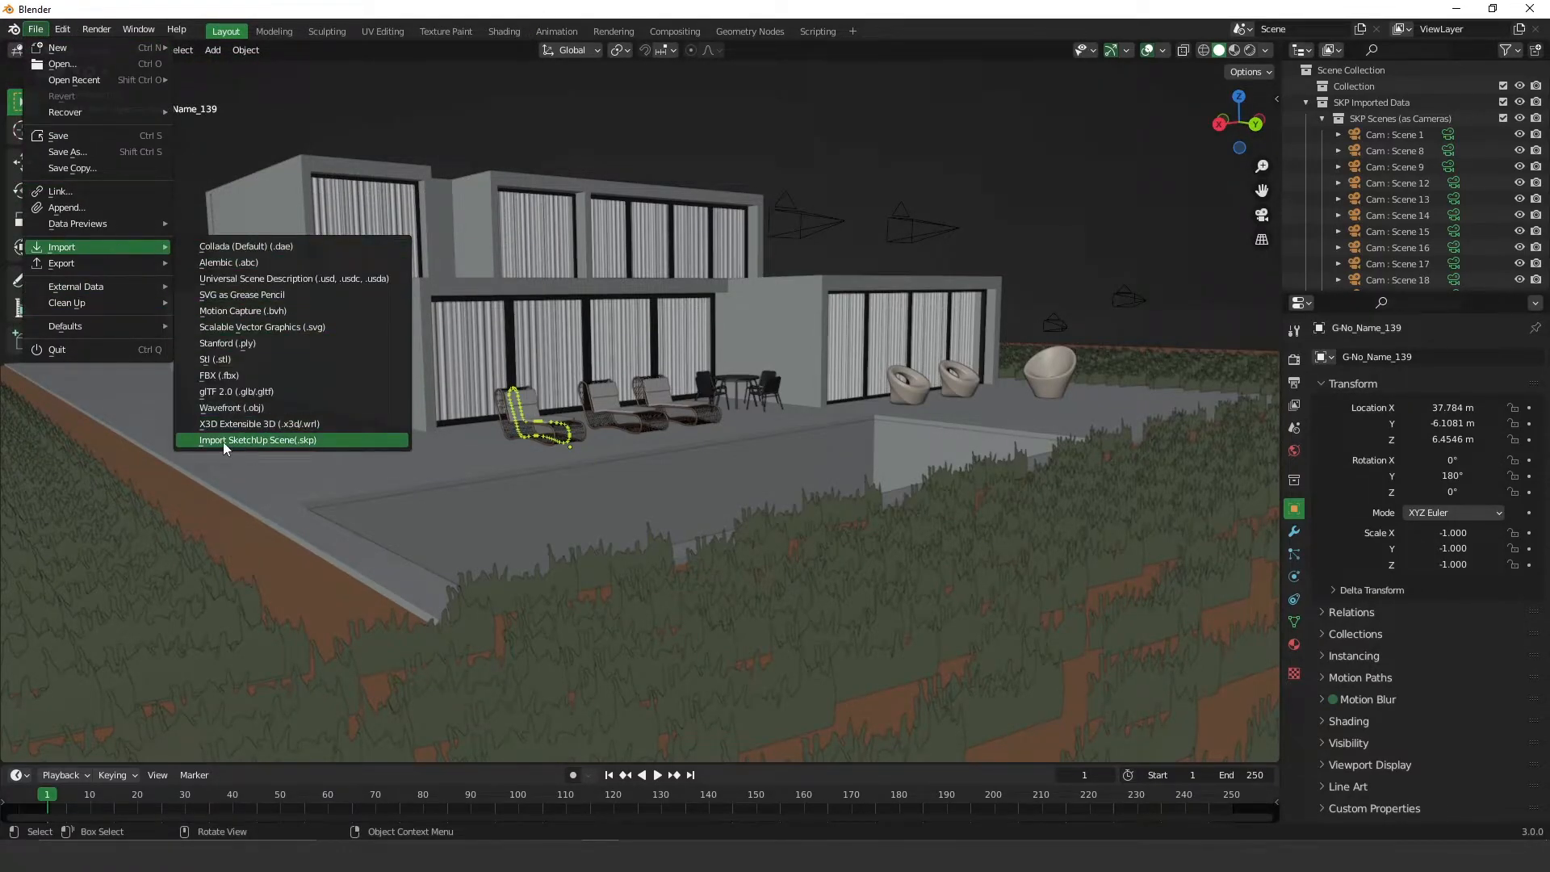
{"action": "mouse_move", "coordinate": [242, 445]}
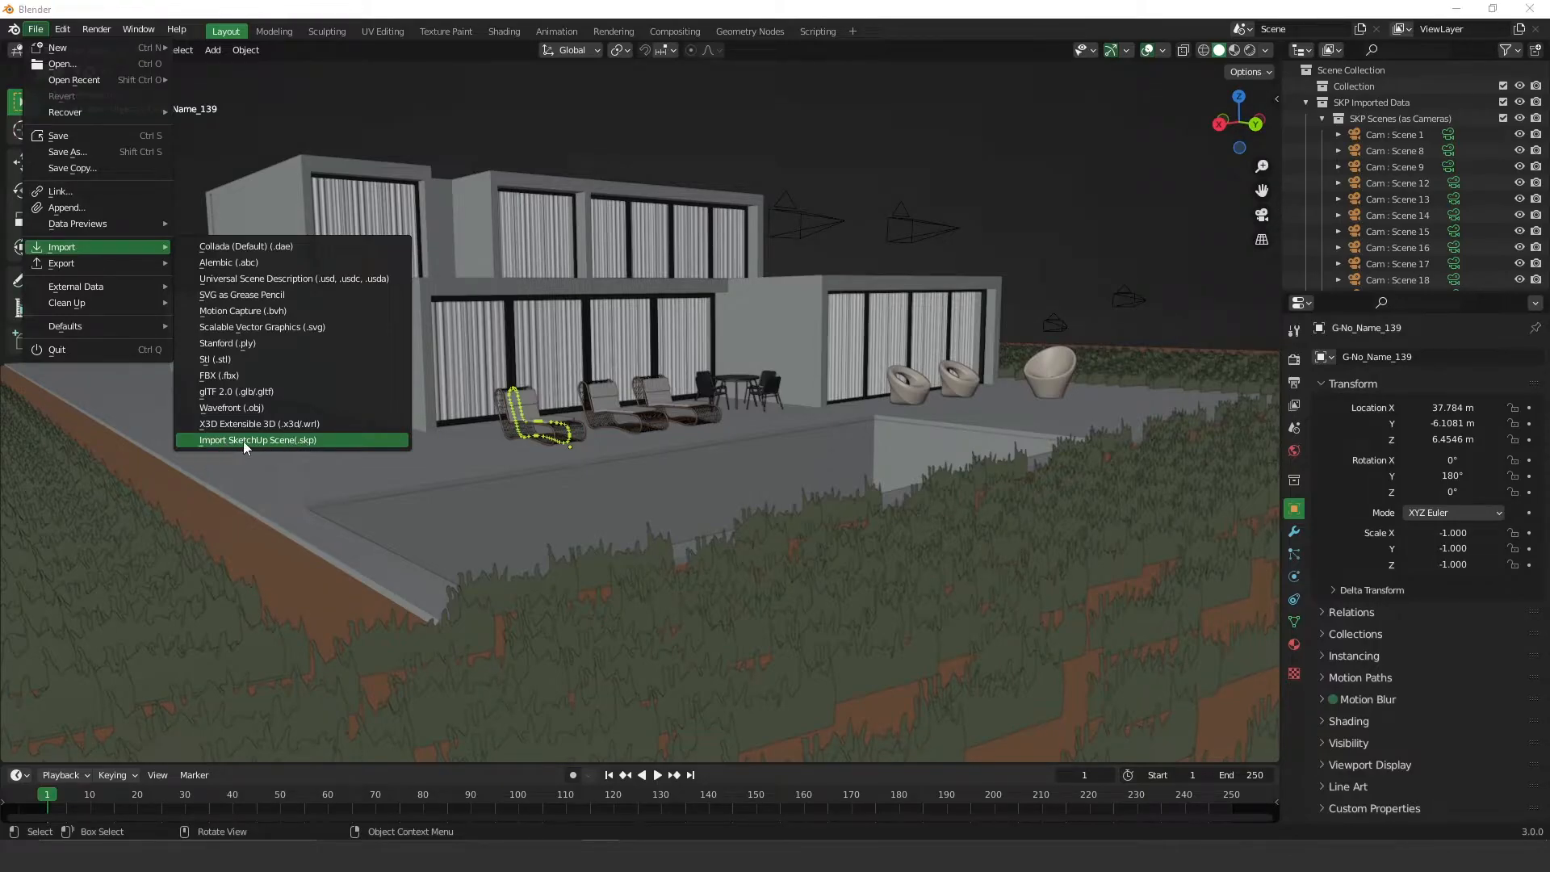
{"action": "left_click", "coordinate": [258, 440]}
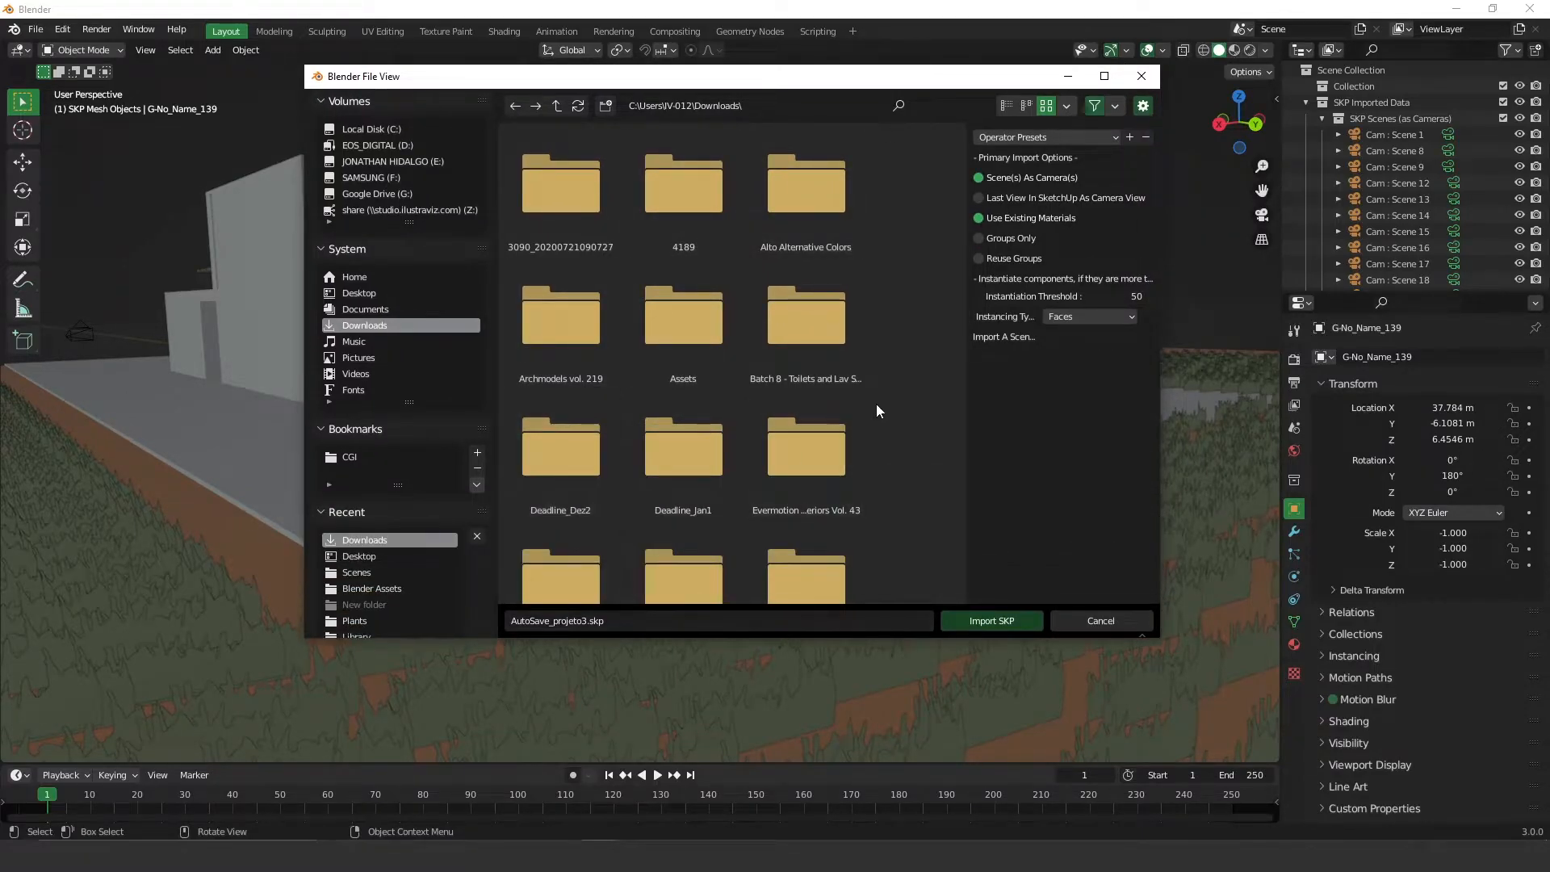
{"action": "left_click", "coordinate": [991, 621]}
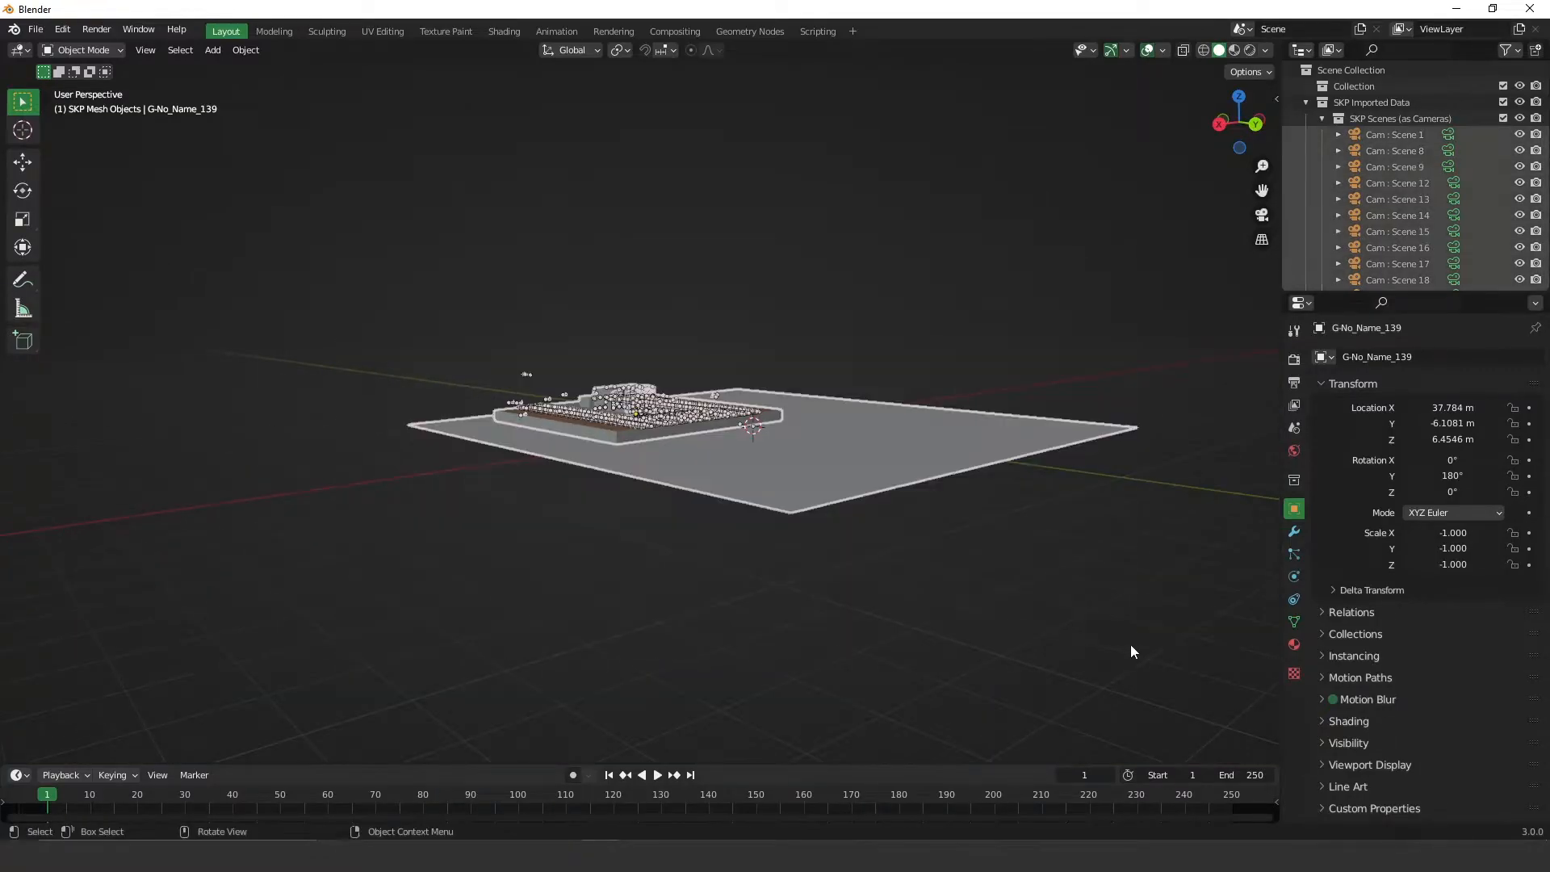
{"action": "mouse_move", "coordinate": [644, 415]}
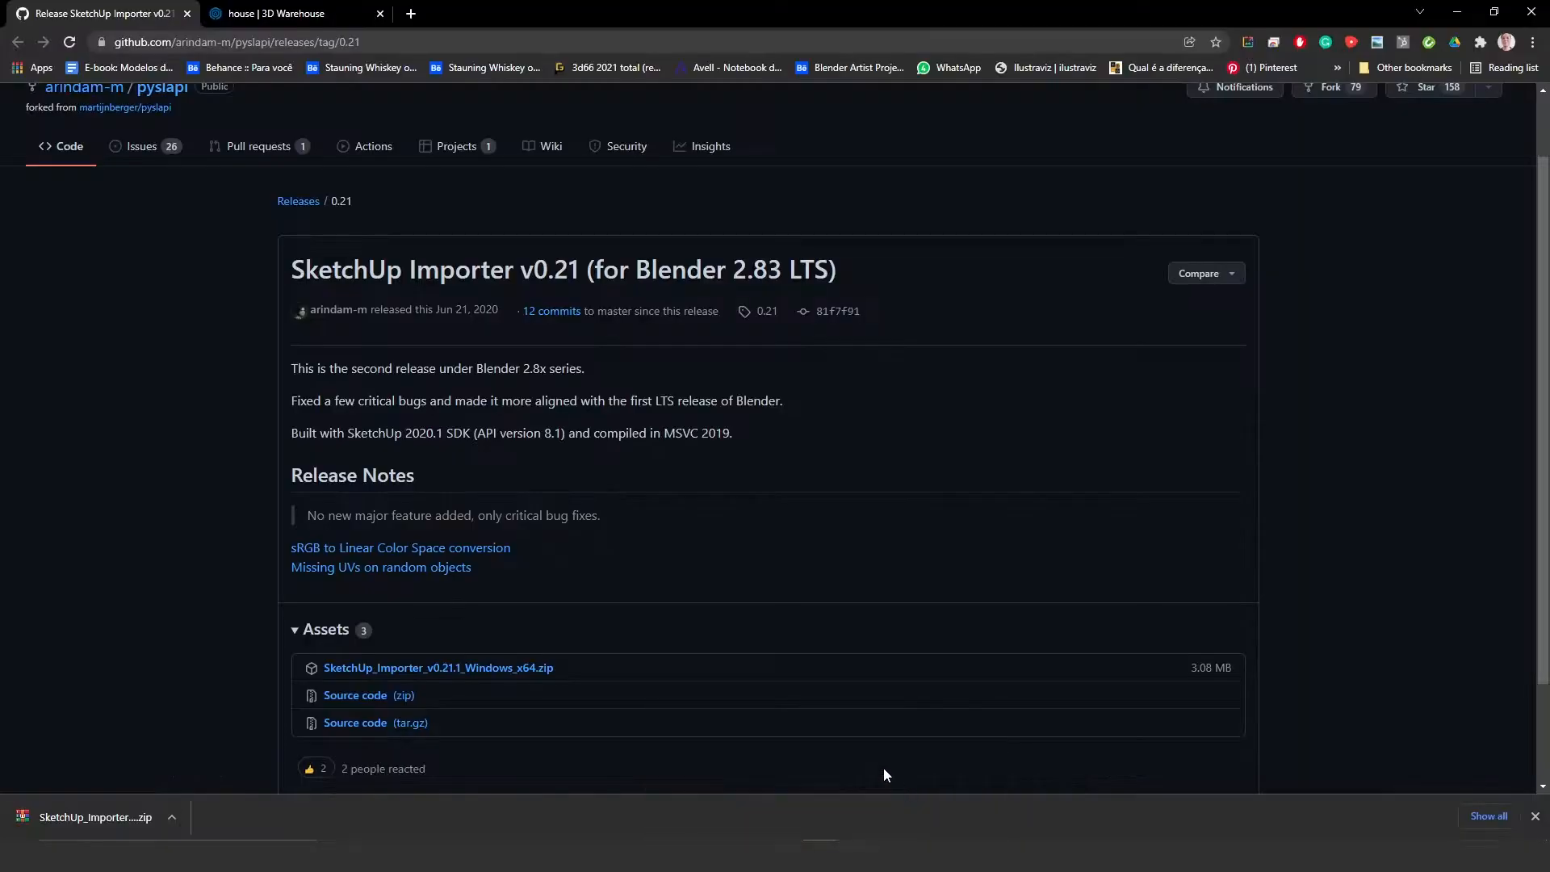
Step: Download the 3D Warehouse house model as a SketchUp 2020 Model
{"action": "left_click", "coordinate": [283, 14]}
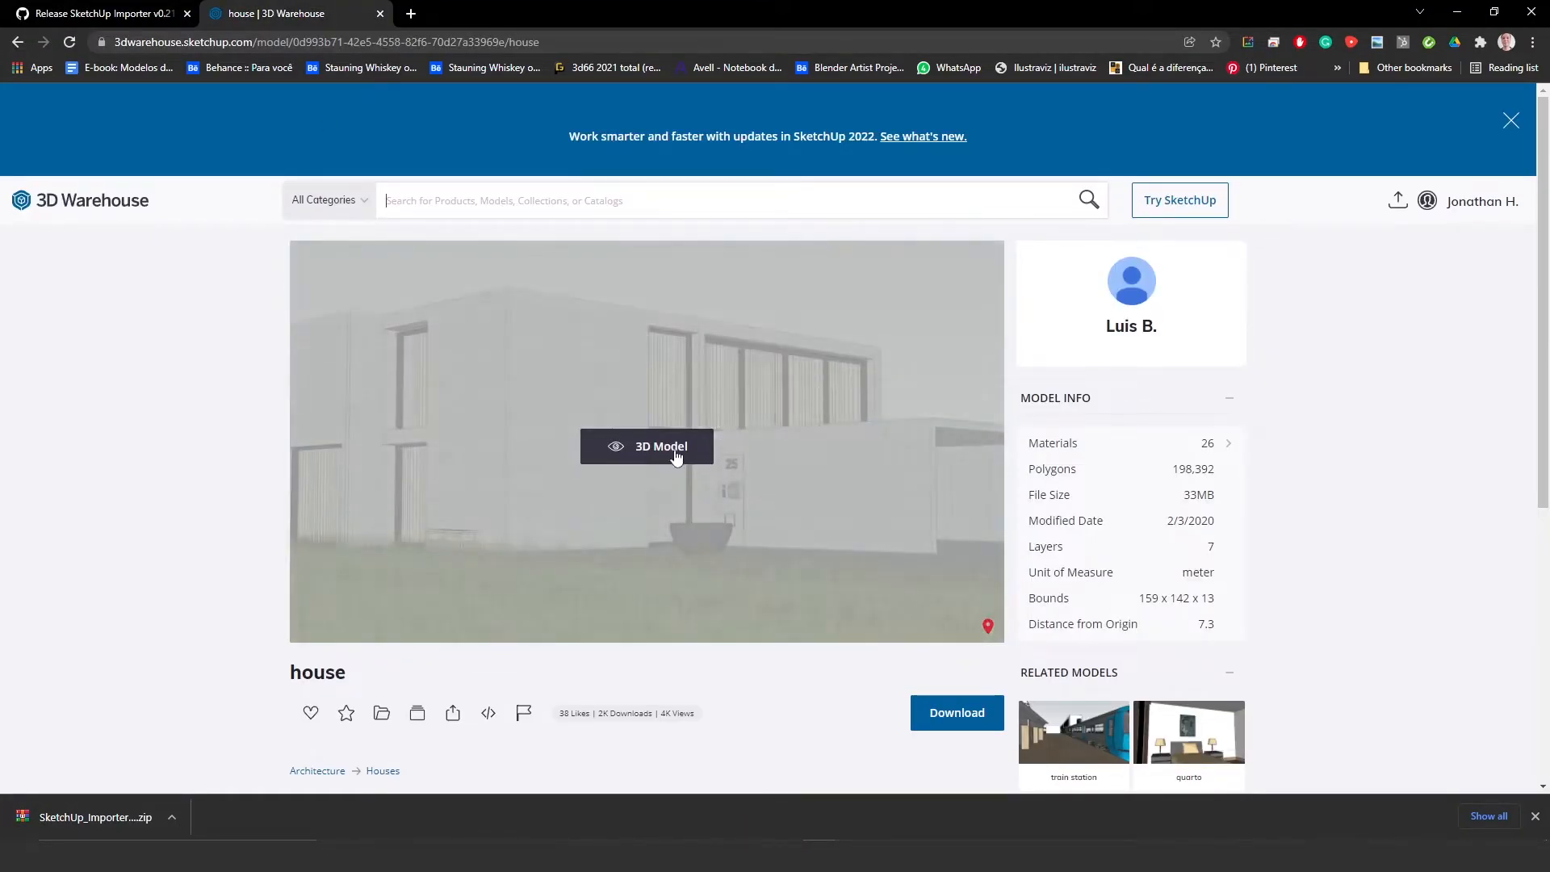
{"action": "scroll", "scroll_direction": "down", "scroll_amount": 3}
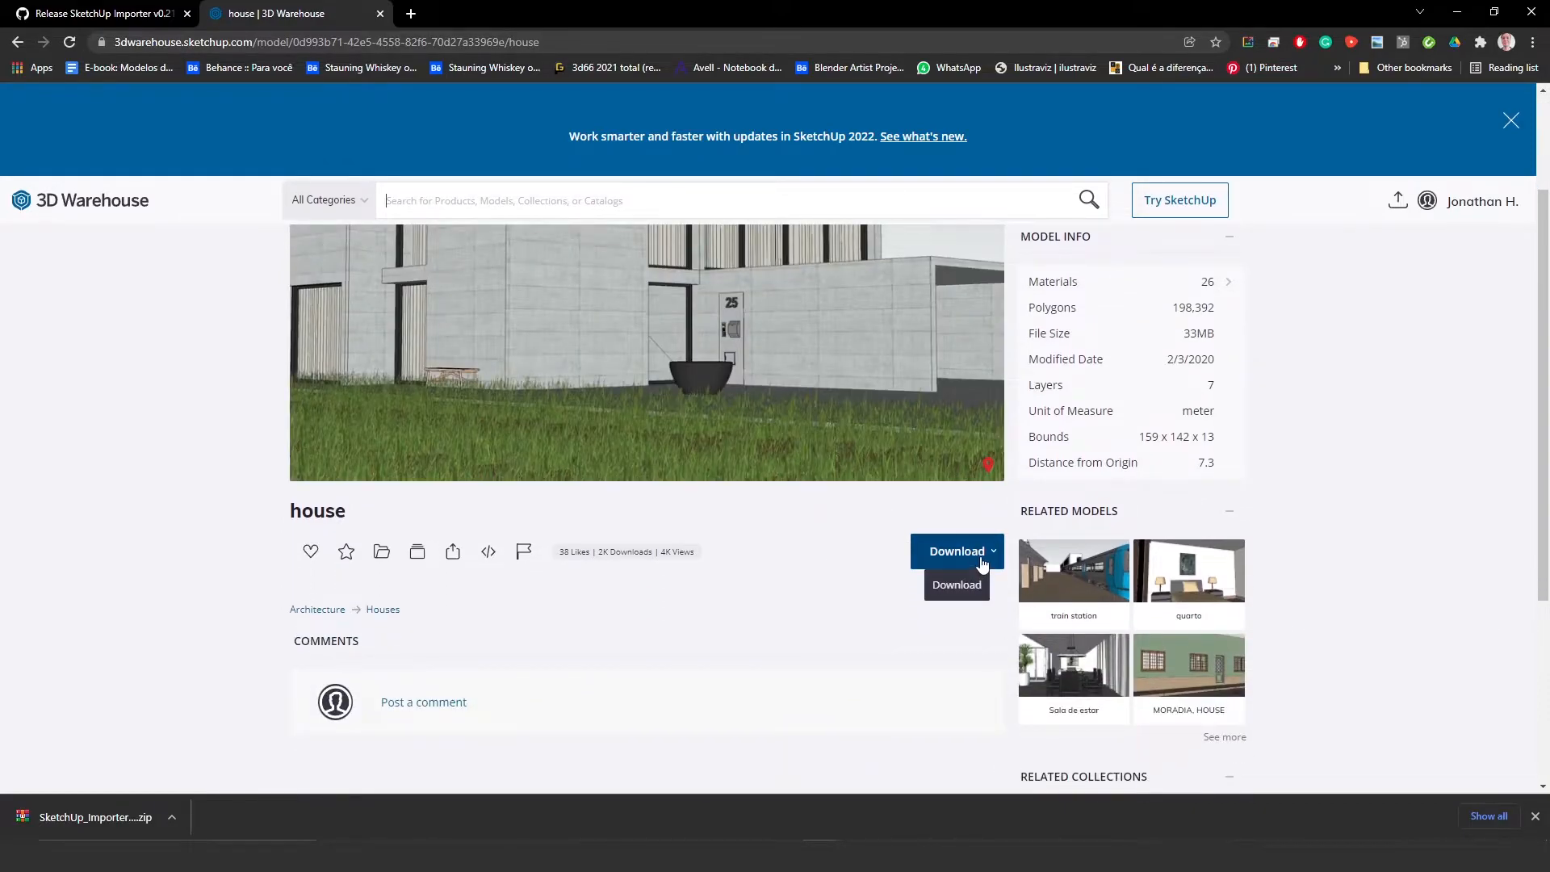
{"action": "left_click", "coordinate": [957, 551]}
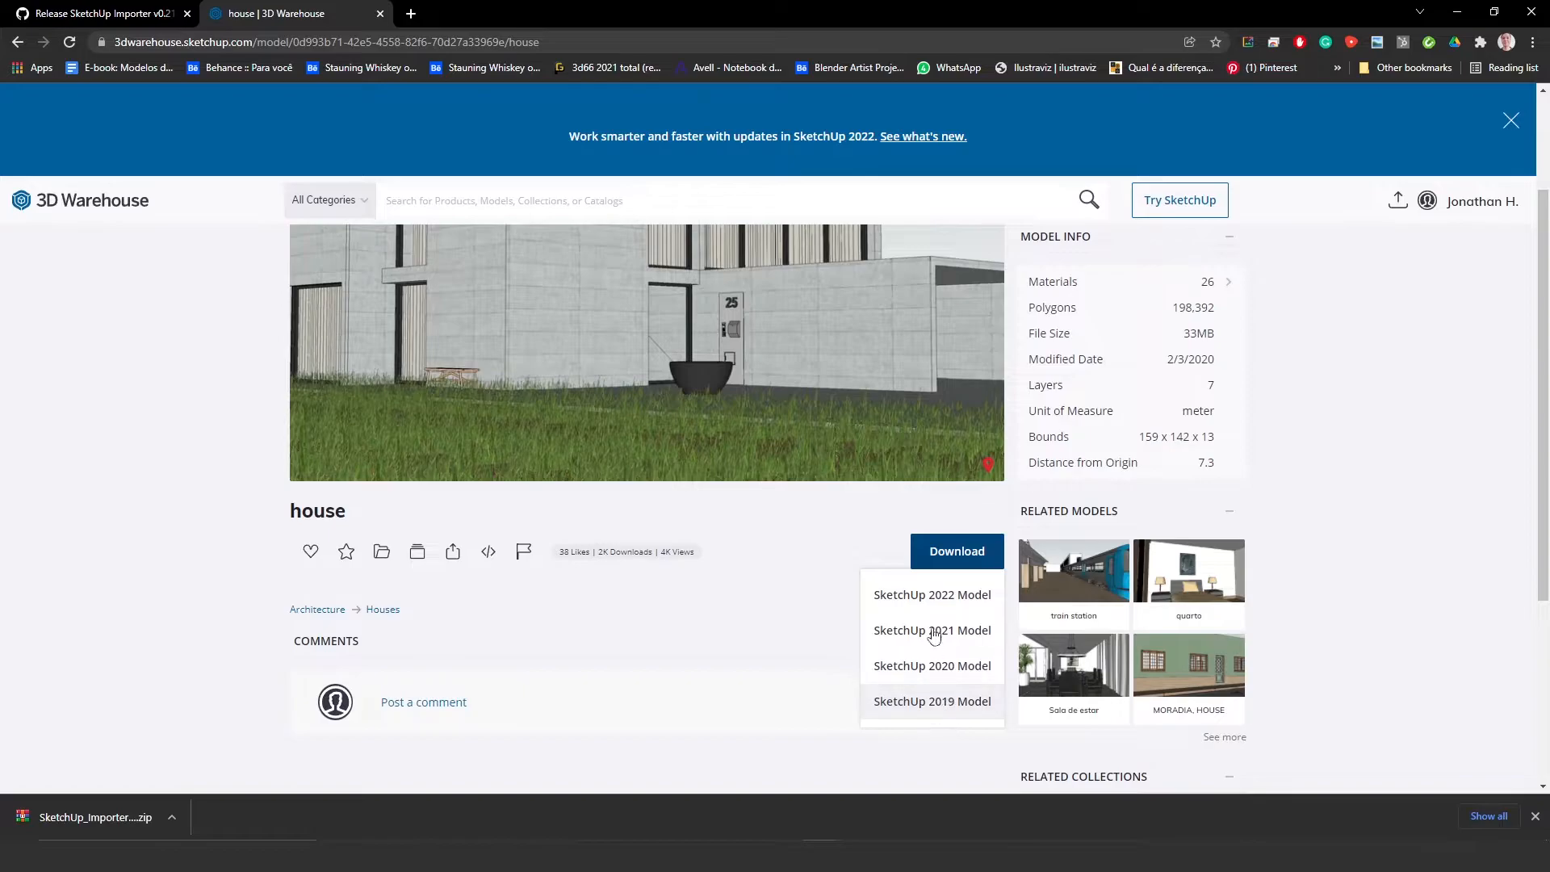
{"action": "mouse_move", "coordinate": [913, 605]}
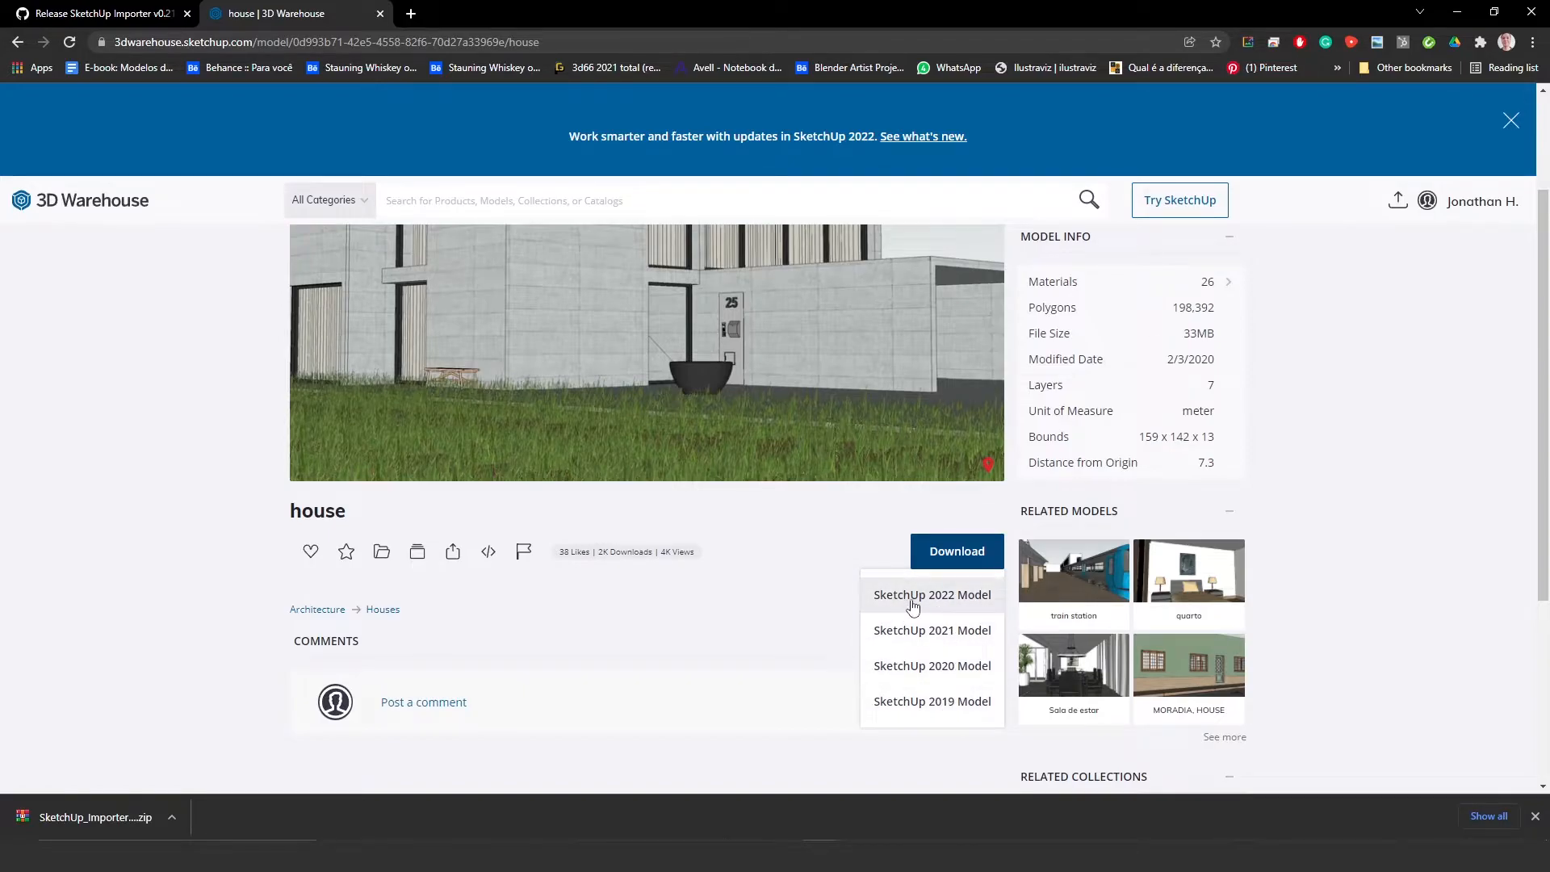
{"action": "mouse_move", "coordinate": [950, 607]}
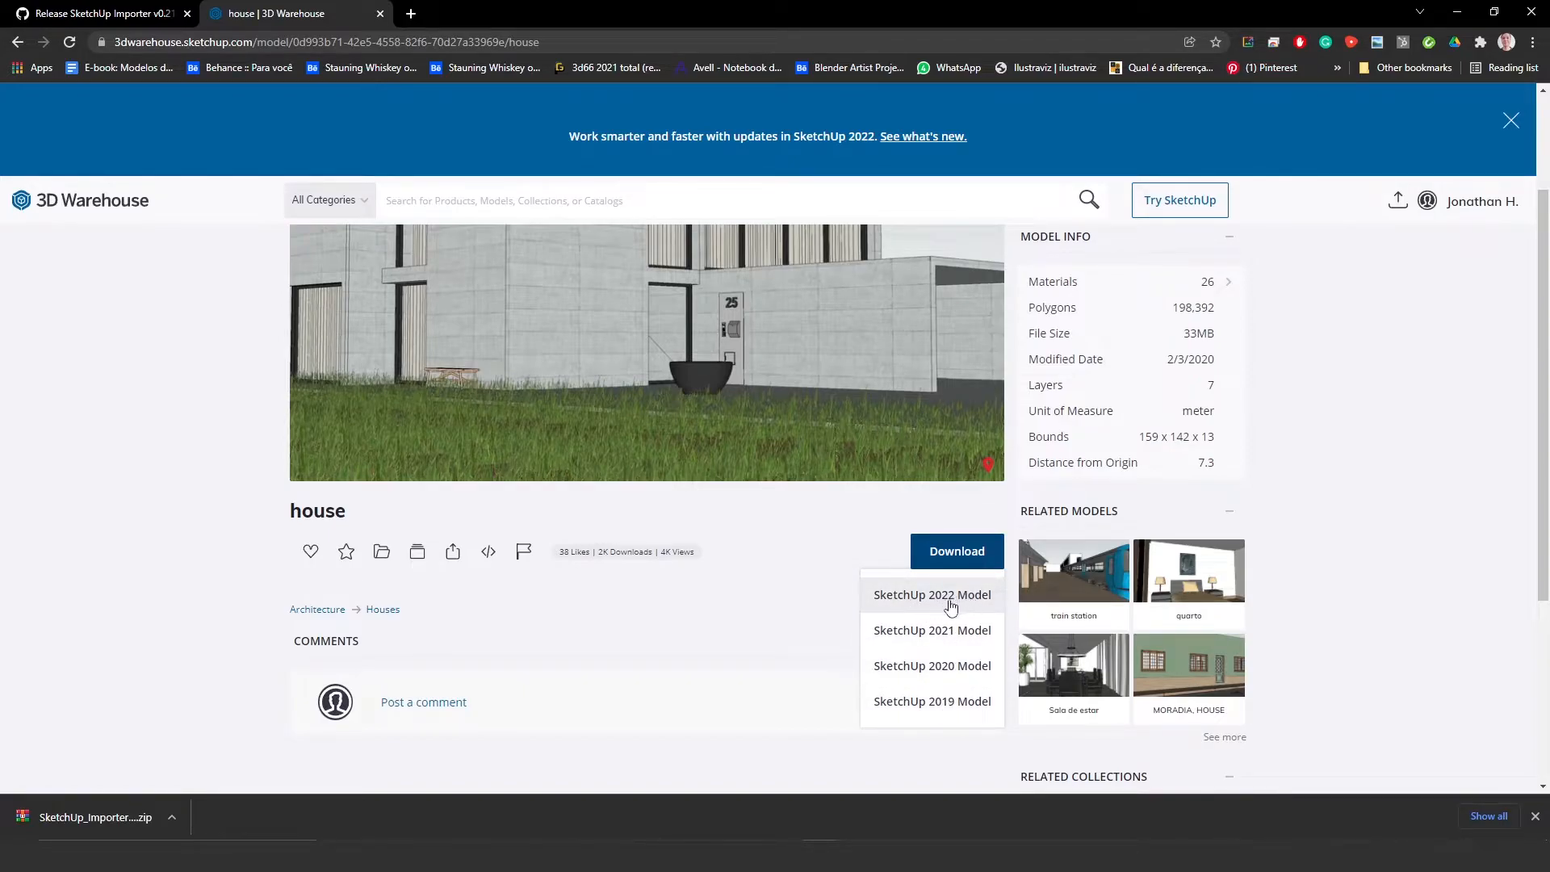
{"action": "mouse_move", "coordinate": [946, 666]}
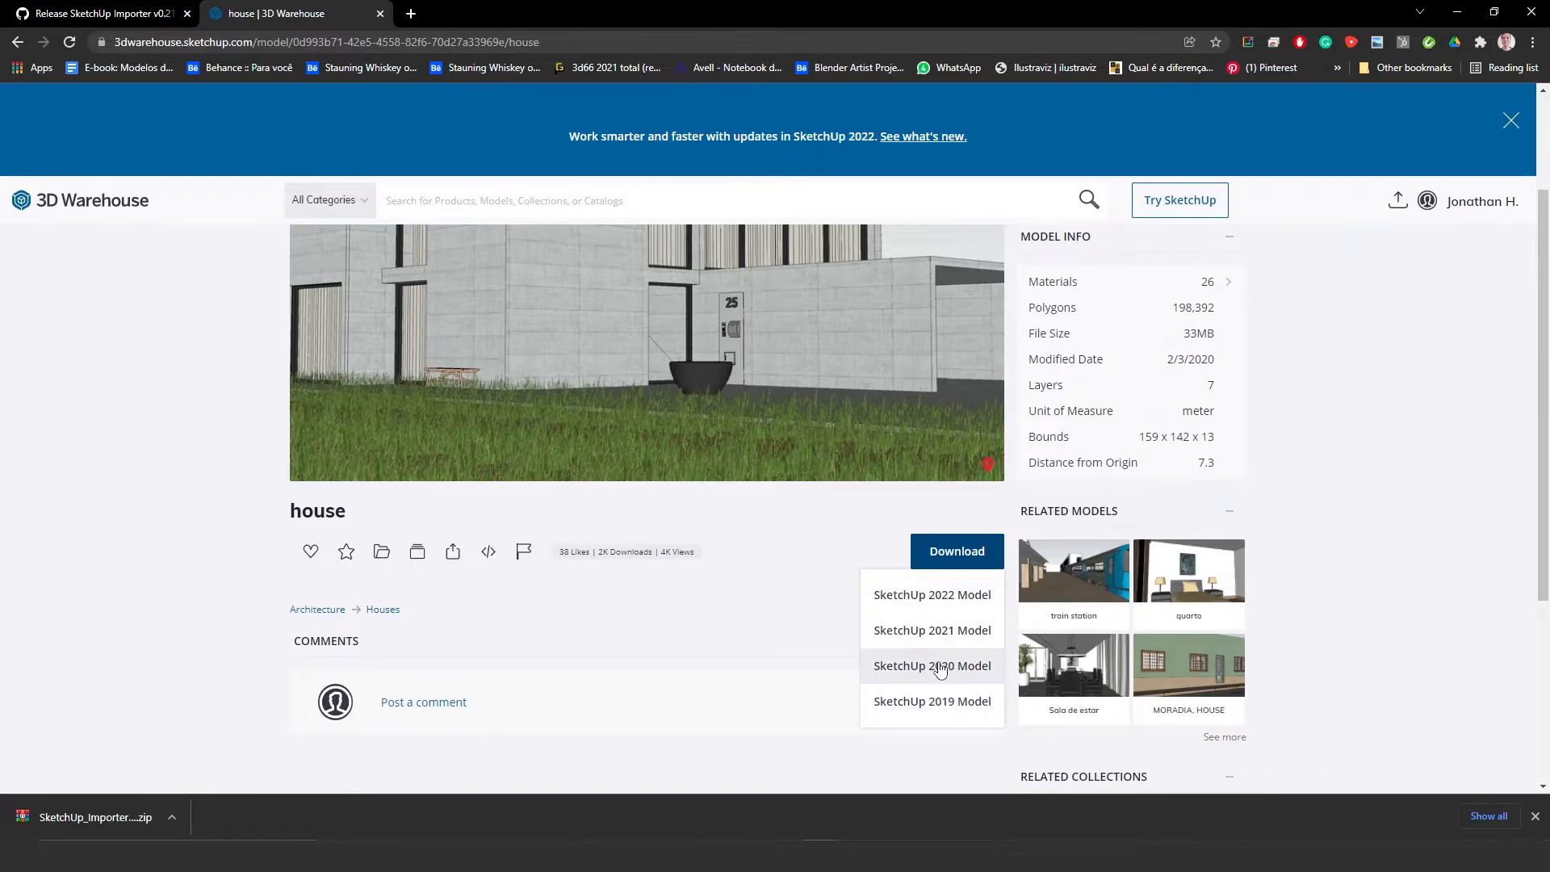
{"action": "left_click", "coordinate": [105, 14]}
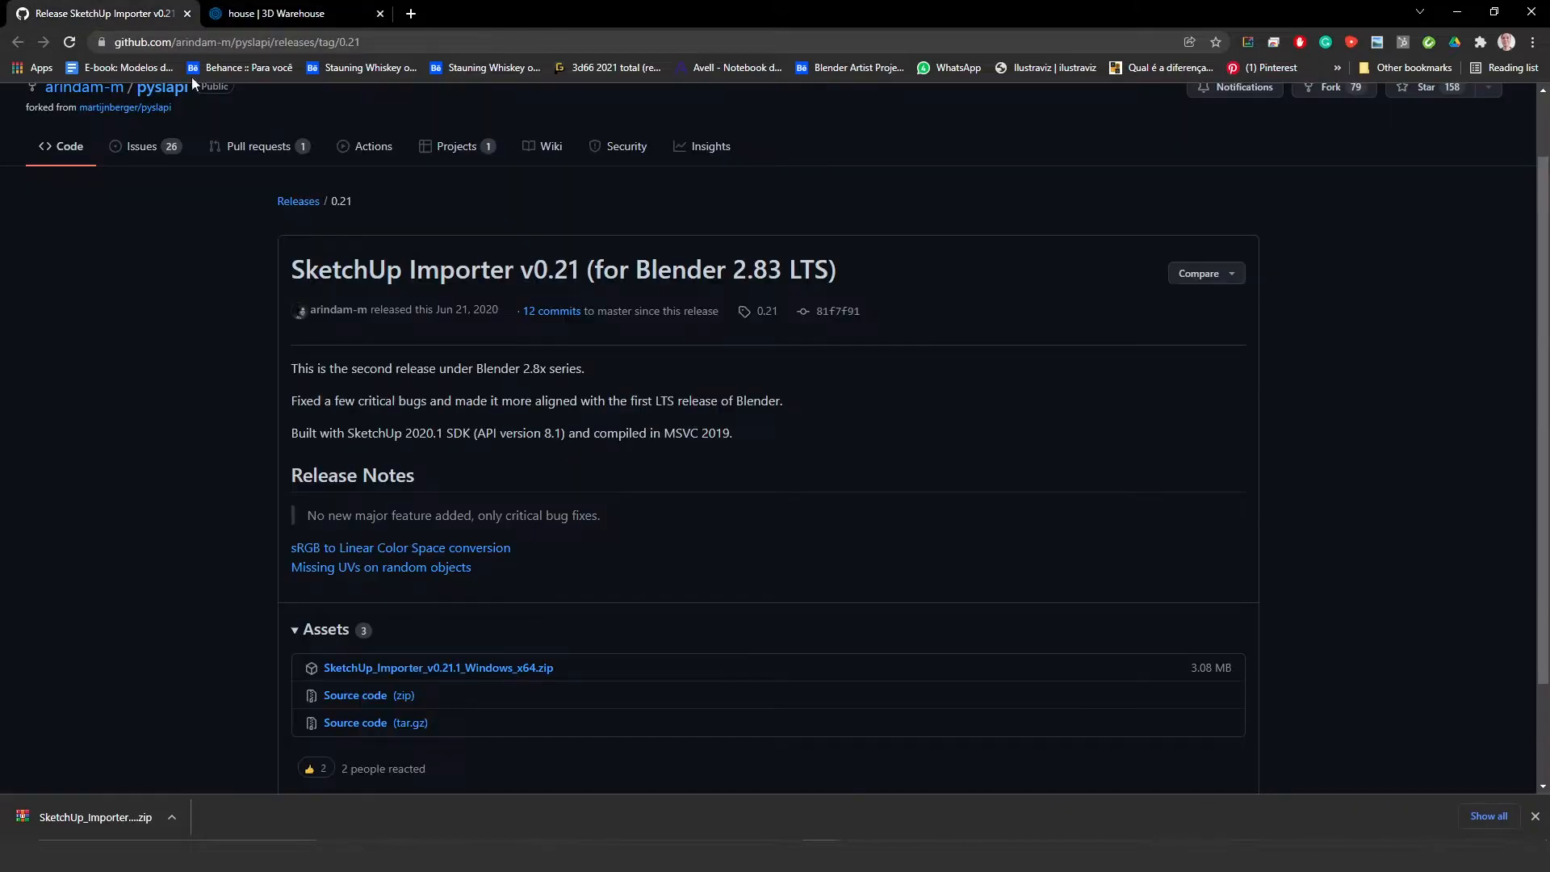
{"action": "mouse_move", "coordinate": [316, 455]}
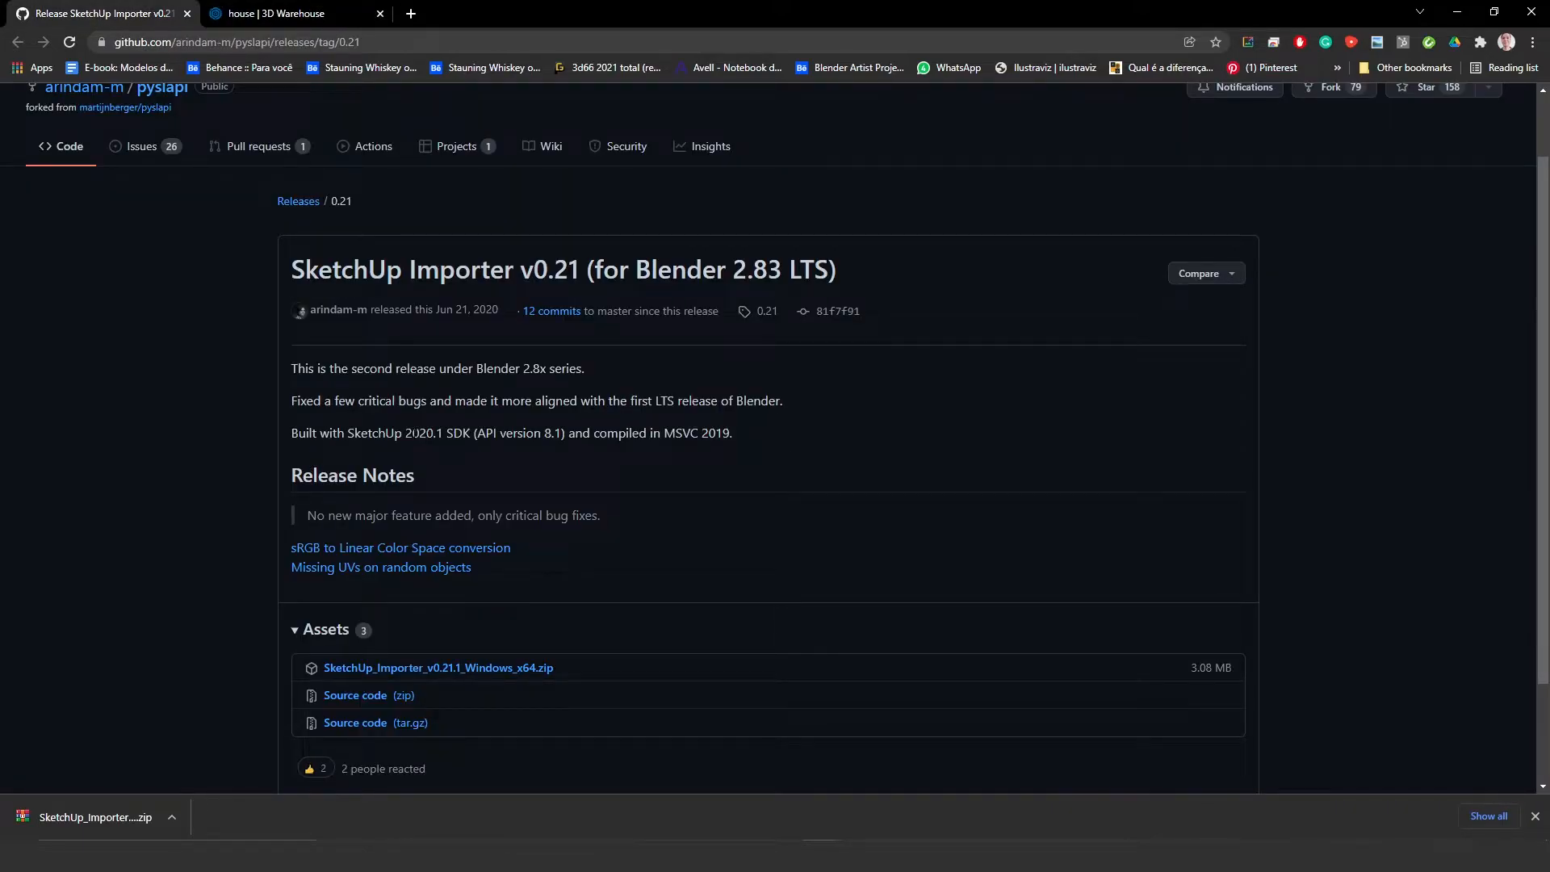
{"action": "mouse_move", "coordinate": [474, 413]}
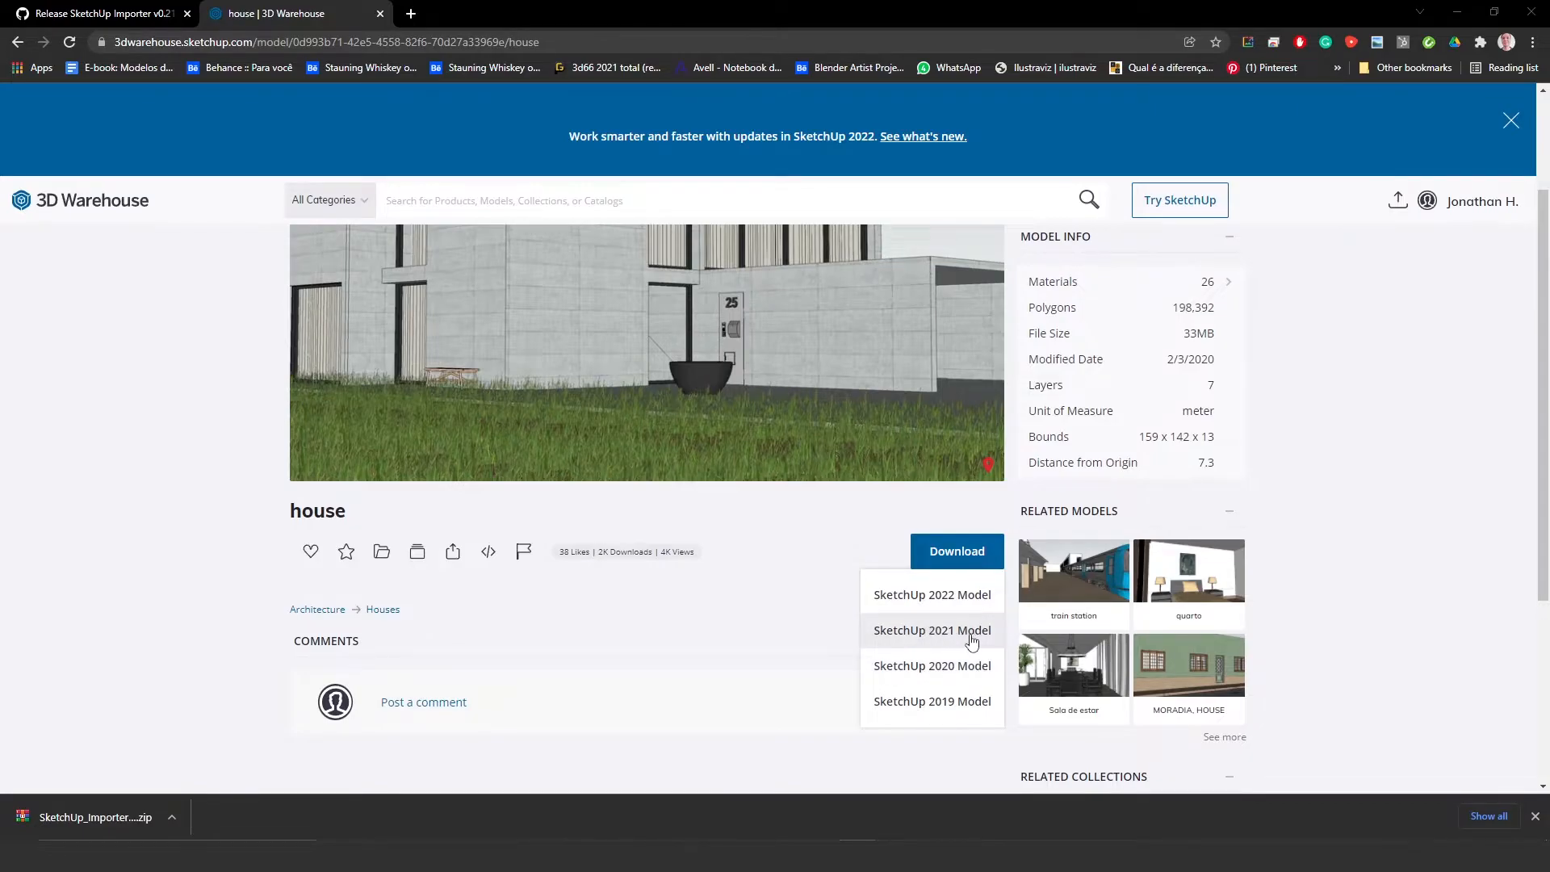
{"action": "mouse_move", "coordinate": [966, 615]}
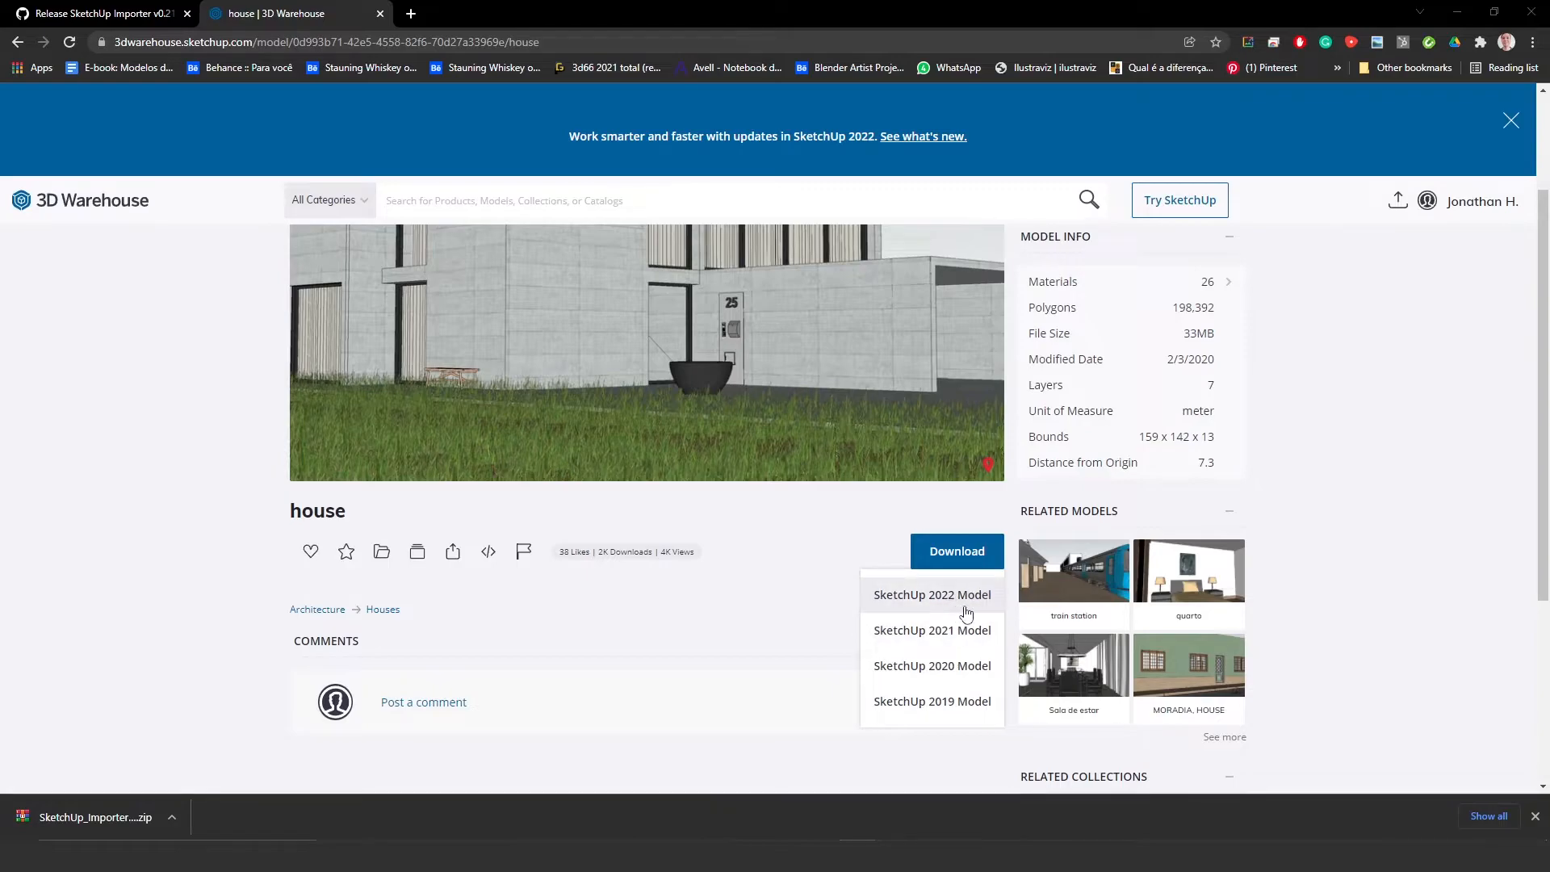
{"action": "mouse_move", "coordinate": [987, 613]}
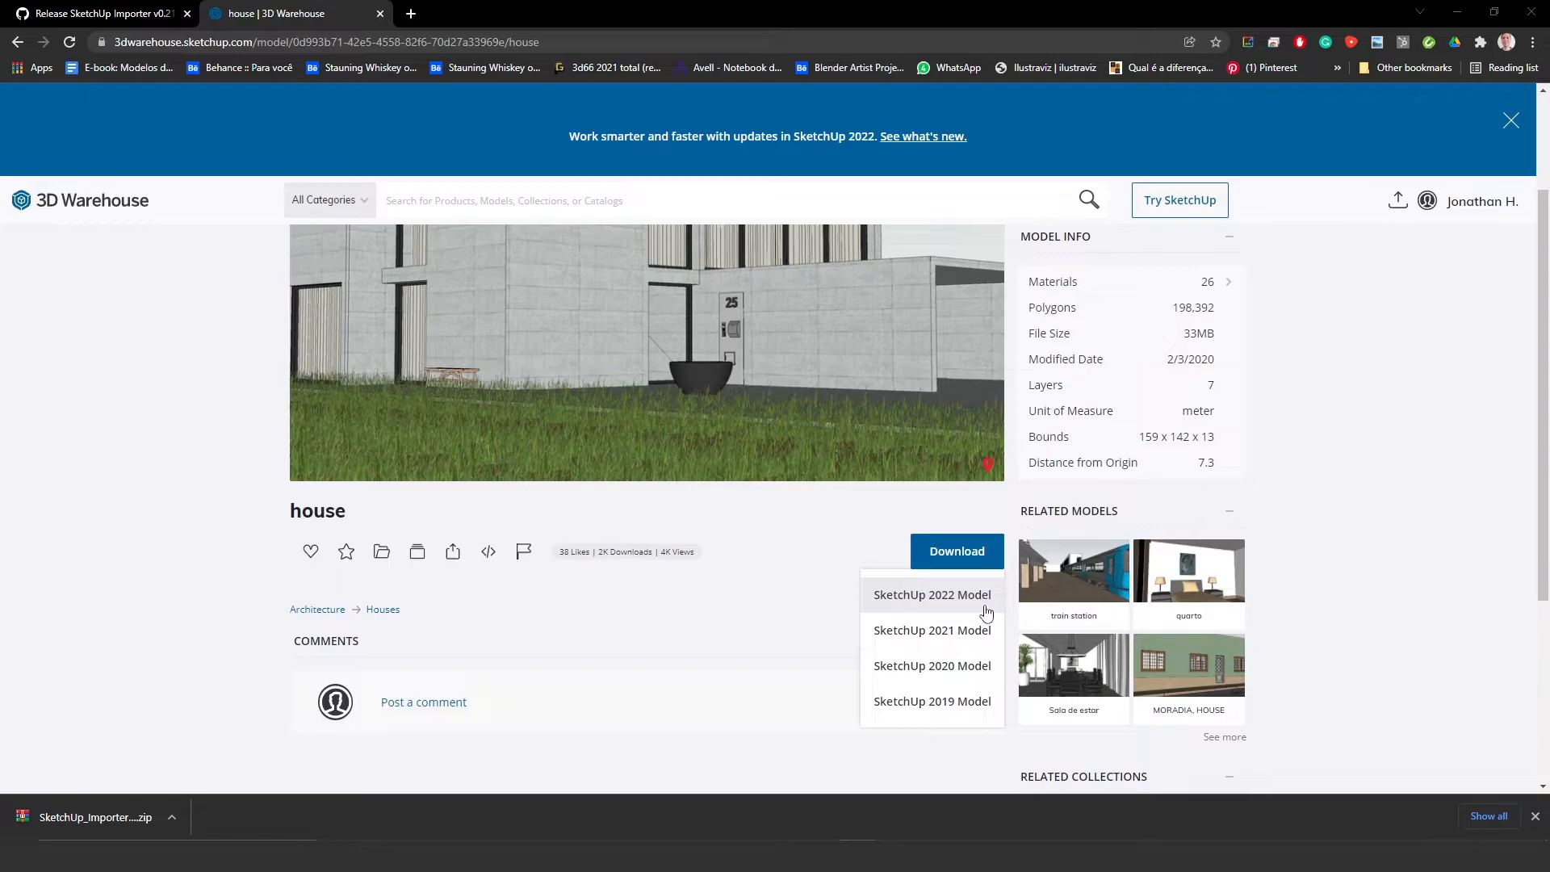
{"action": "mouse_move", "coordinate": [978, 632]}
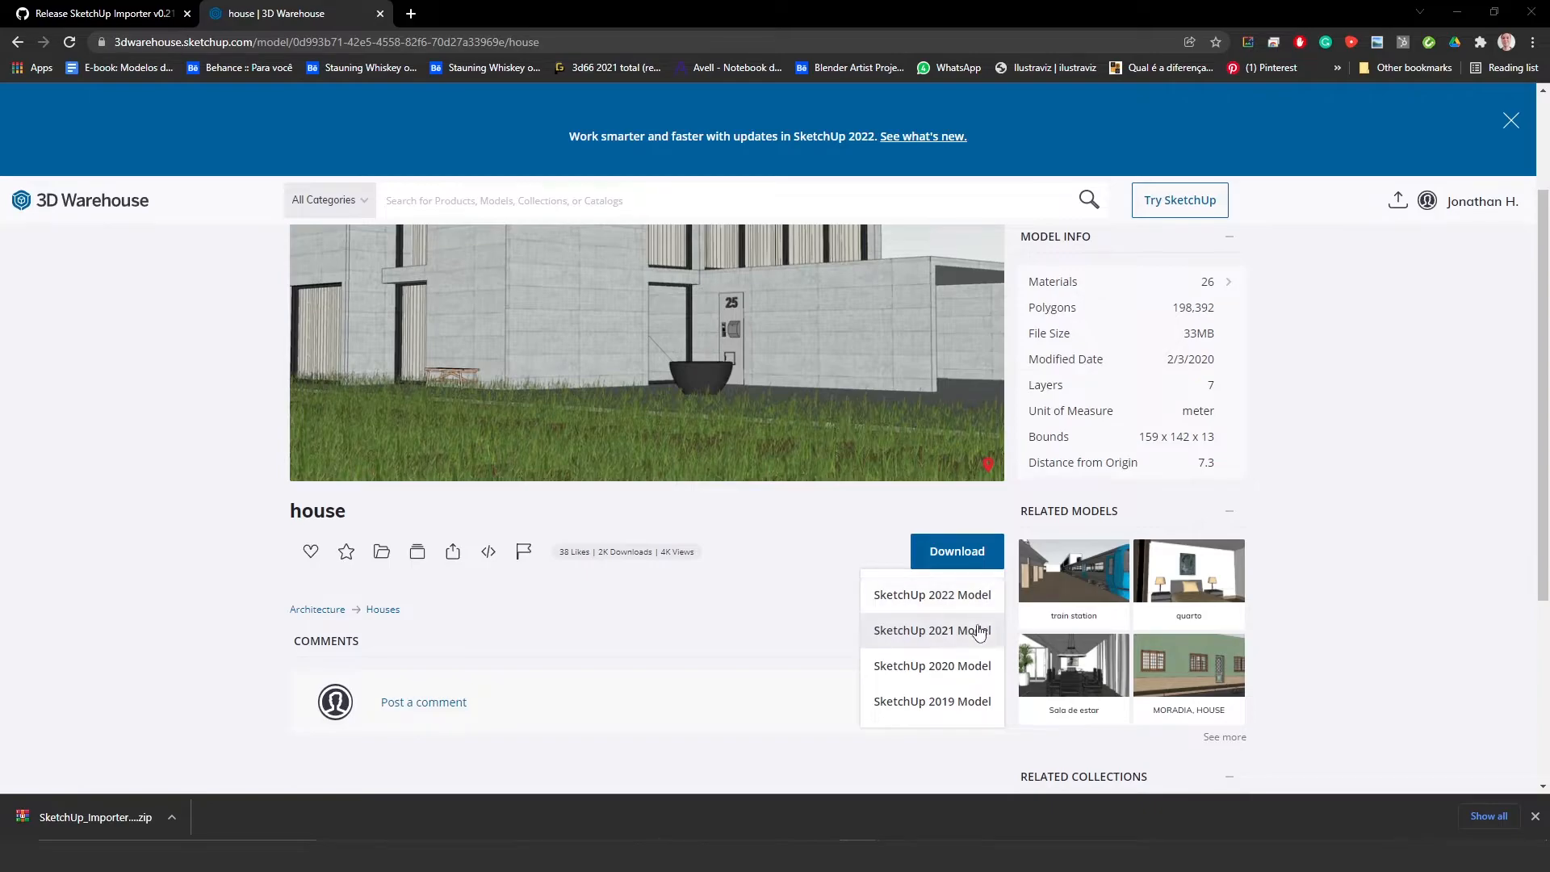
{"action": "mouse_move", "coordinate": [955, 680]}
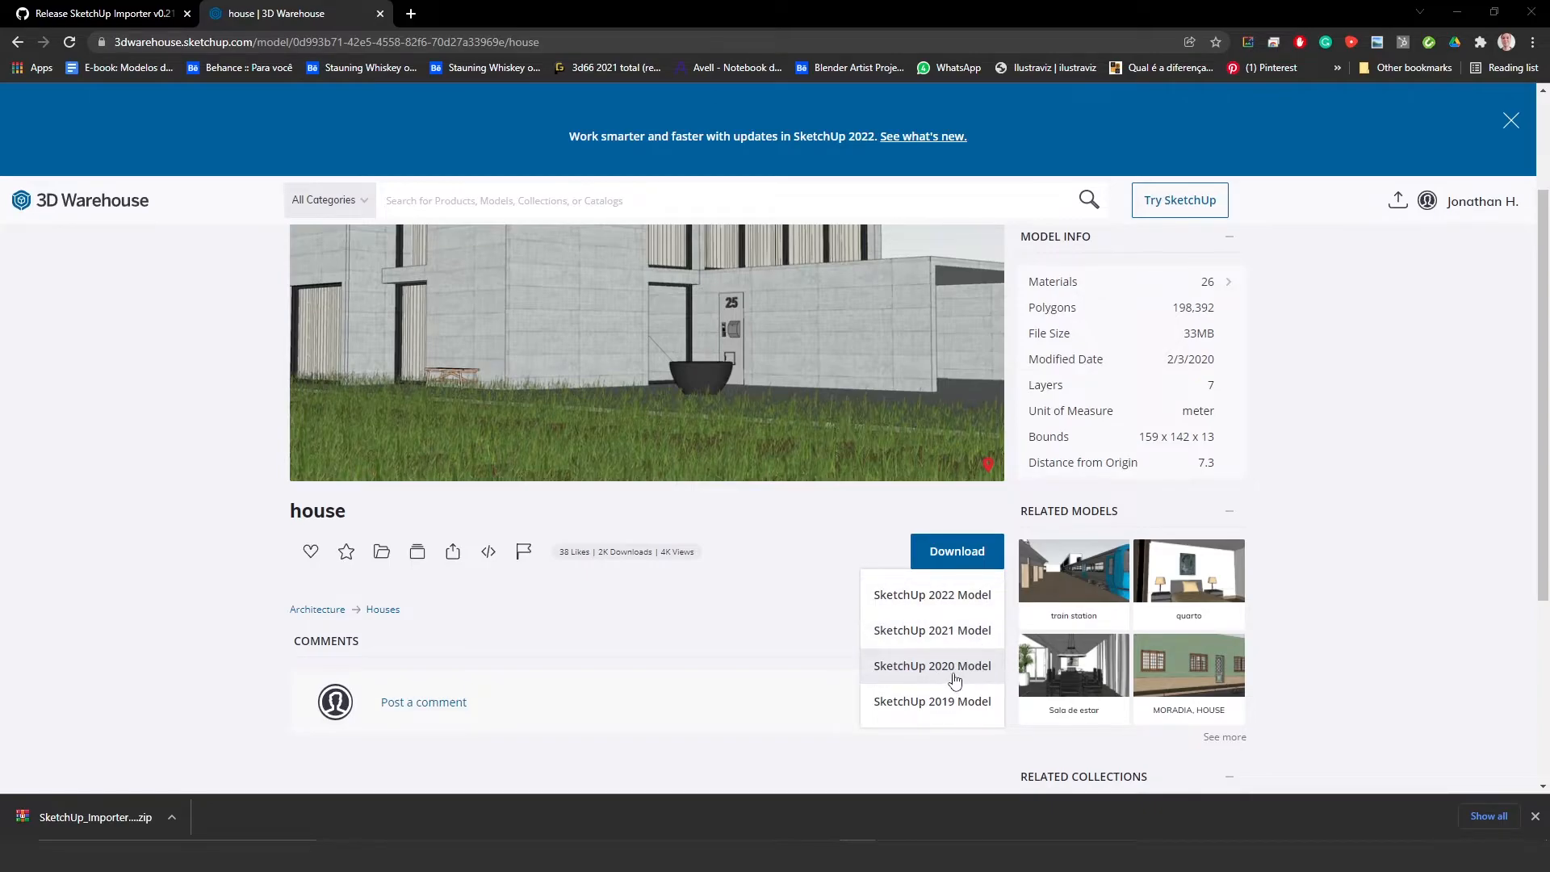
{"action": "mouse_move", "coordinate": [912, 673]}
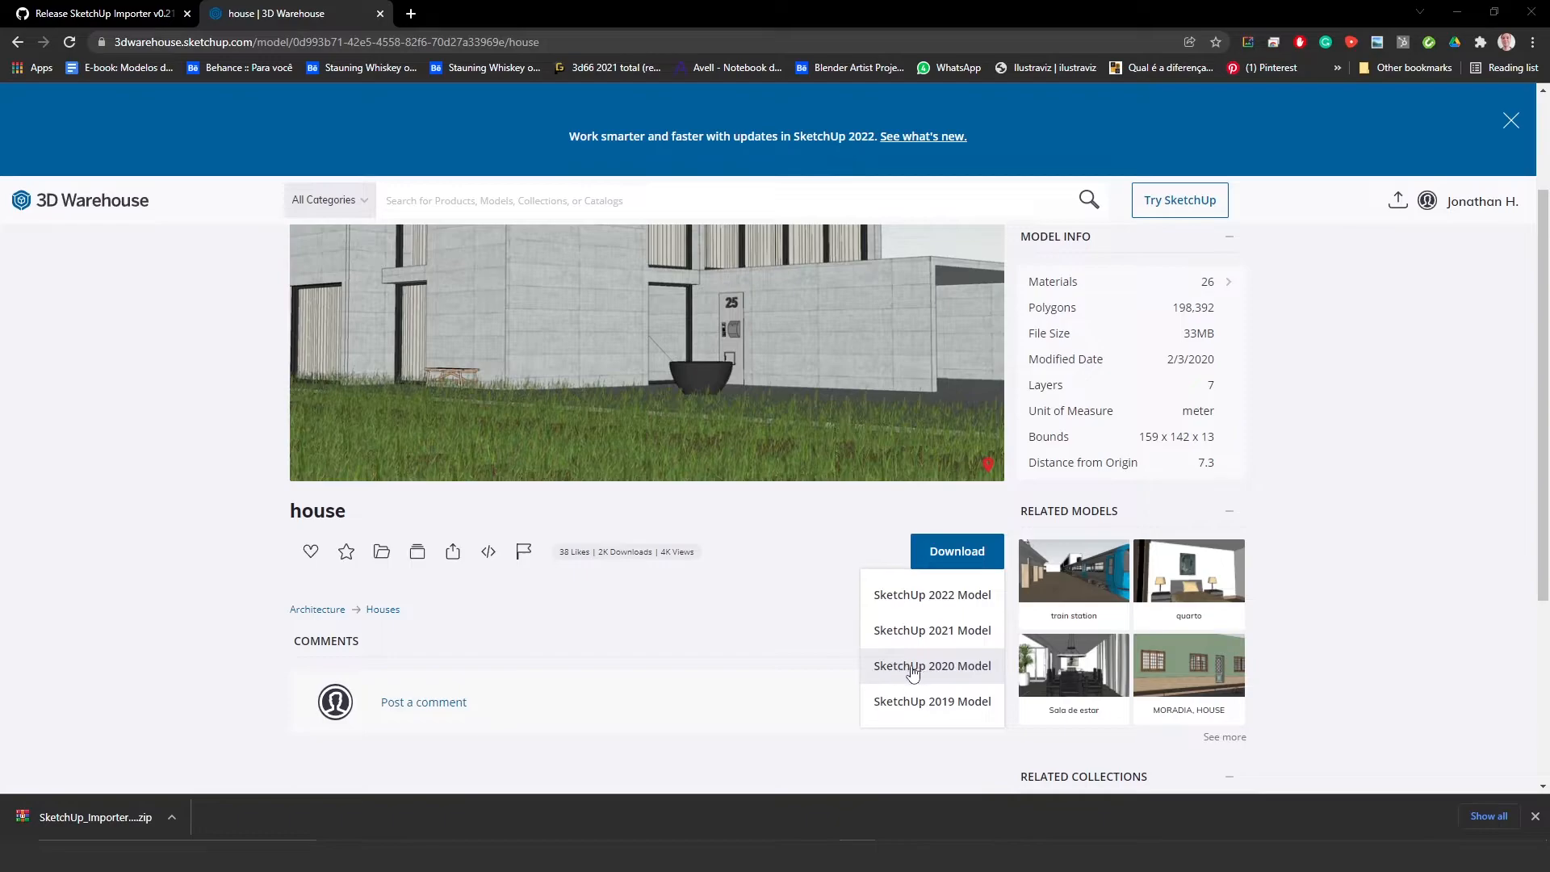
{"action": "left_click", "coordinate": [932, 665]}
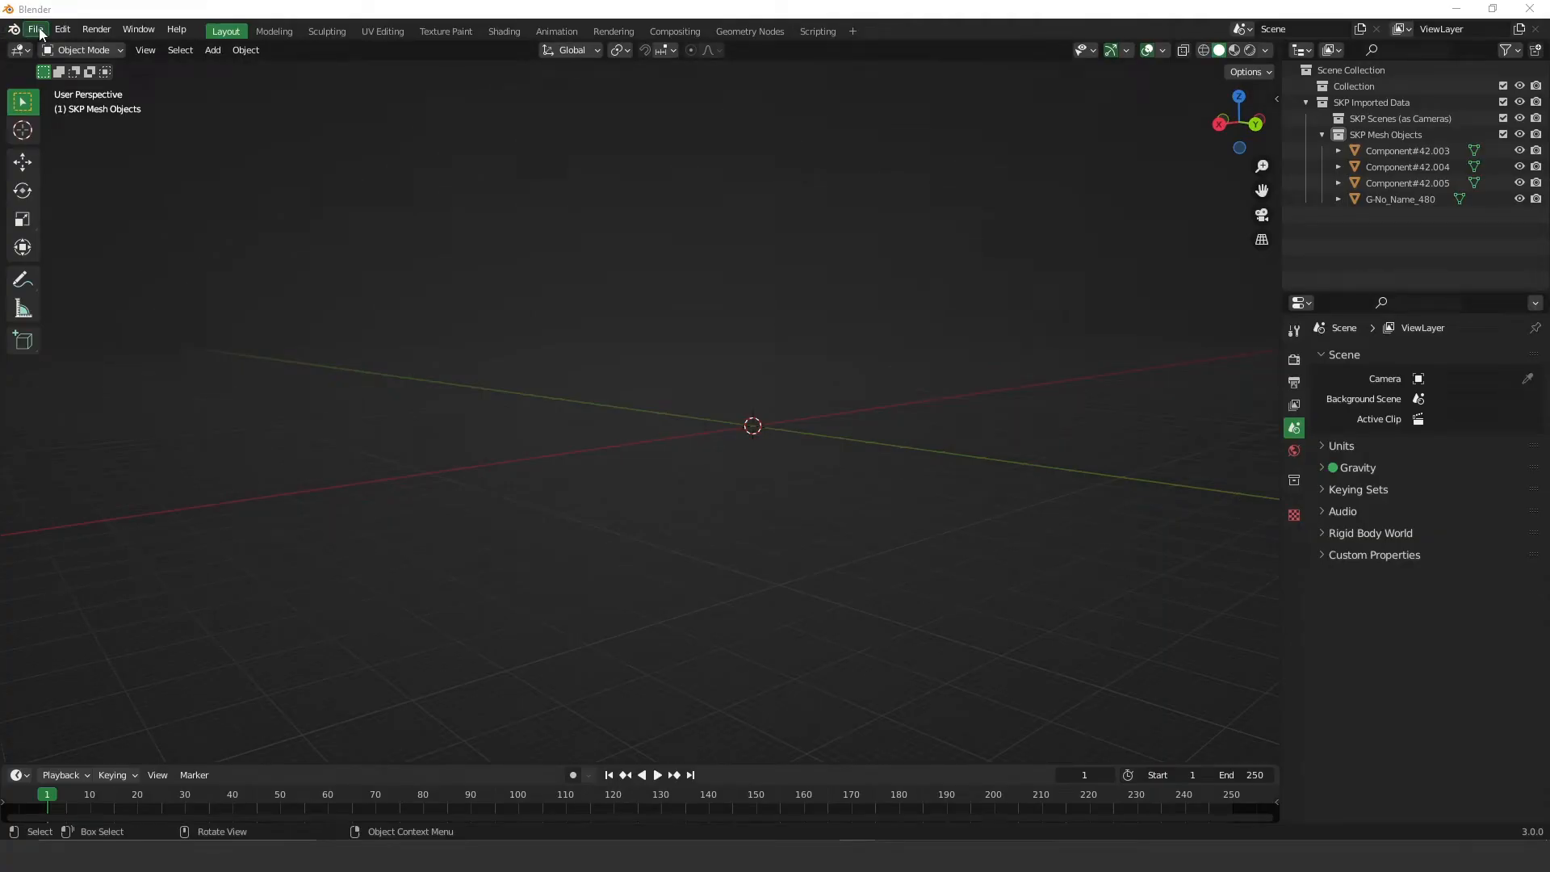
Step: Import AutoSave_projeto3 (1).skp from Downloads via Import SketchUp Scene
{"action": "left_click", "coordinate": [36, 30]}
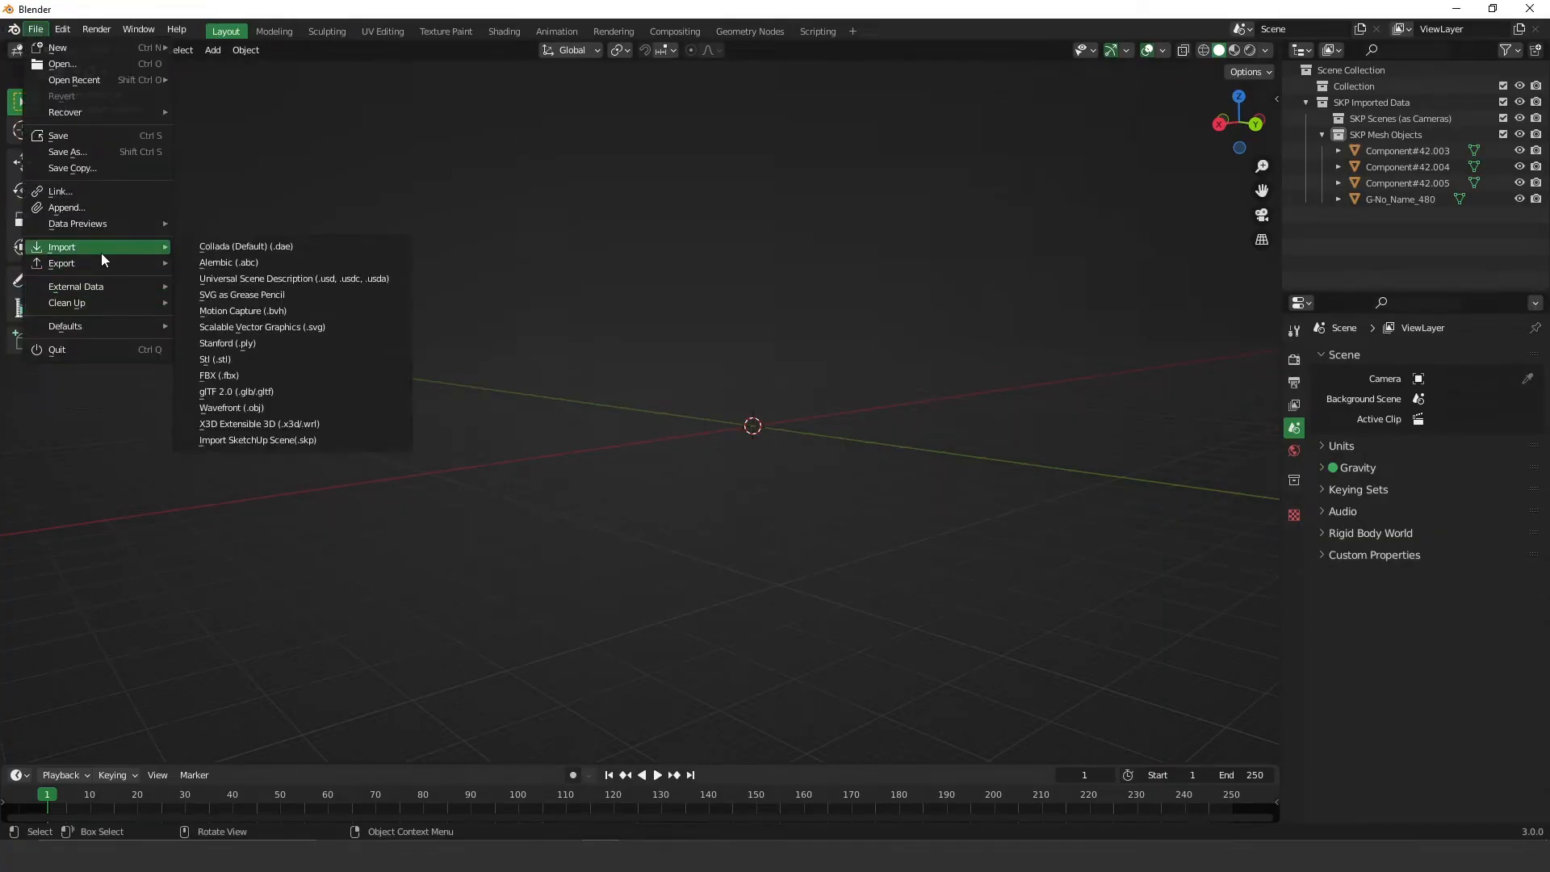
{"action": "mouse_move", "coordinate": [248, 453]}
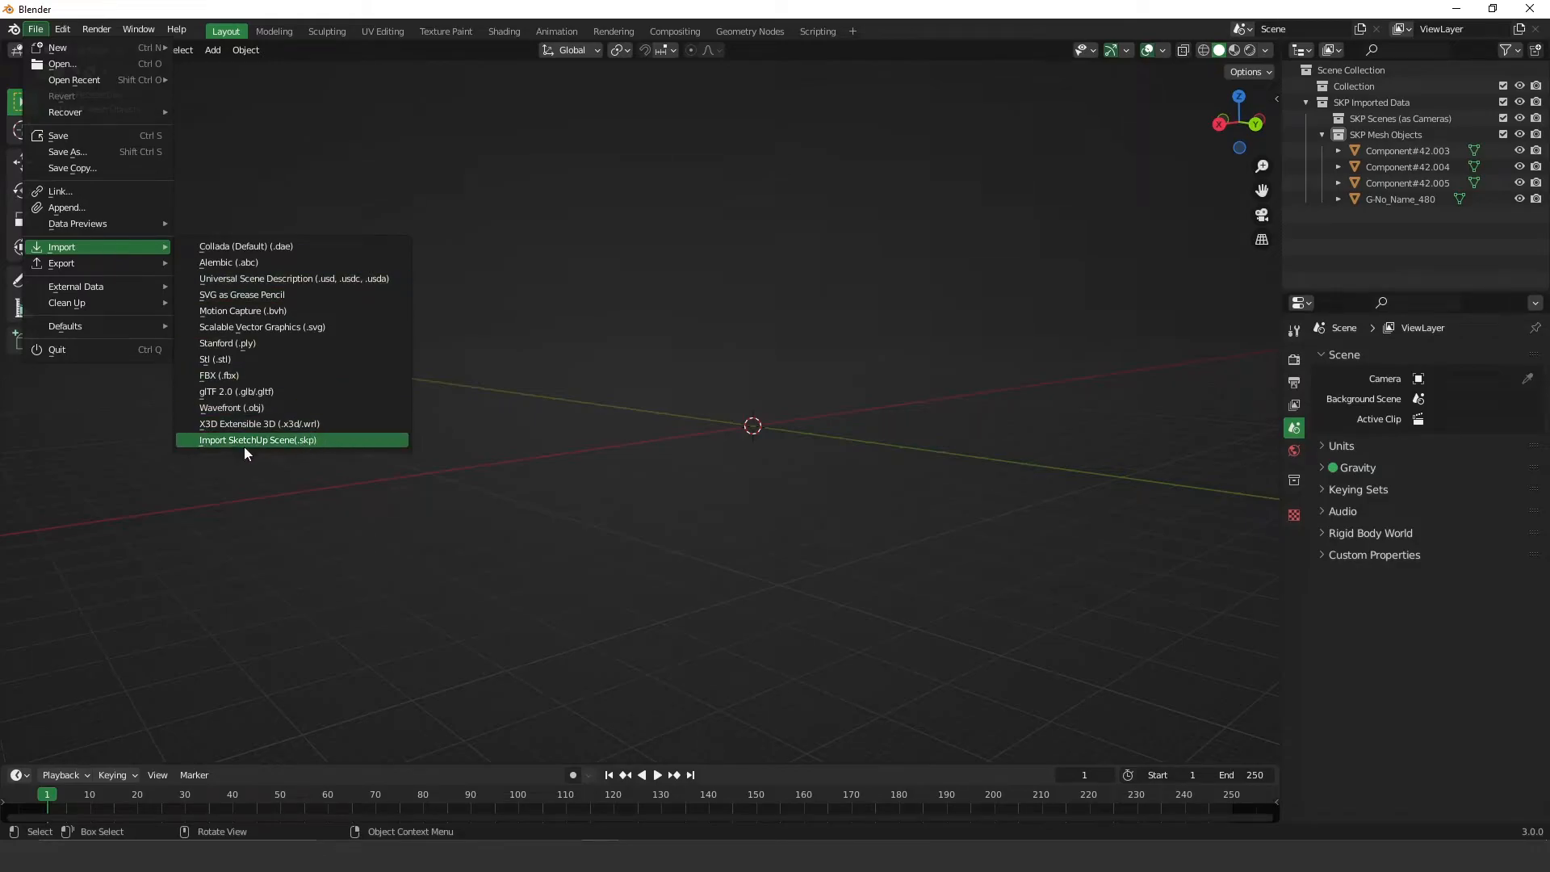
{"action": "left_click", "coordinate": [259, 439]}
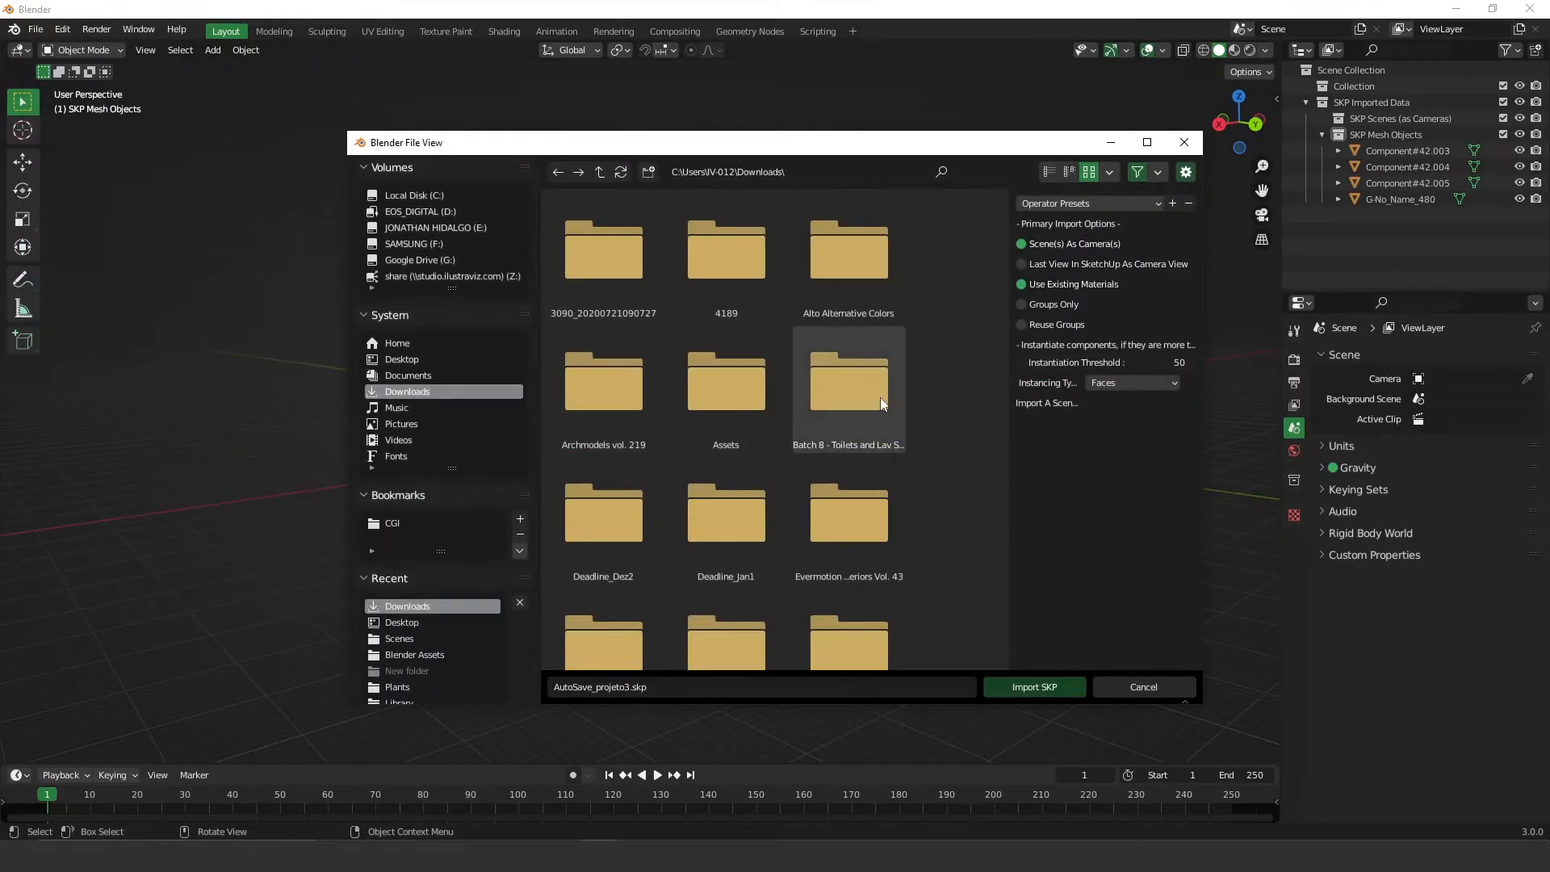
{"action": "scroll", "scroll_direction": "down", "scroll_amount": 3}
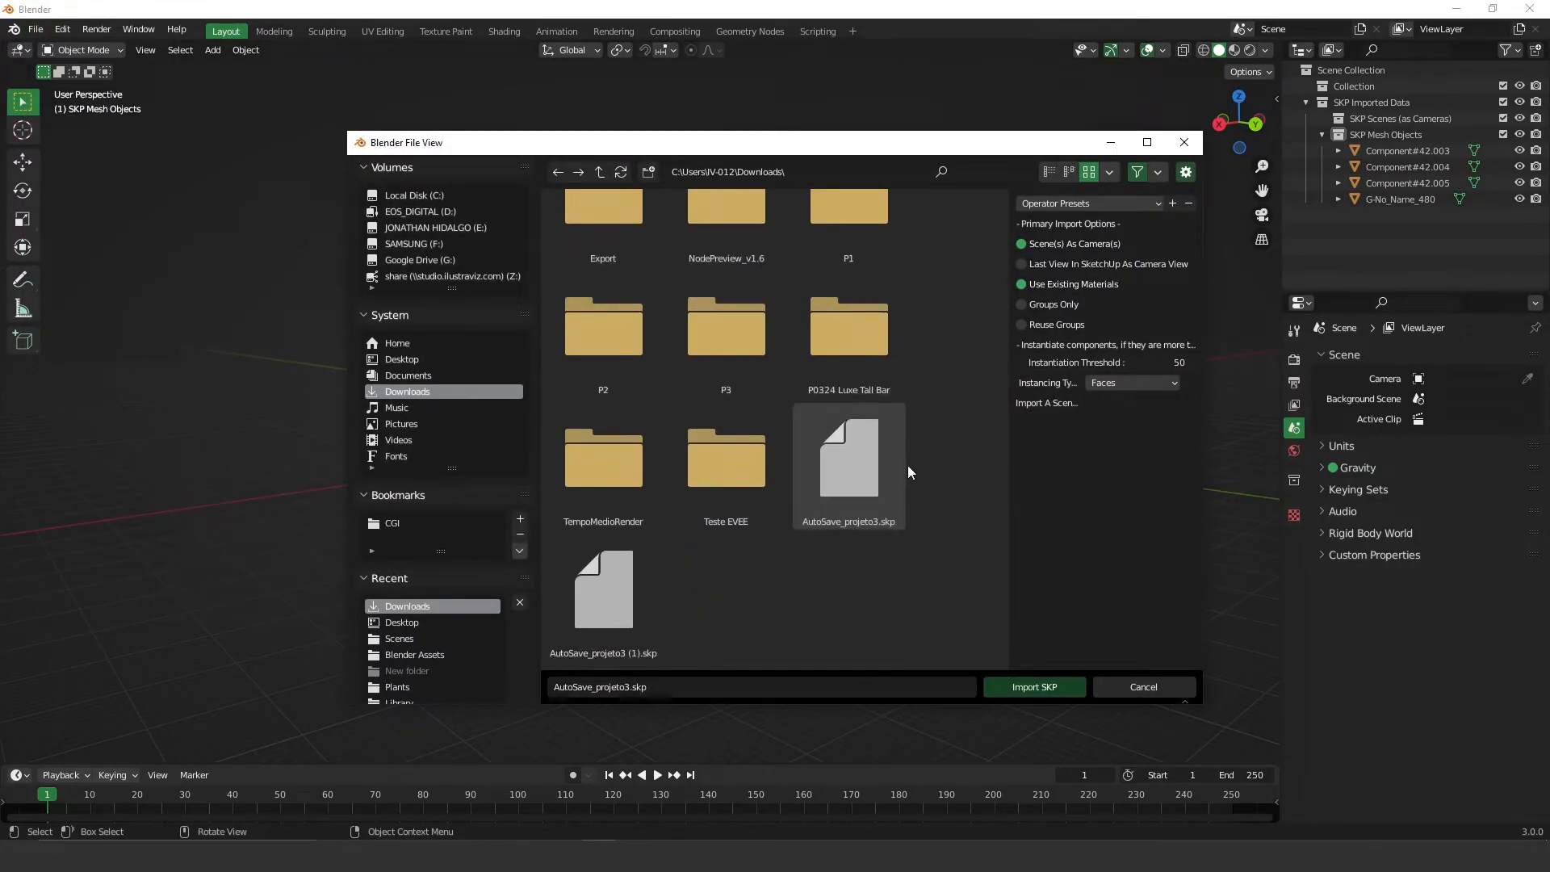
{"action": "left_click", "coordinate": [603, 593]}
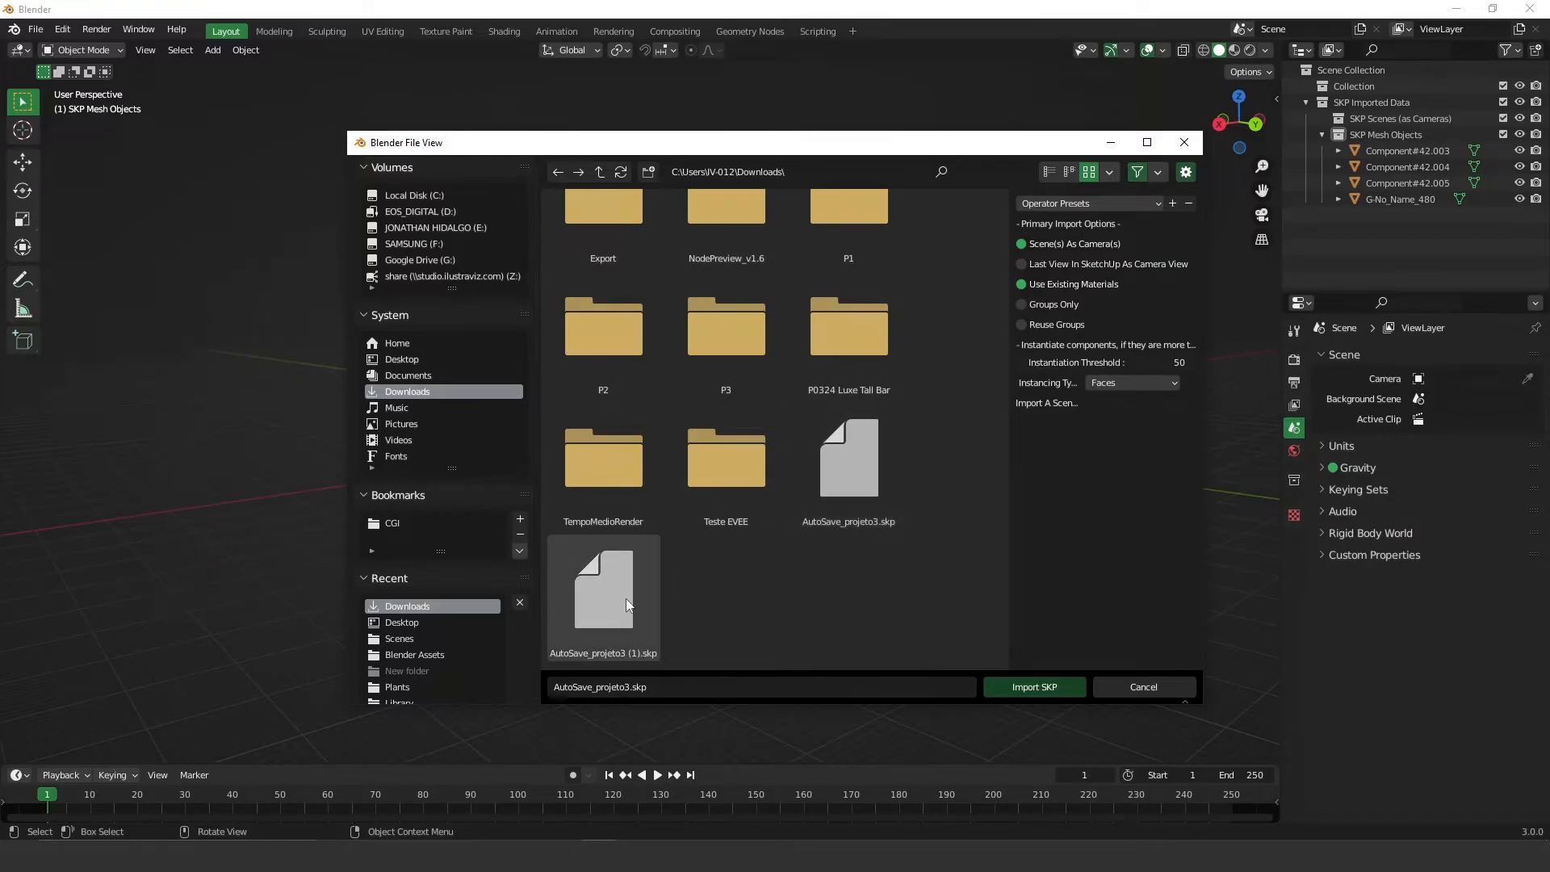
{"action": "left_click", "coordinate": [603, 593]}
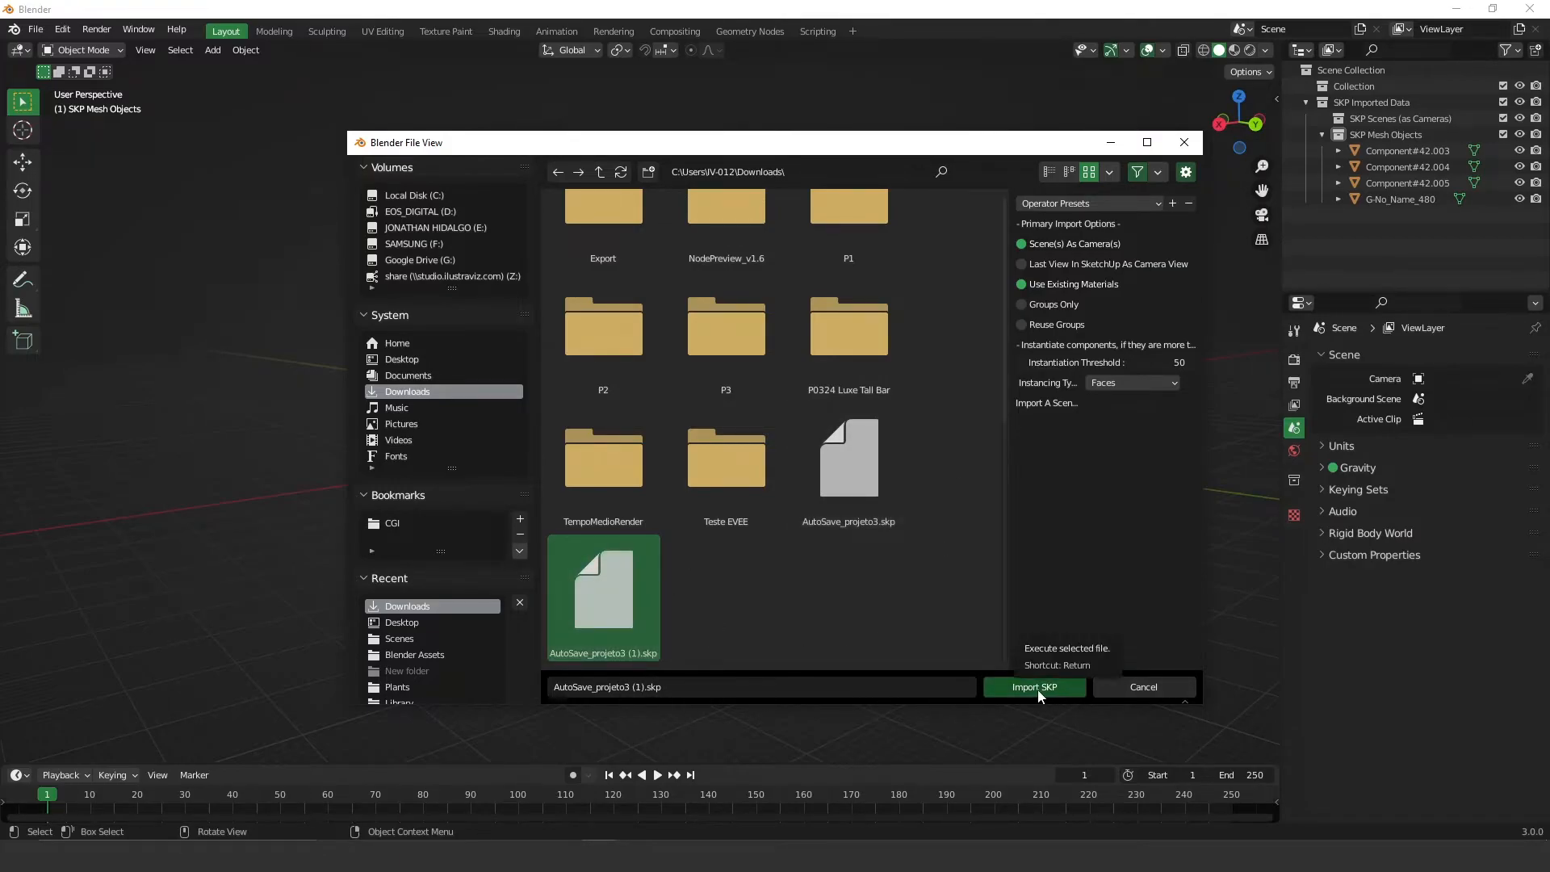
{"action": "left_click", "coordinate": [1034, 687]}
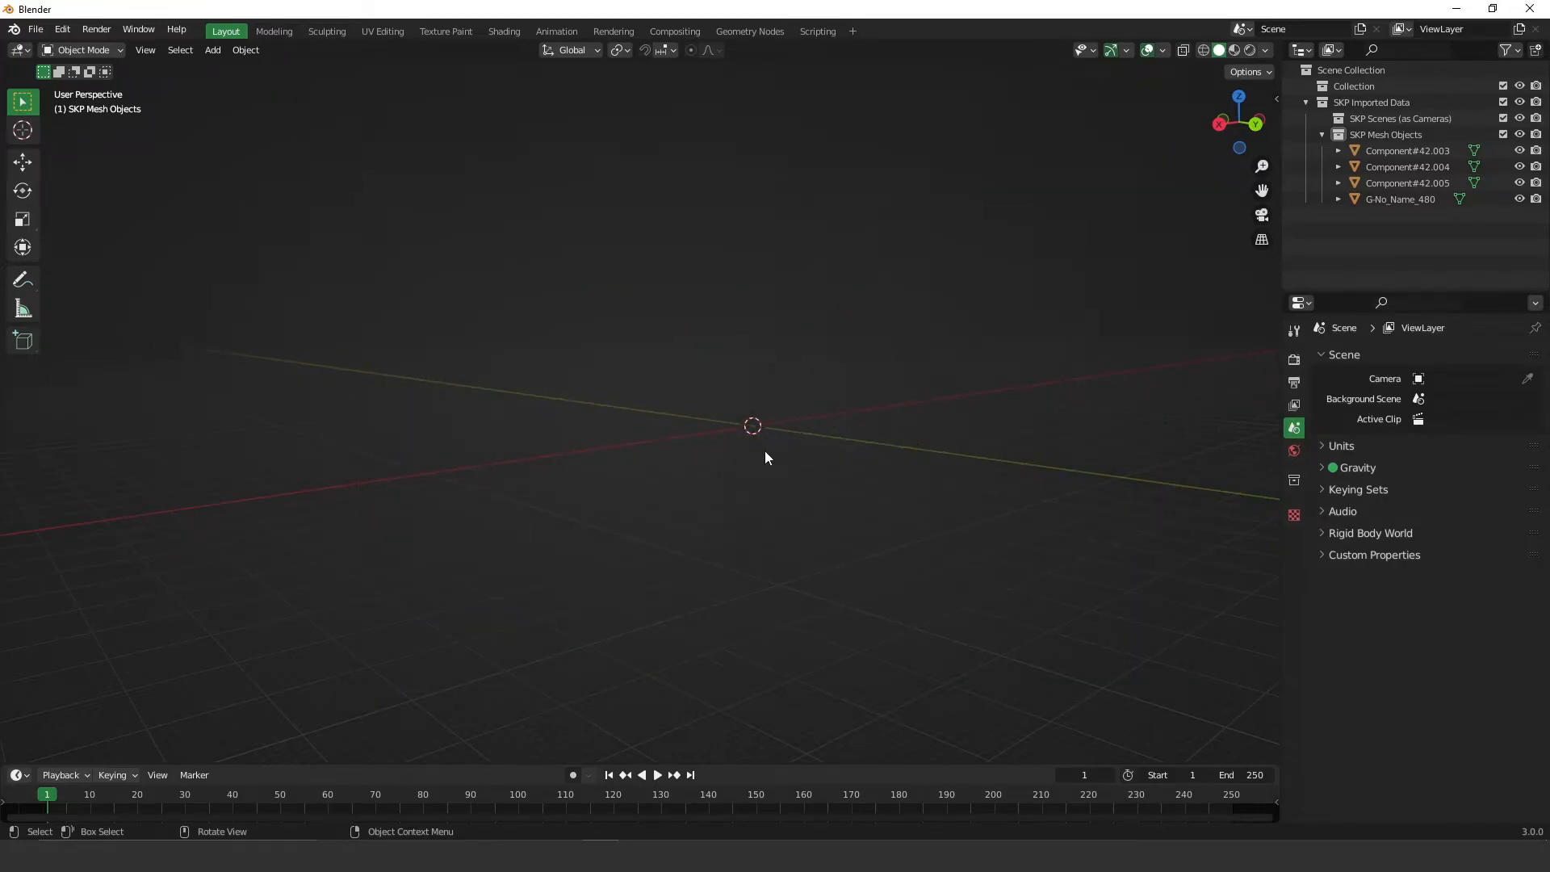
{"action": "mouse_move", "coordinate": [912, 431]}
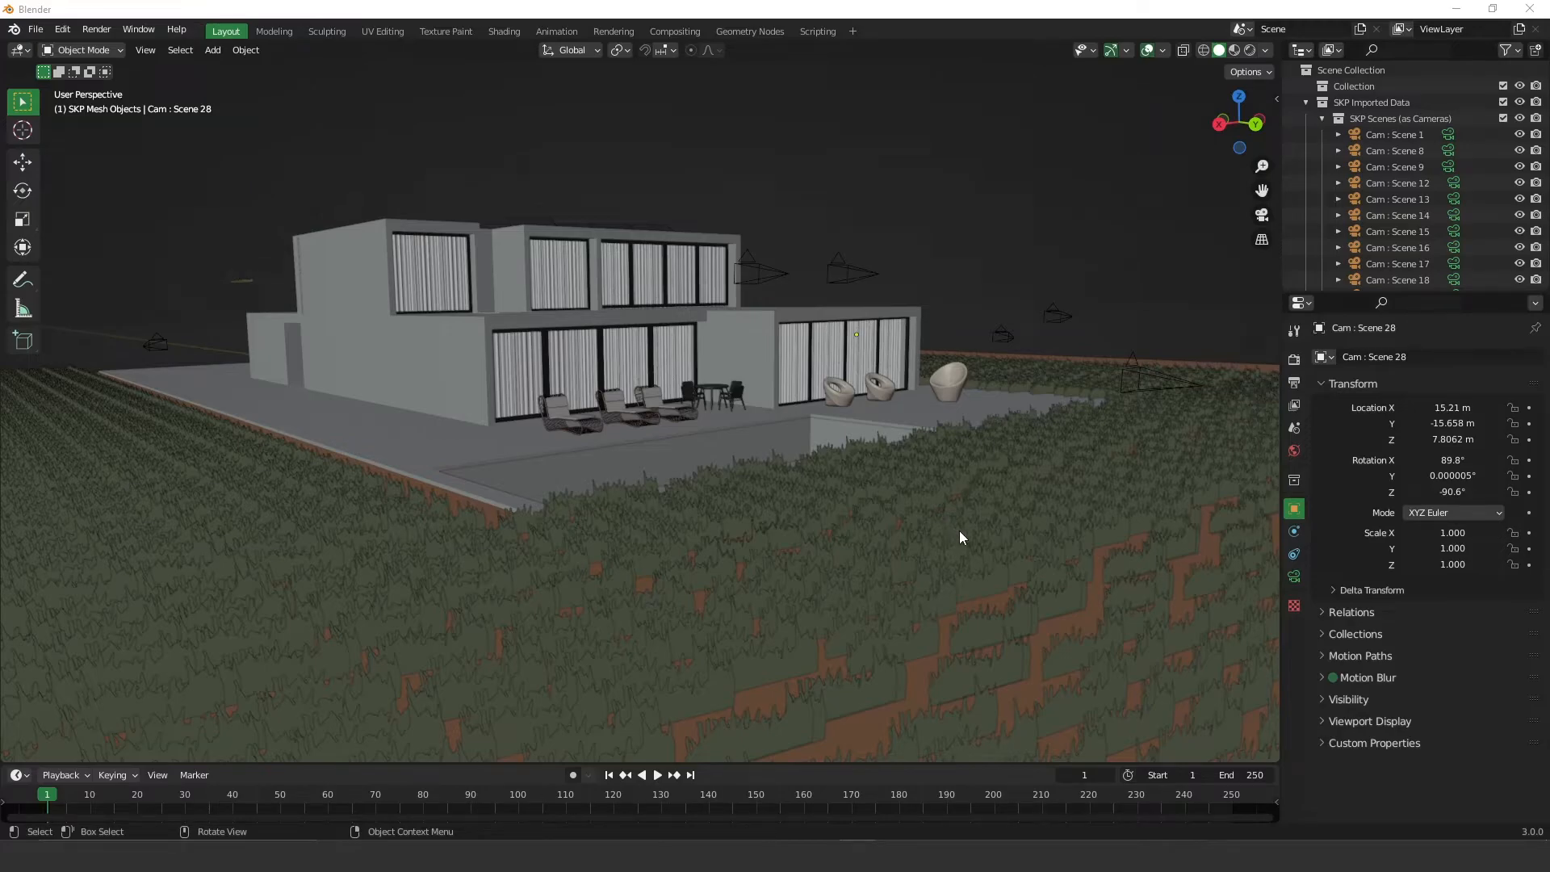
{"action": "mouse_move", "coordinate": [864, 820]}
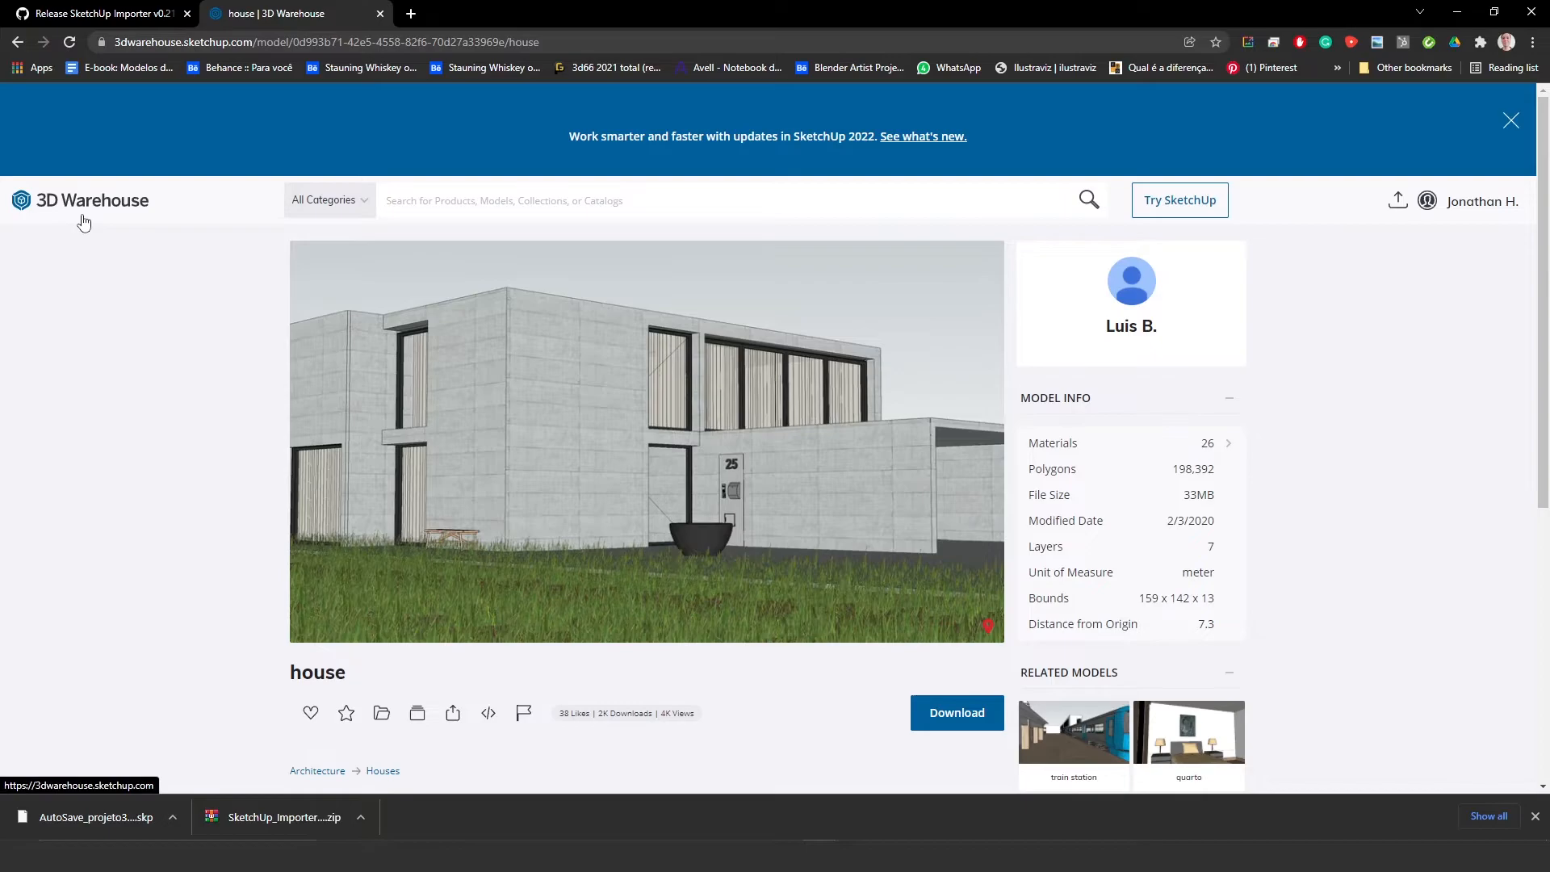
{"action": "mouse_move", "coordinate": [102, 211]}
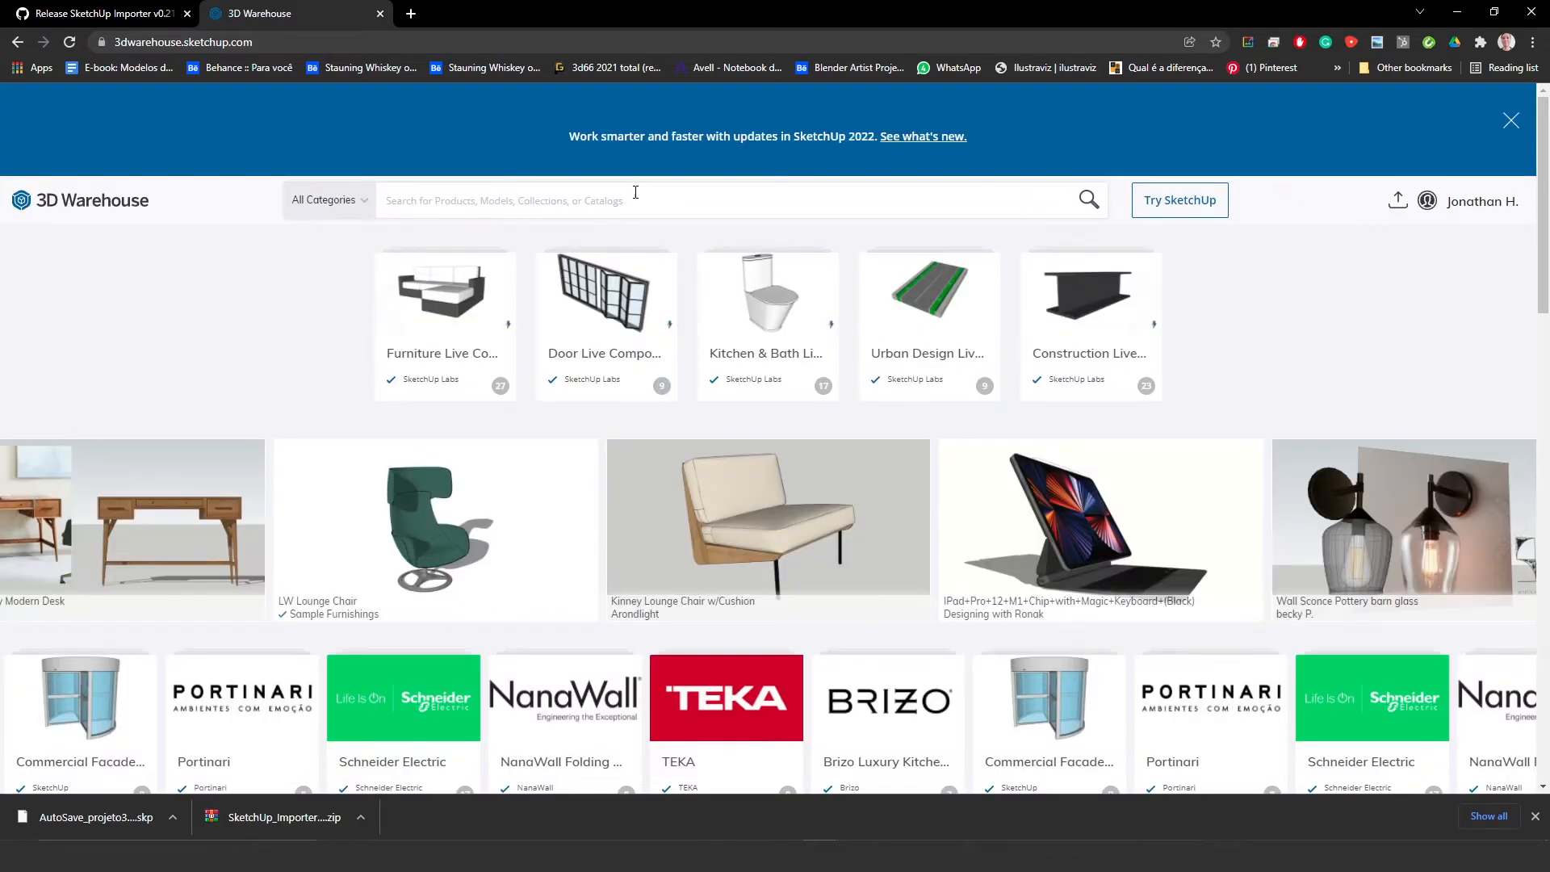
{"action": "mouse_move", "coordinate": [616, 182]}
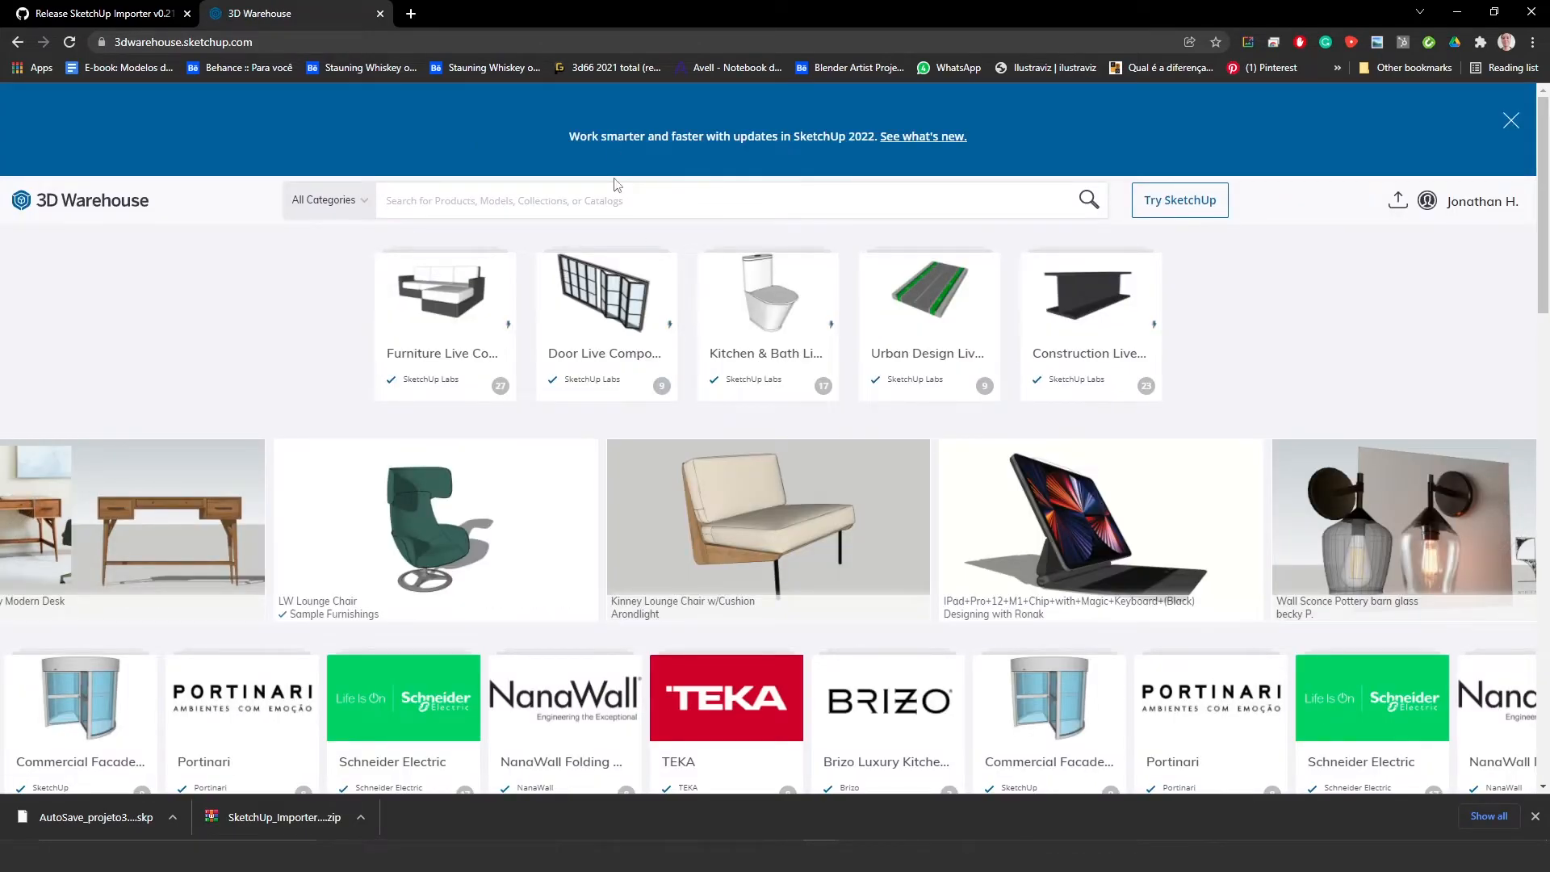
Step: Search 3D Warehouse for 'chair'
{"action": "type", "text": "chair"}
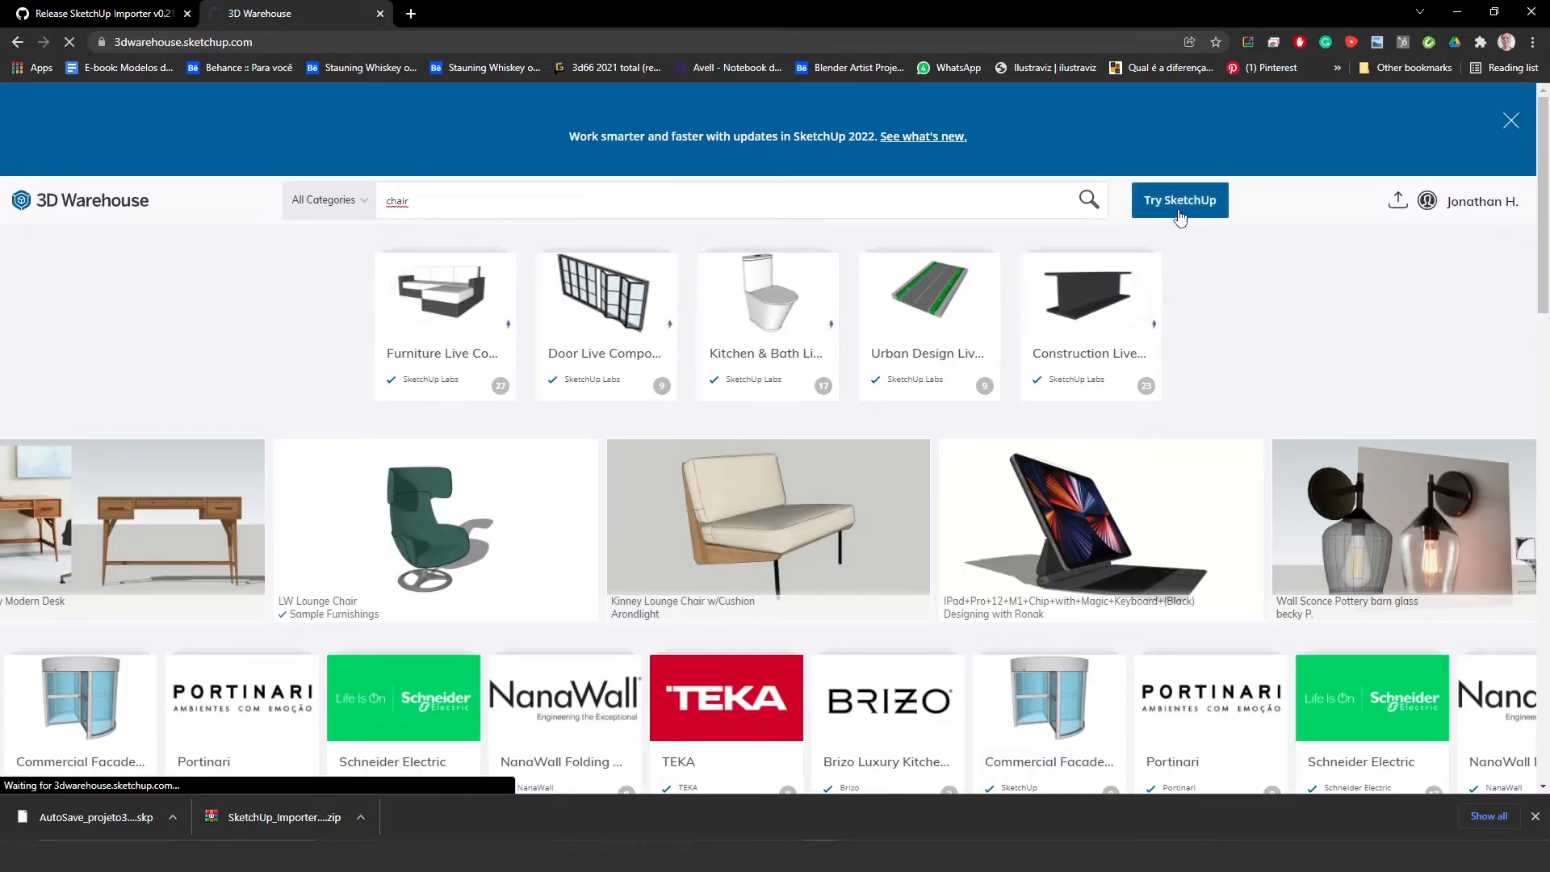
{"action": "left_click", "coordinate": [1089, 200]}
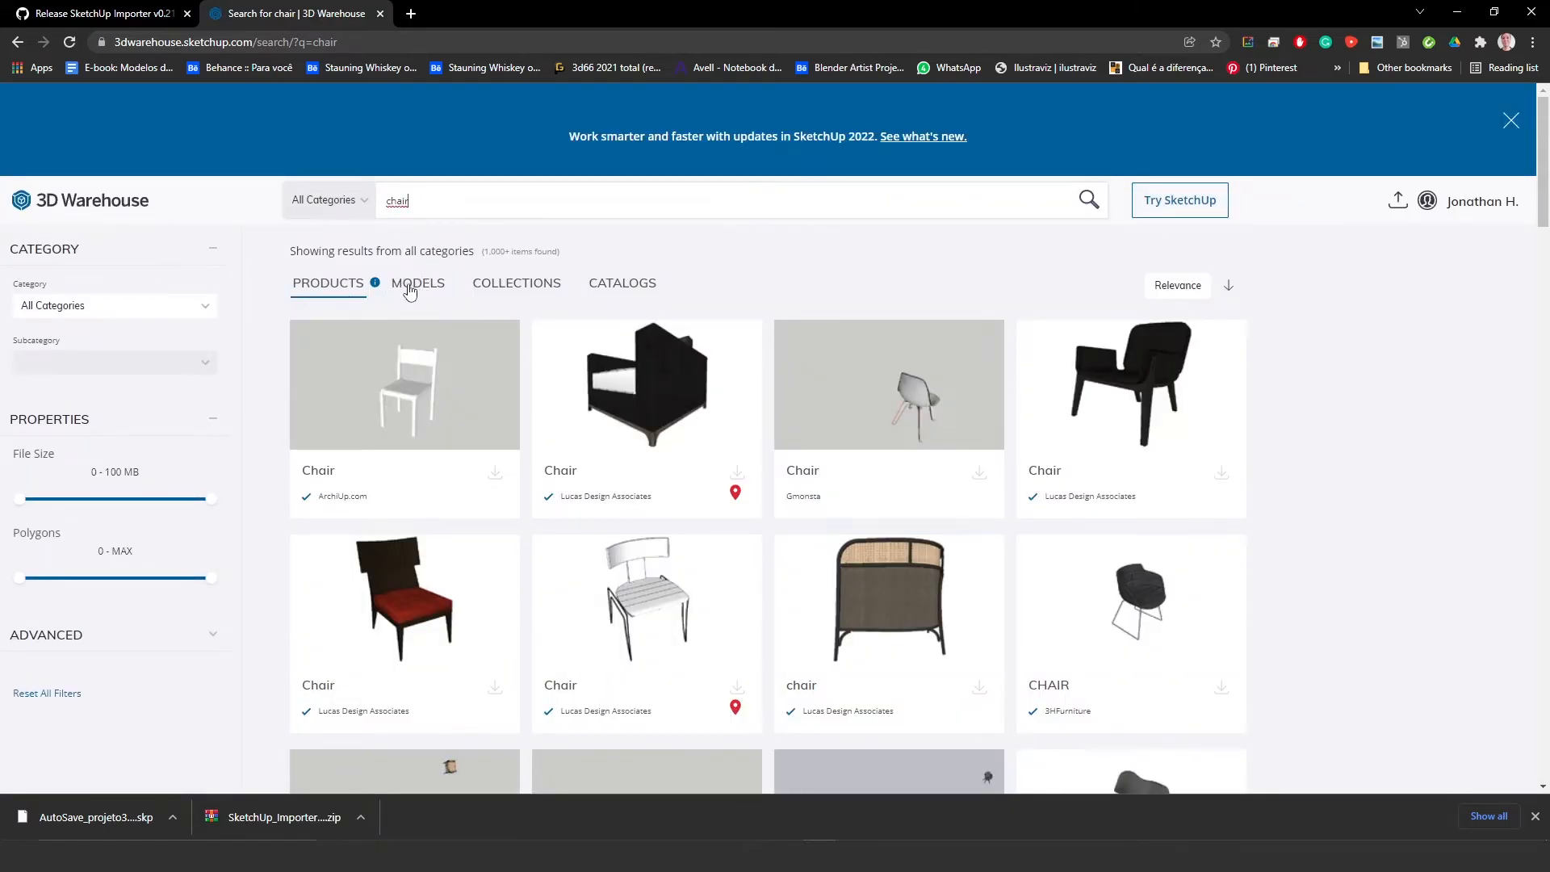
Step: Filter chair results to MODELS and scroll down through the listings
{"action": "left_click", "coordinate": [417, 283]}
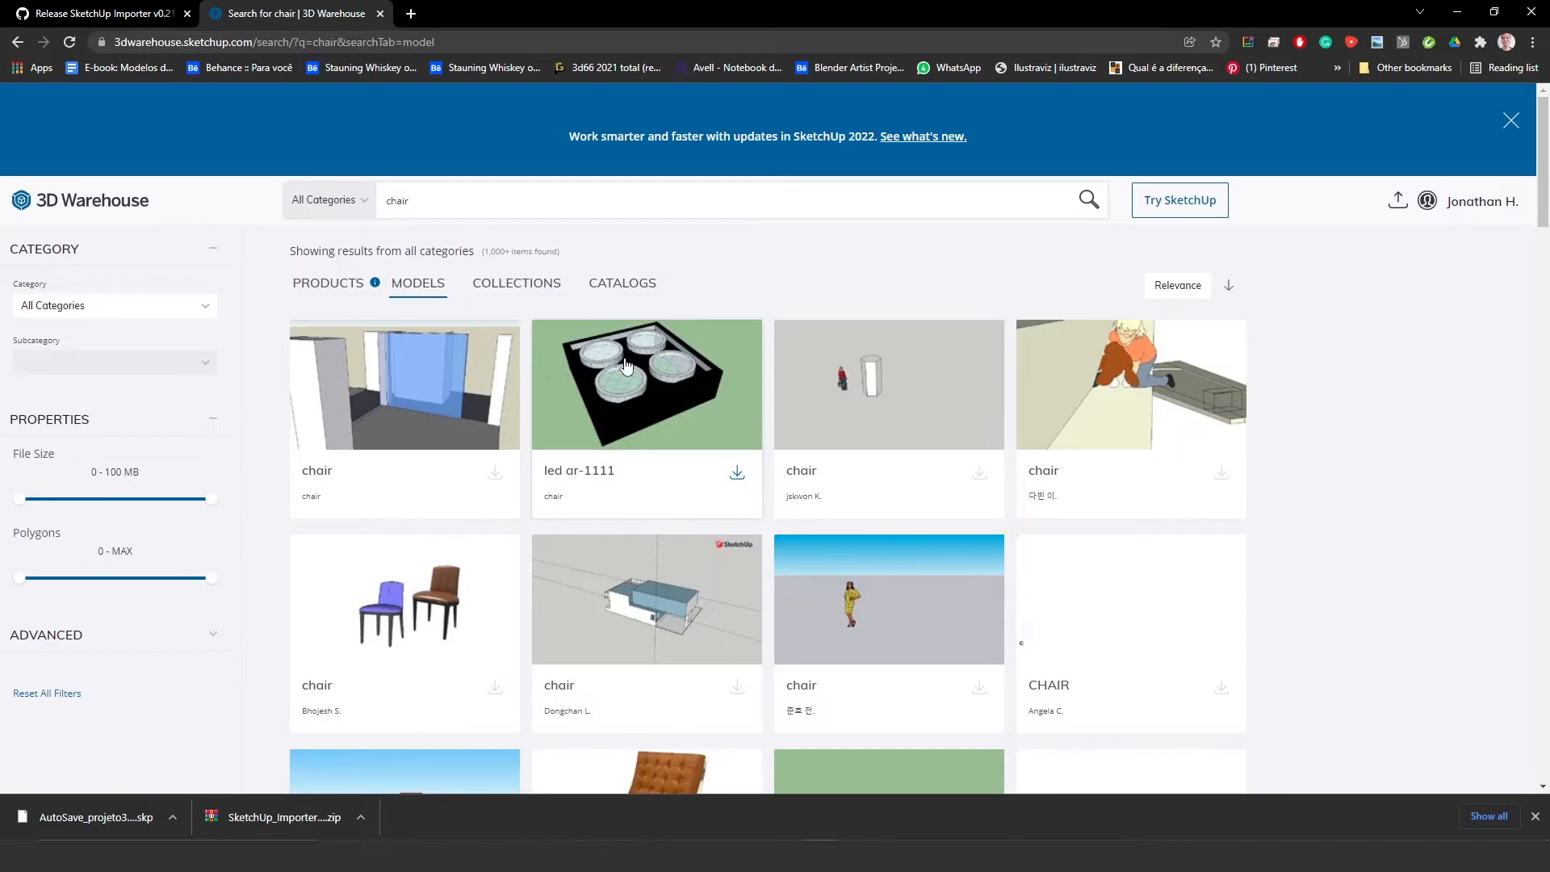
{"action": "scroll", "scroll_direction": "down", "scroll_amount": 3}
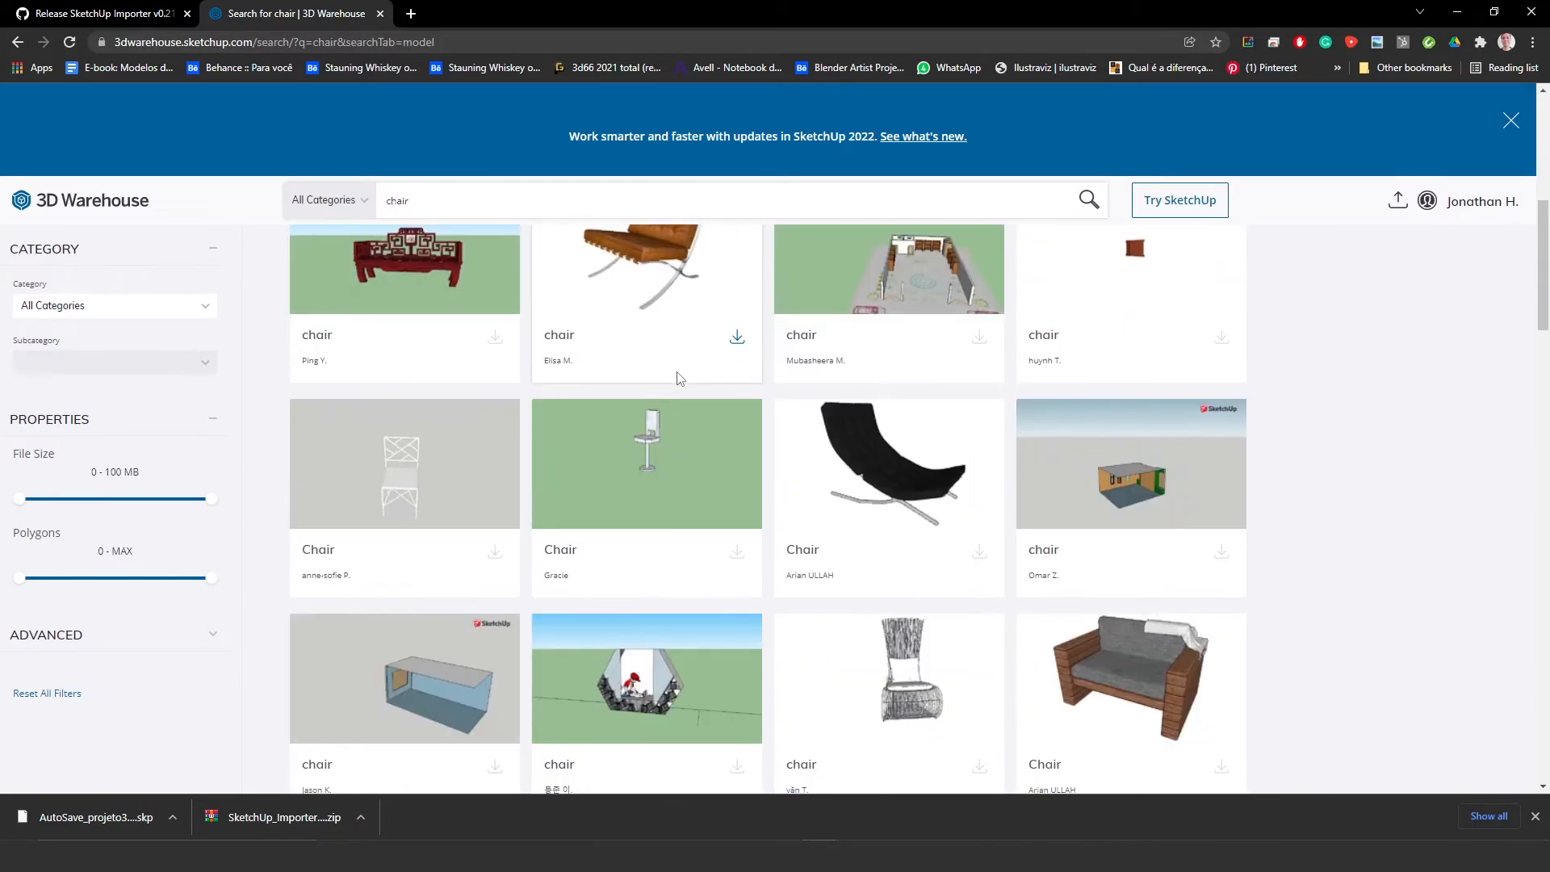
{"action": "scroll", "scroll_direction": "down", "scroll_amount": 3}
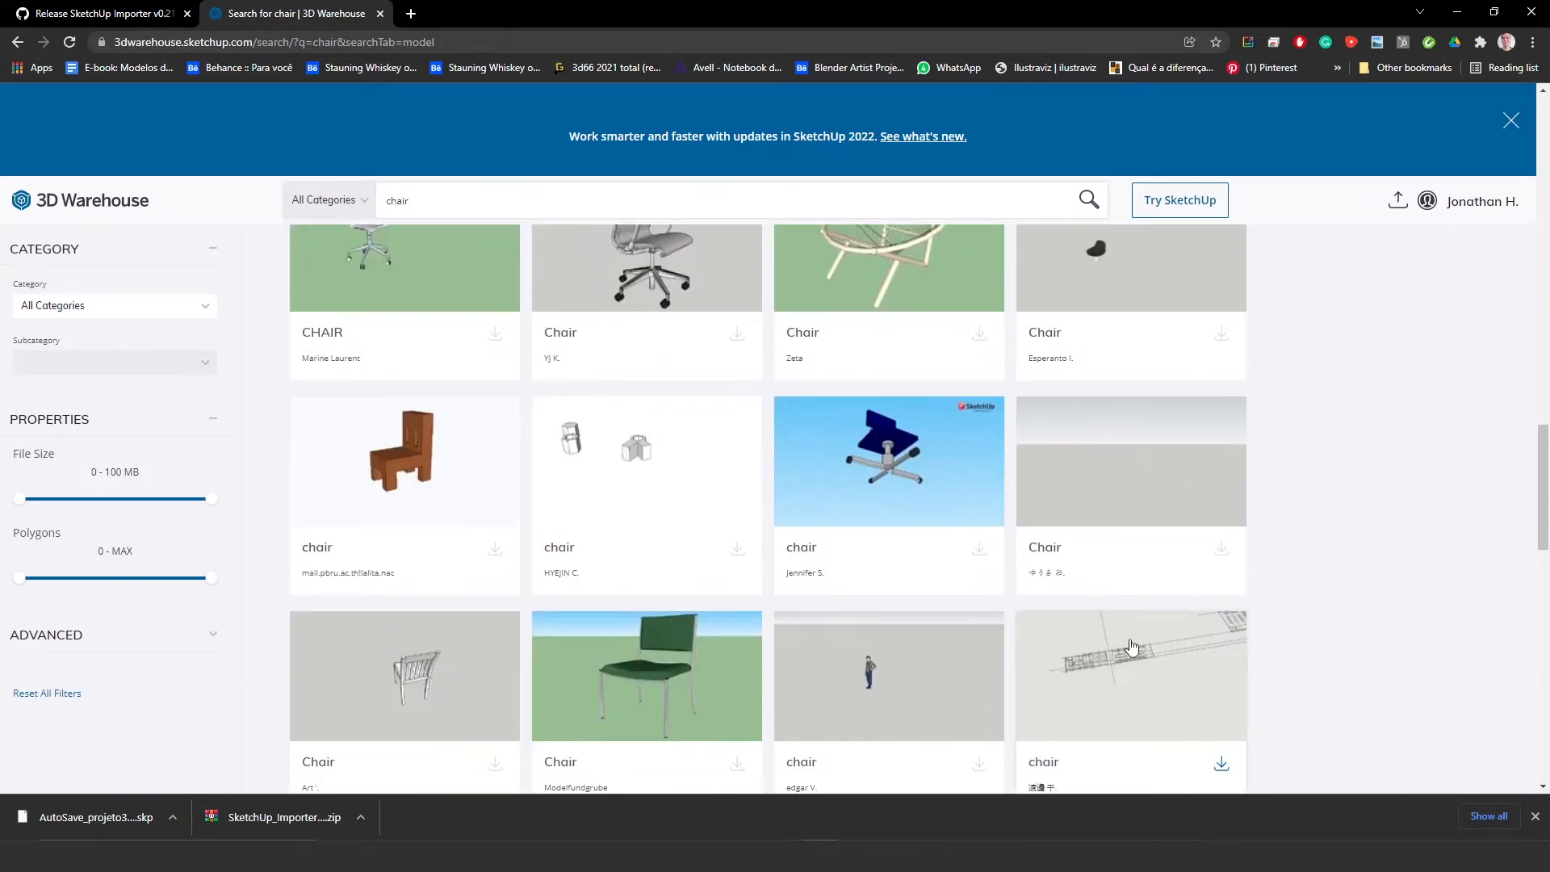
{"action": "scroll", "scroll_direction": "down", "scroll_amount": 3}
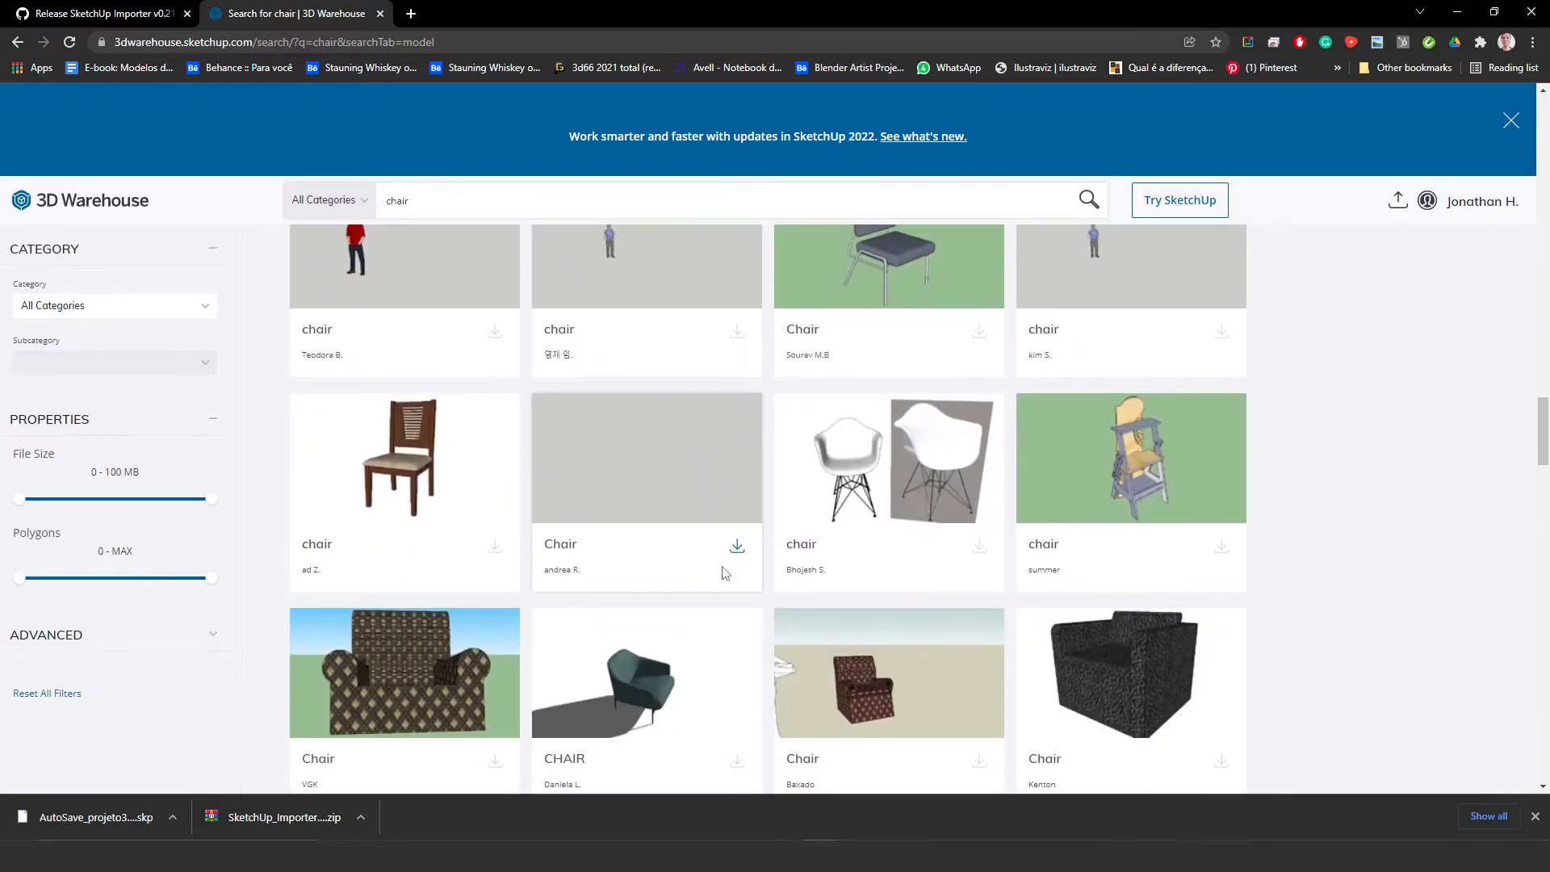
{"action": "scroll", "scroll_direction": "down", "scroll_amount": 3}
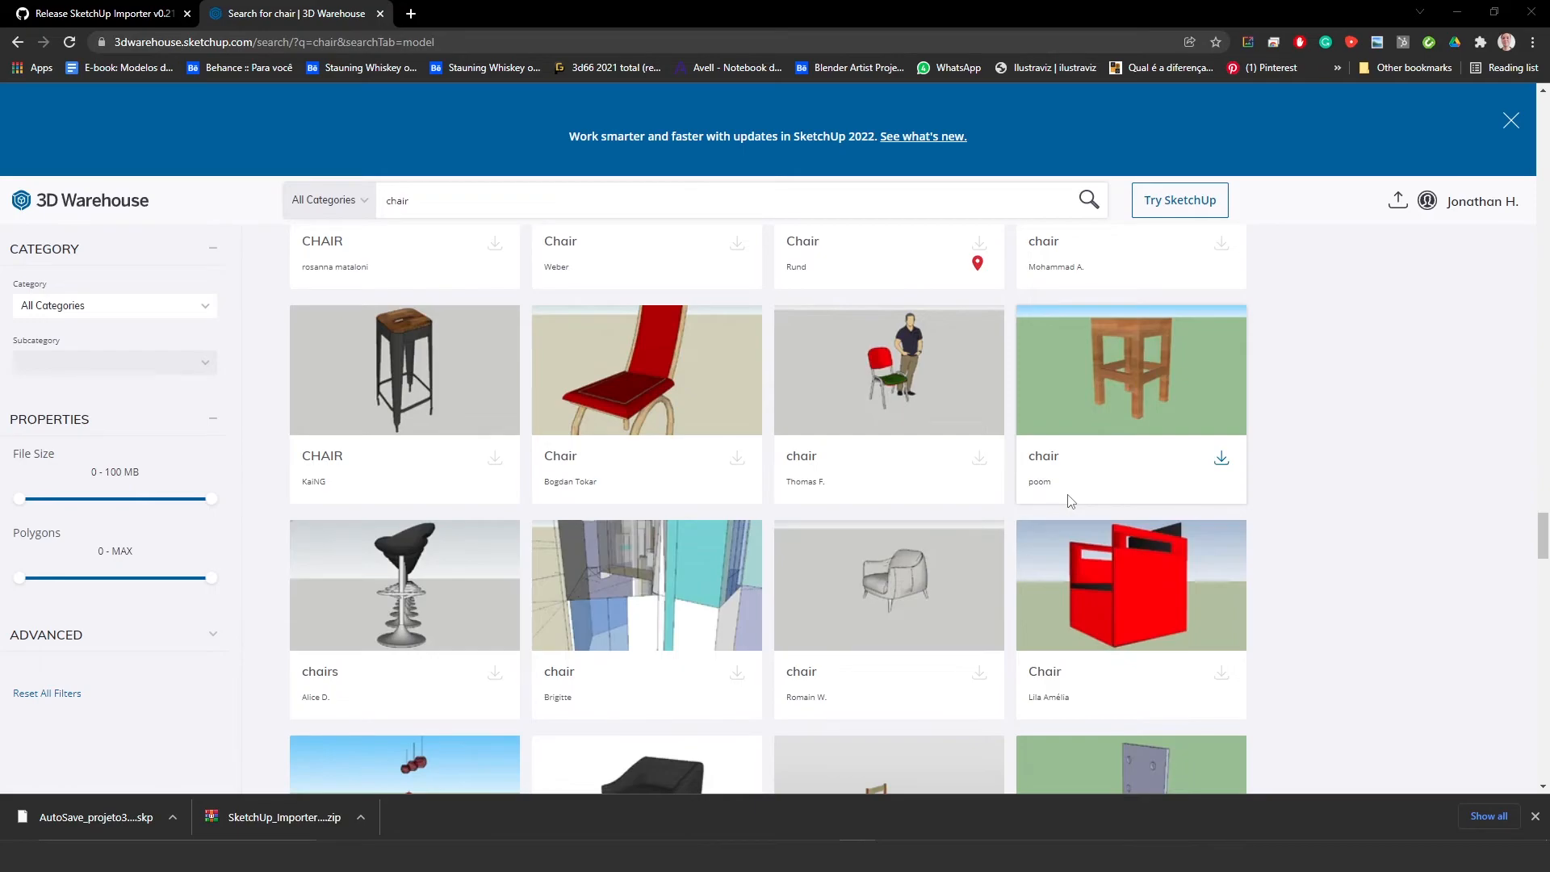
{"action": "mouse_move", "coordinate": [1152, 509]}
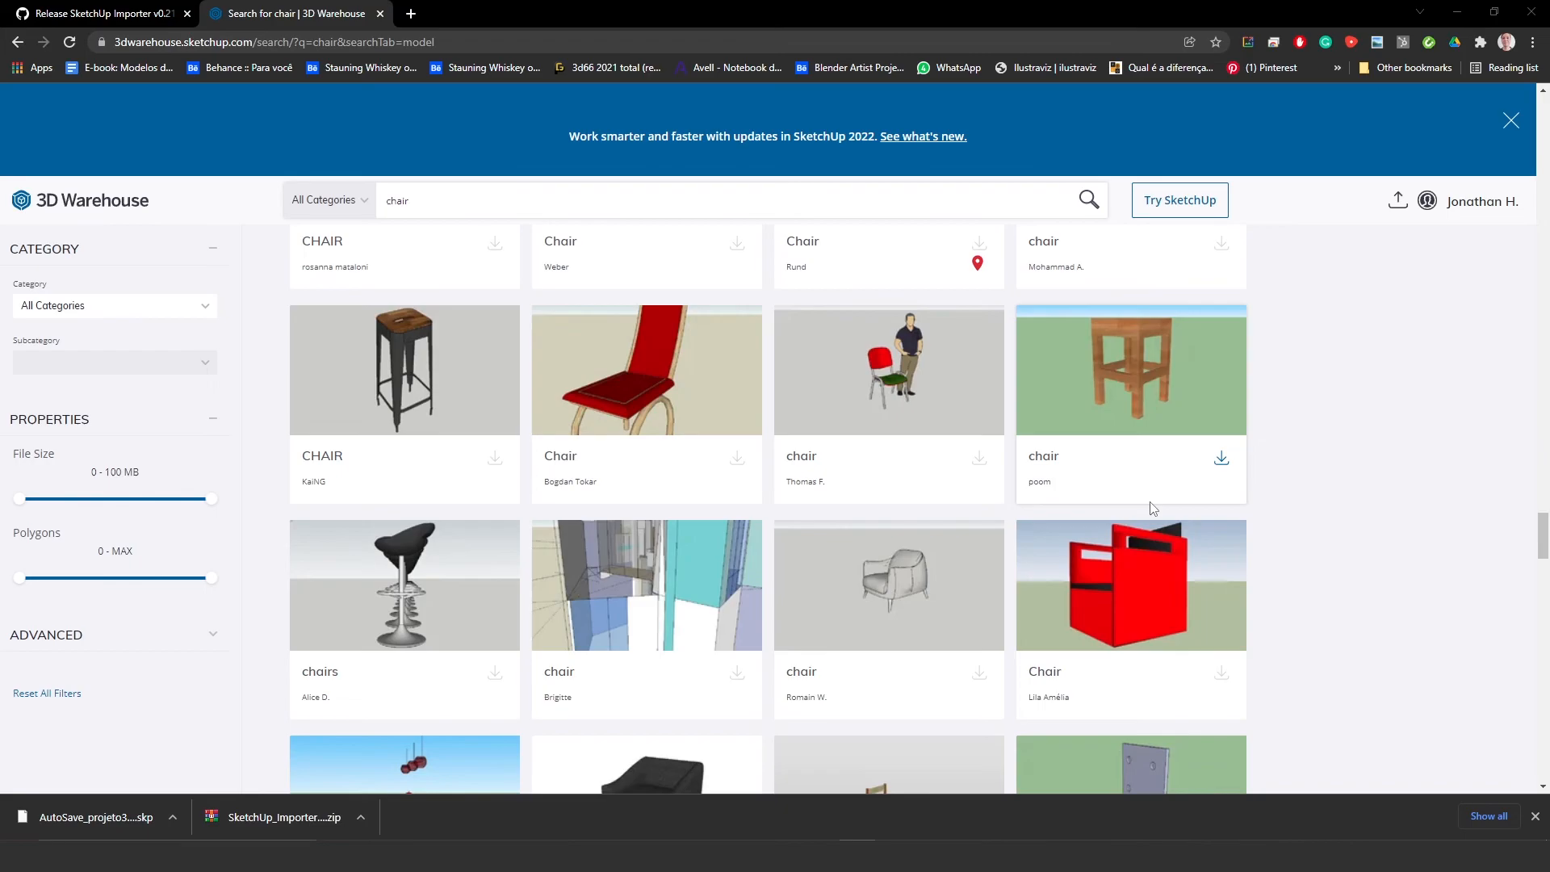
{"action": "mouse_move", "coordinate": [1169, 482]}
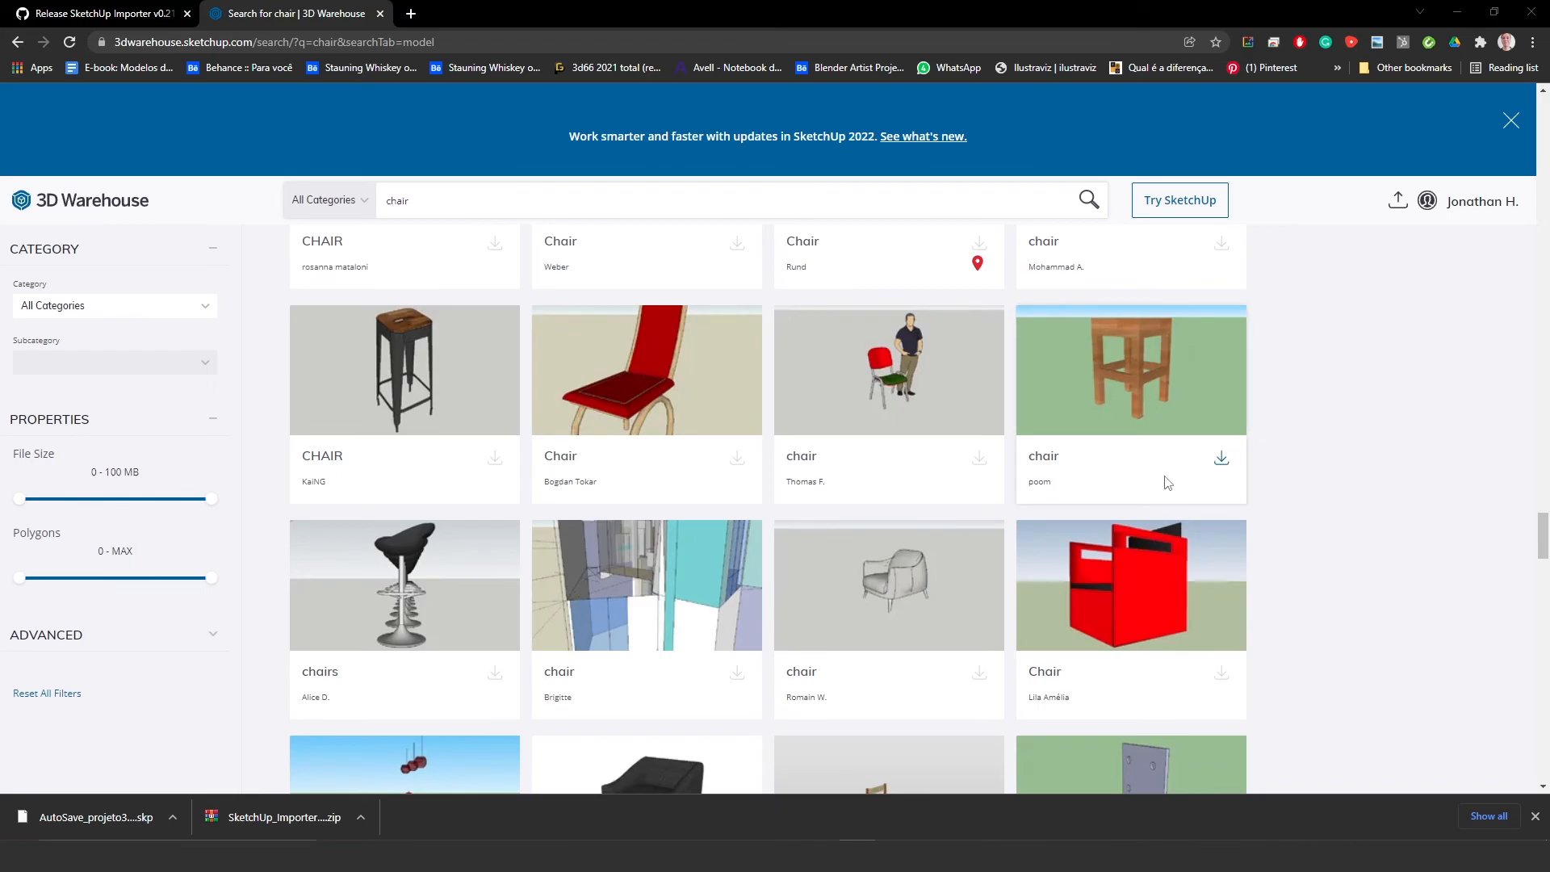